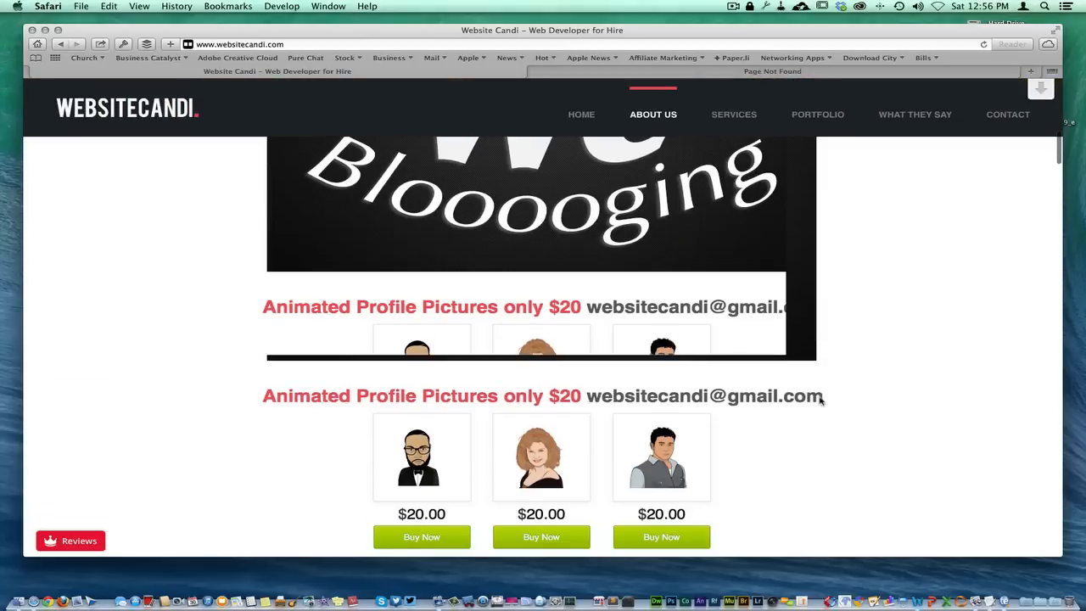
Scroll down the Website Candi page past the animated profile pictures section.
{"action": "scroll", "scroll_direction": "down", "scroll_amount": 3}
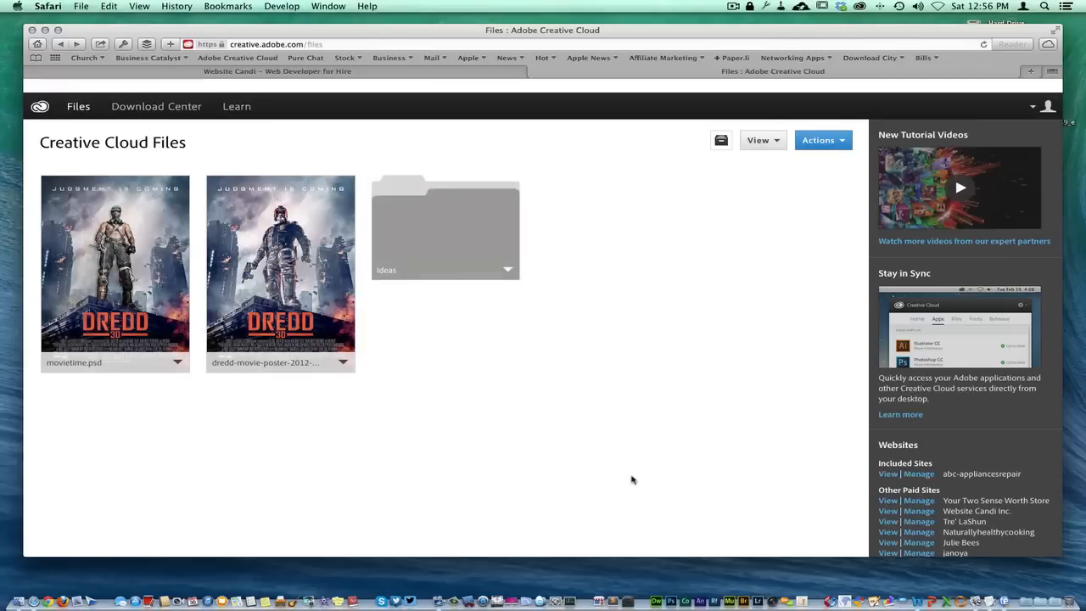
{"action": "mouse_move", "coordinate": [235, 217]}
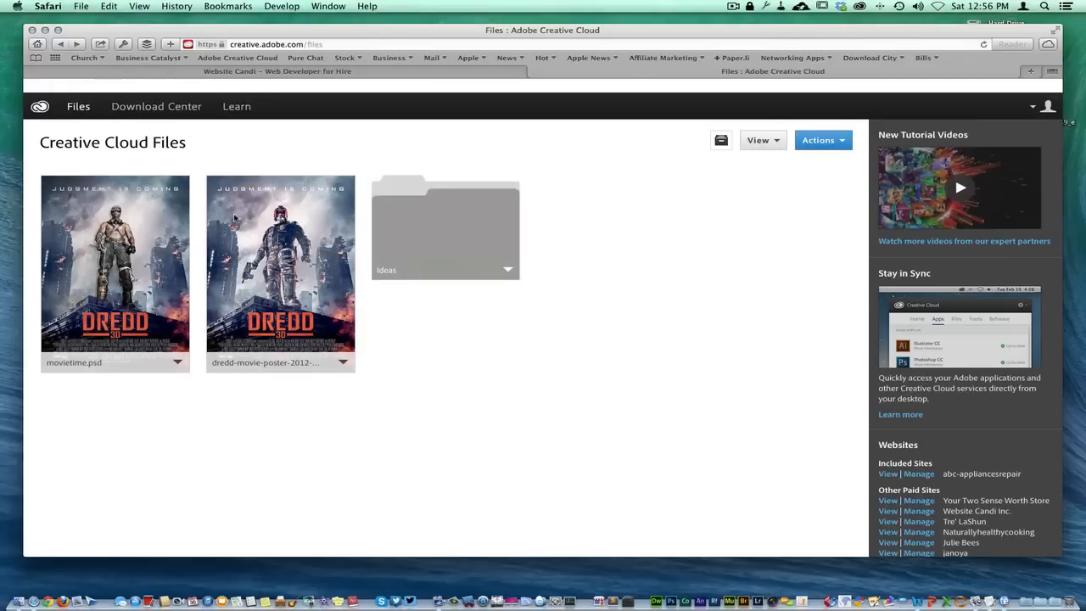
{"action": "mouse_move", "coordinate": [403, 95]}
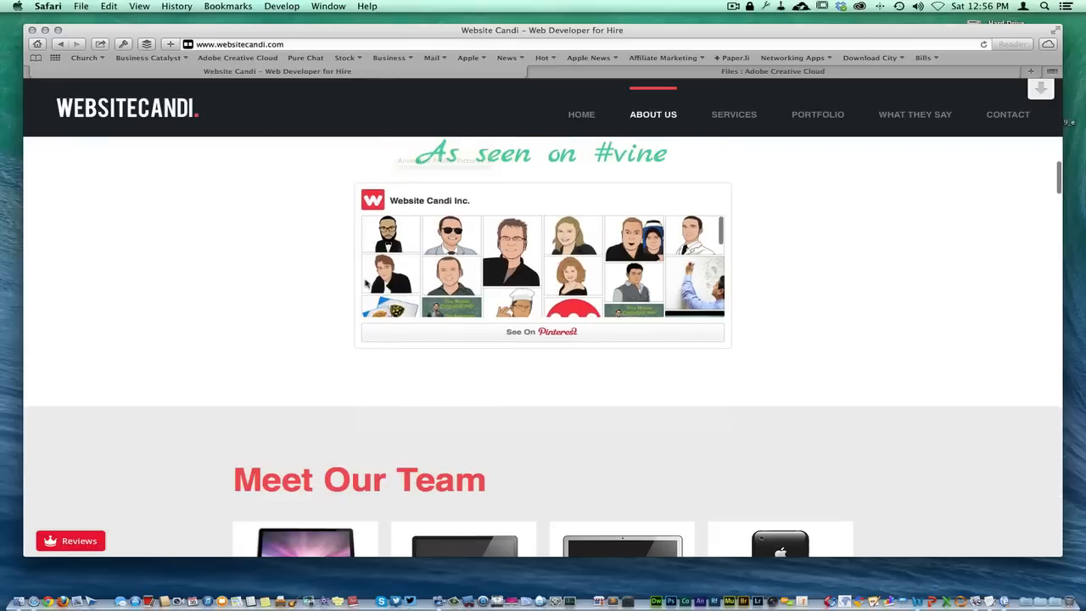
Scroll down past Our Services to the four lynda.com video players and free-trial offer.
{"action": "scroll", "scroll_direction": "down", "scroll_amount": 3}
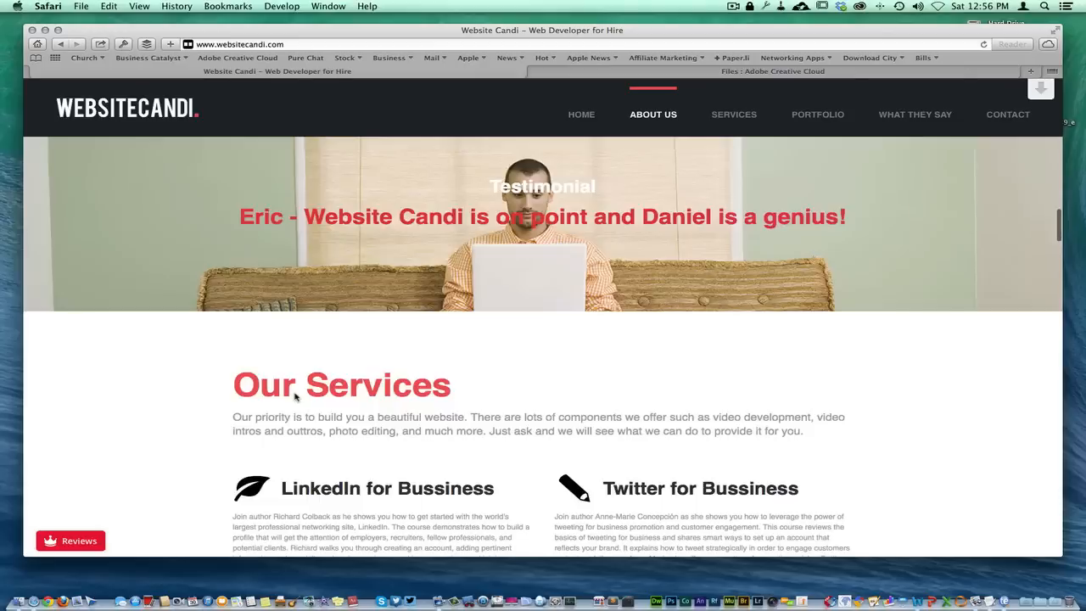
{"action": "scroll", "scroll_direction": "down", "scroll_amount": 3}
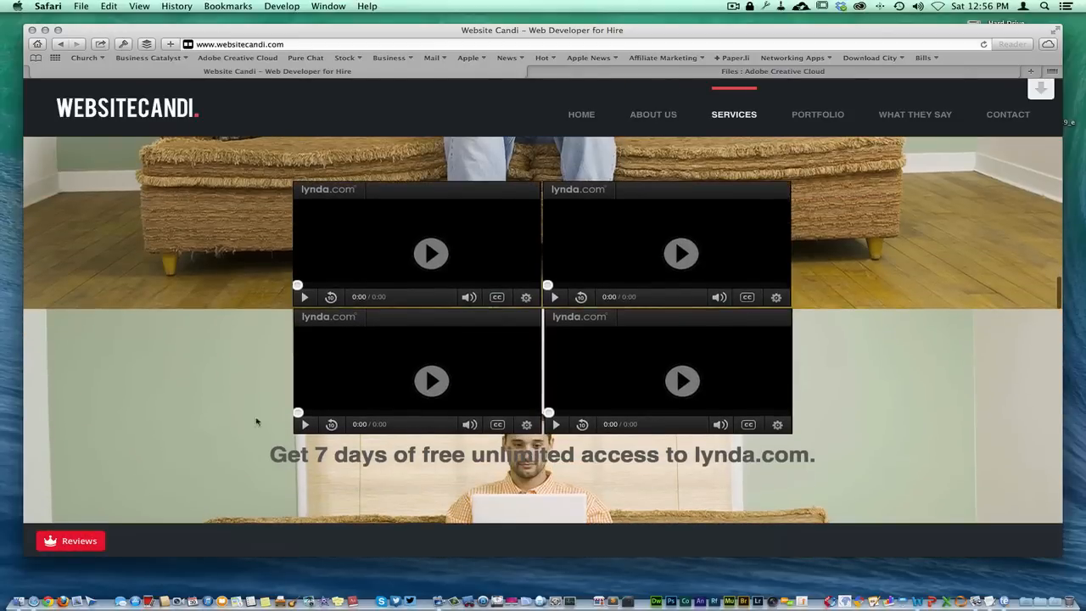
{"action": "mouse_move", "coordinate": [224, 457]}
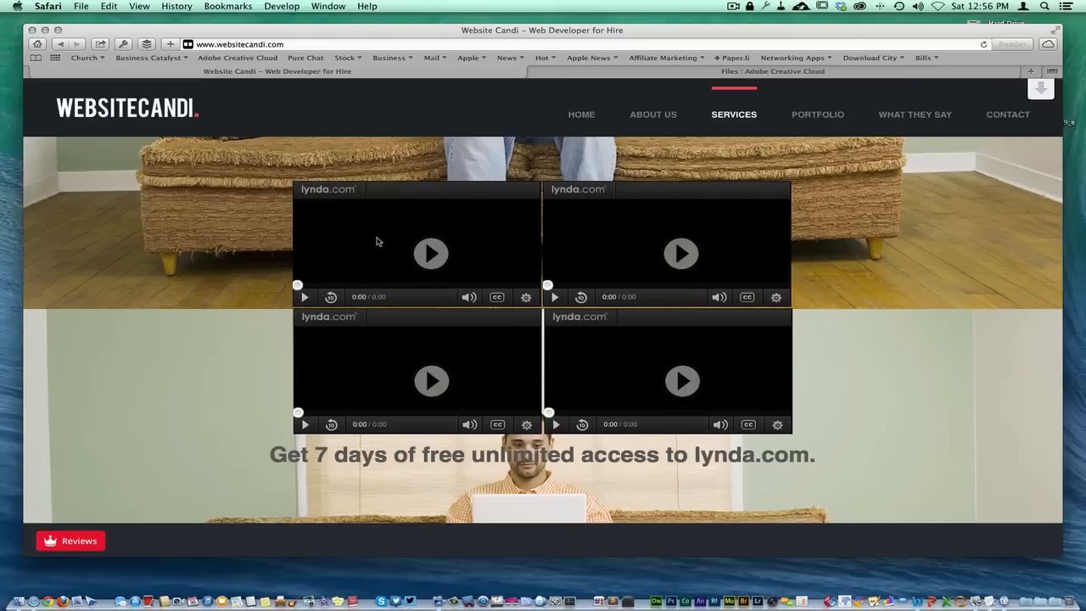
{"action": "mouse_move", "coordinate": [528, 378]}
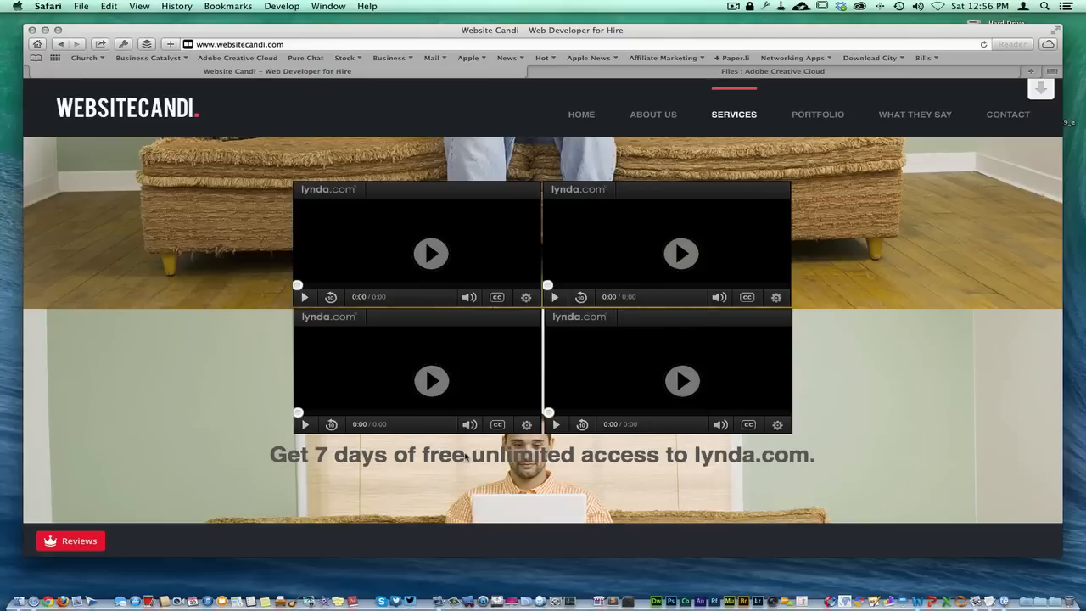
{"action": "mouse_move", "coordinate": [472, 458]}
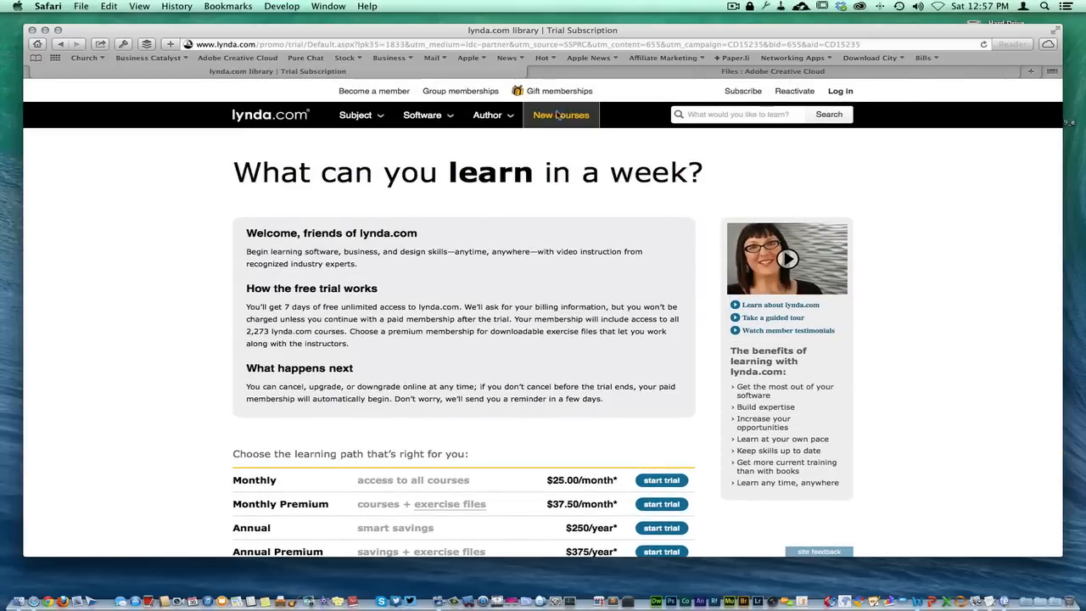
Browse lynda.com courses by Software, then return to the Website Candi page.
{"action": "left_click", "coordinate": [421, 115]}
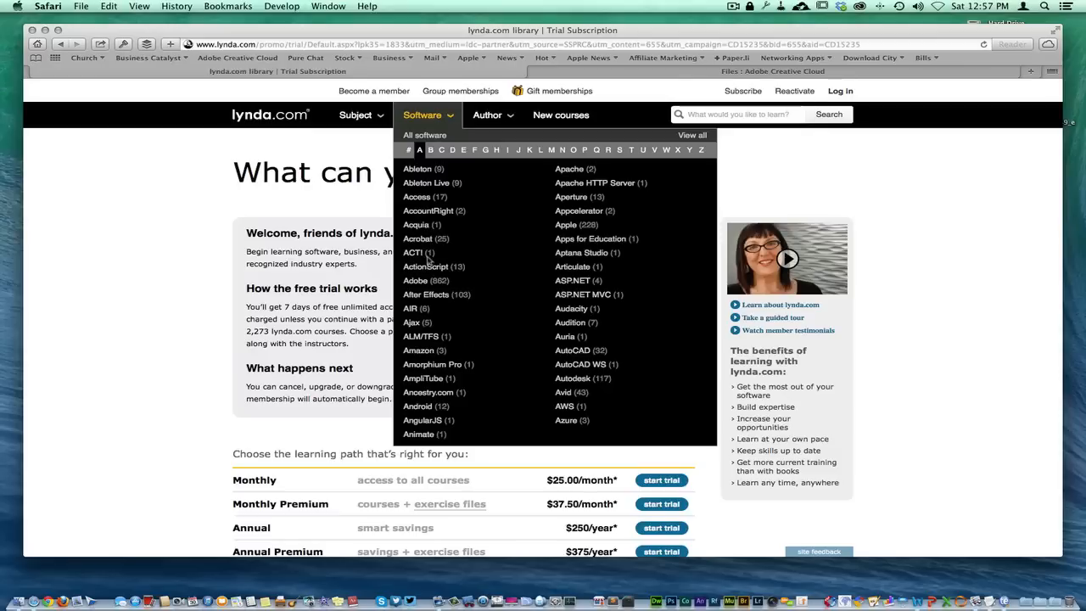
{"action": "mouse_move", "coordinate": [412, 308]}
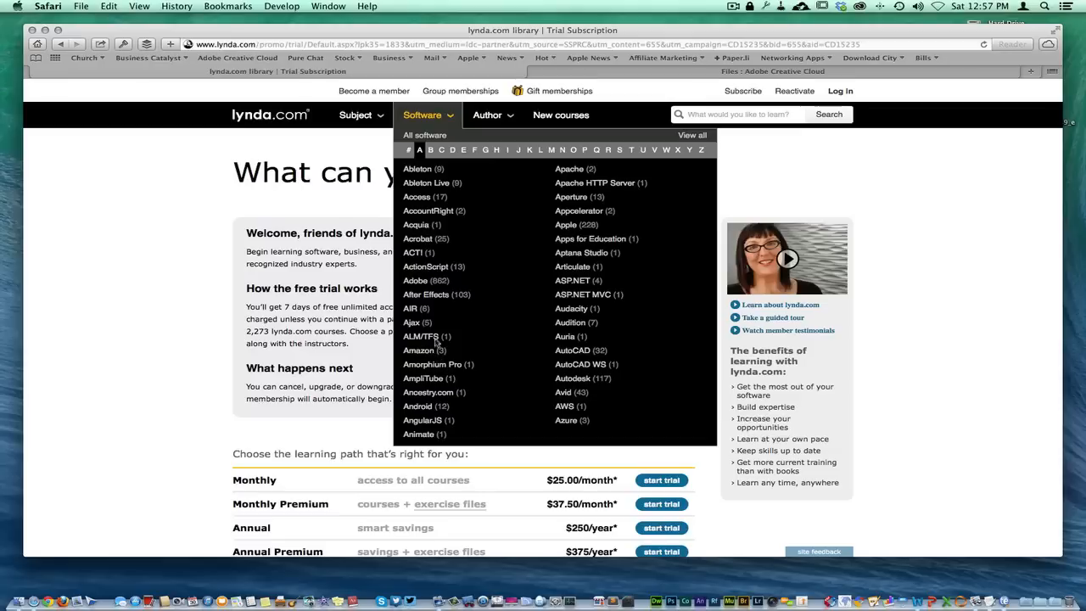
{"action": "mouse_move", "coordinate": [579, 266]}
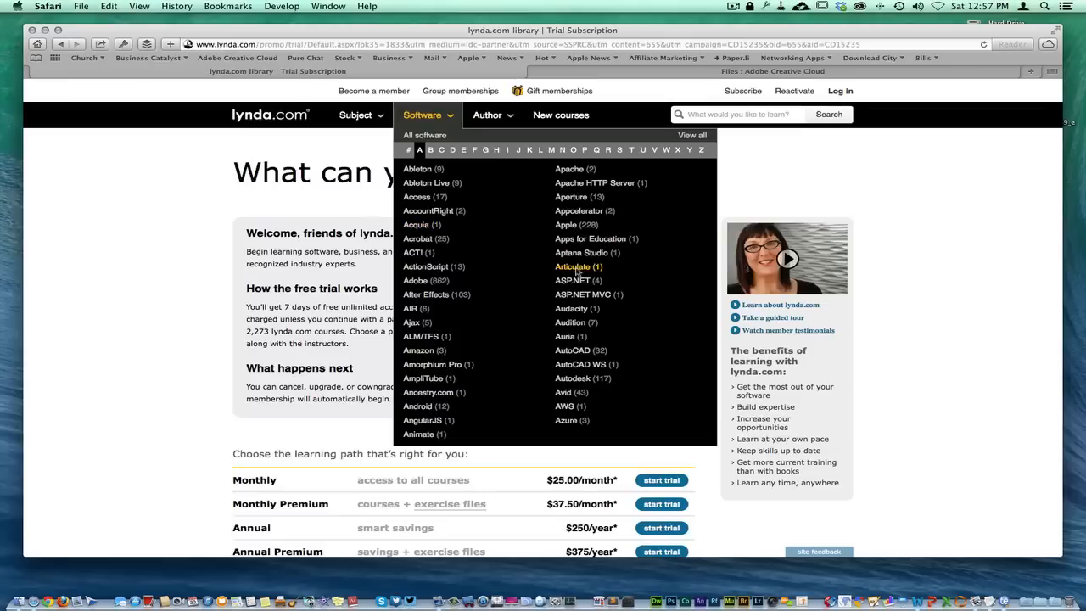
{"action": "mouse_move", "coordinate": [563, 392]}
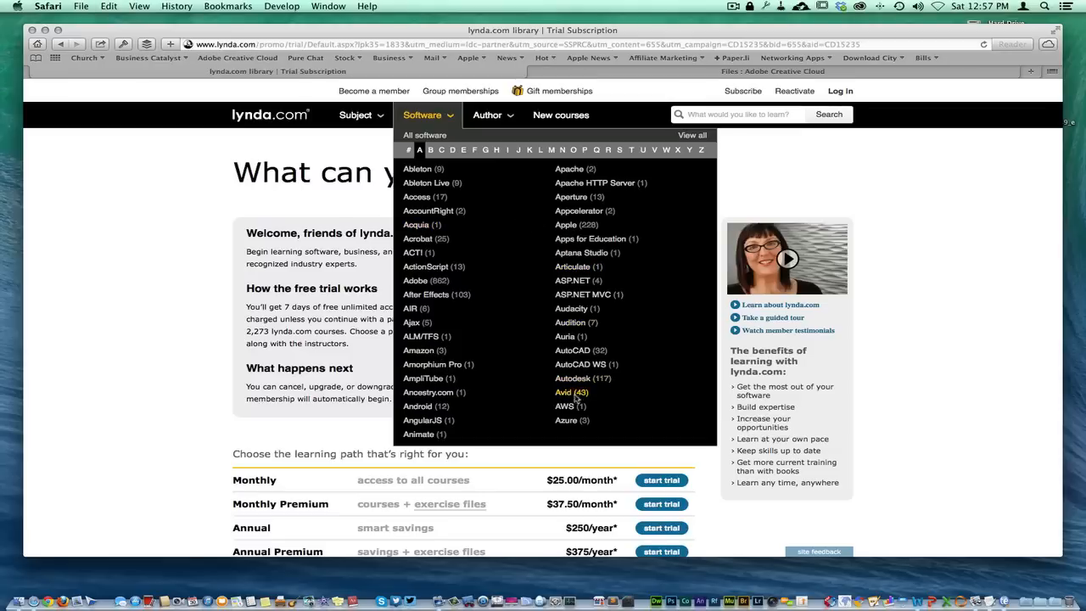
{"action": "mouse_move", "coordinate": [424, 434]}
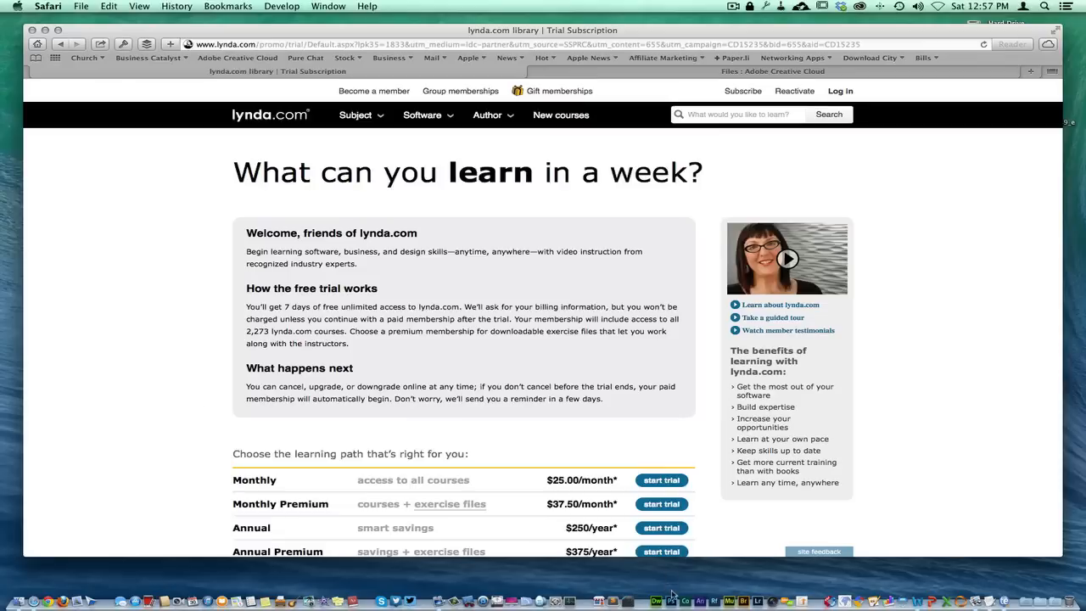
{"action": "mouse_move", "coordinate": [715, 586]}
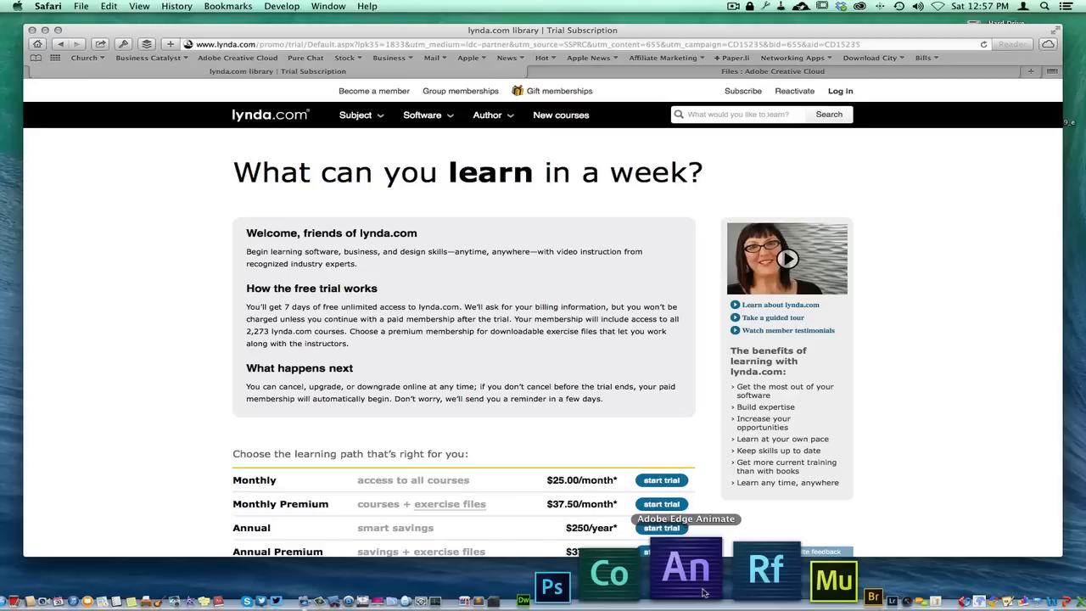
{"action": "mouse_move", "coordinate": [753, 569]}
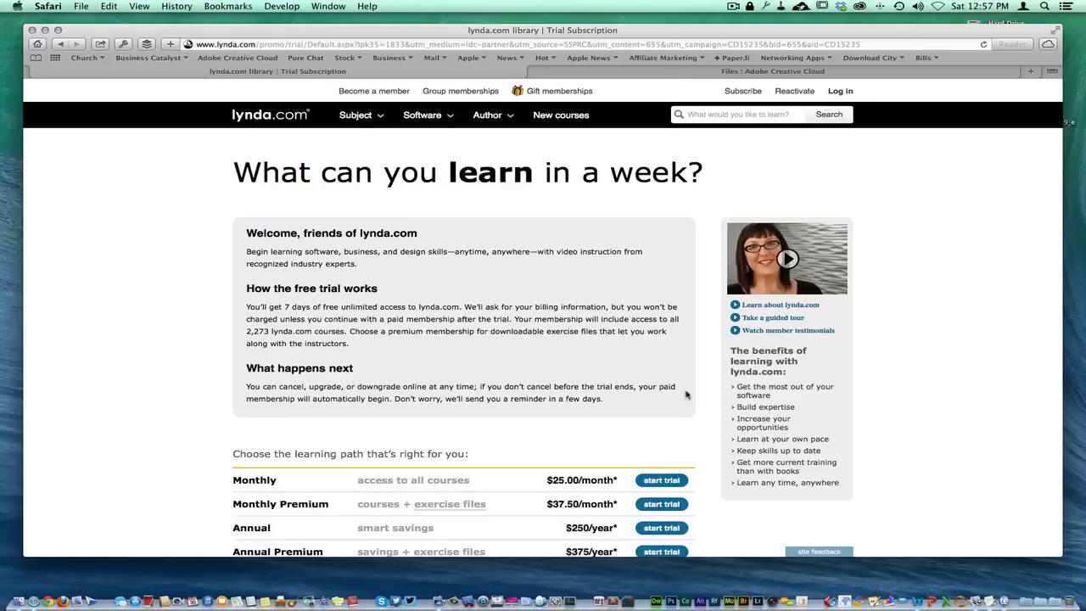
{"action": "mouse_move", "coordinate": [705, 189]}
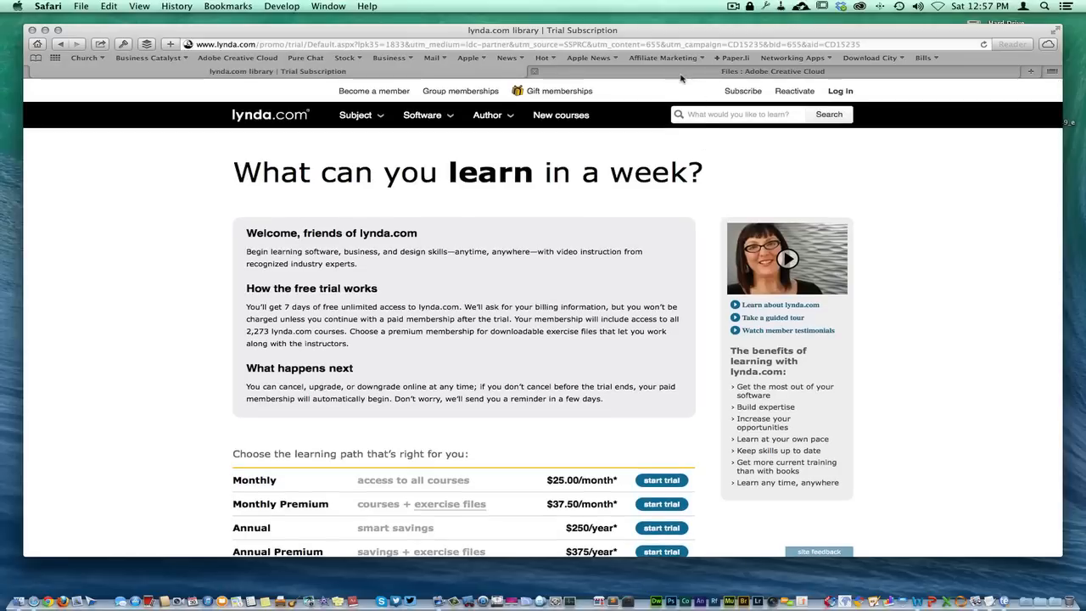
{"action": "mouse_move", "coordinate": [600, 198]}
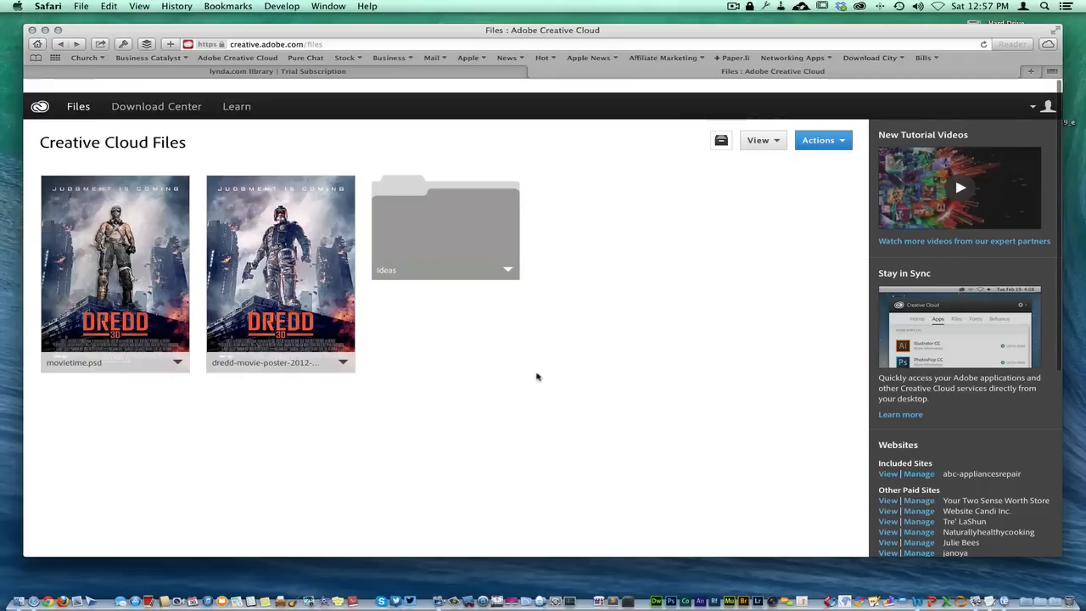
{"action": "mouse_move", "coordinate": [238, 58]}
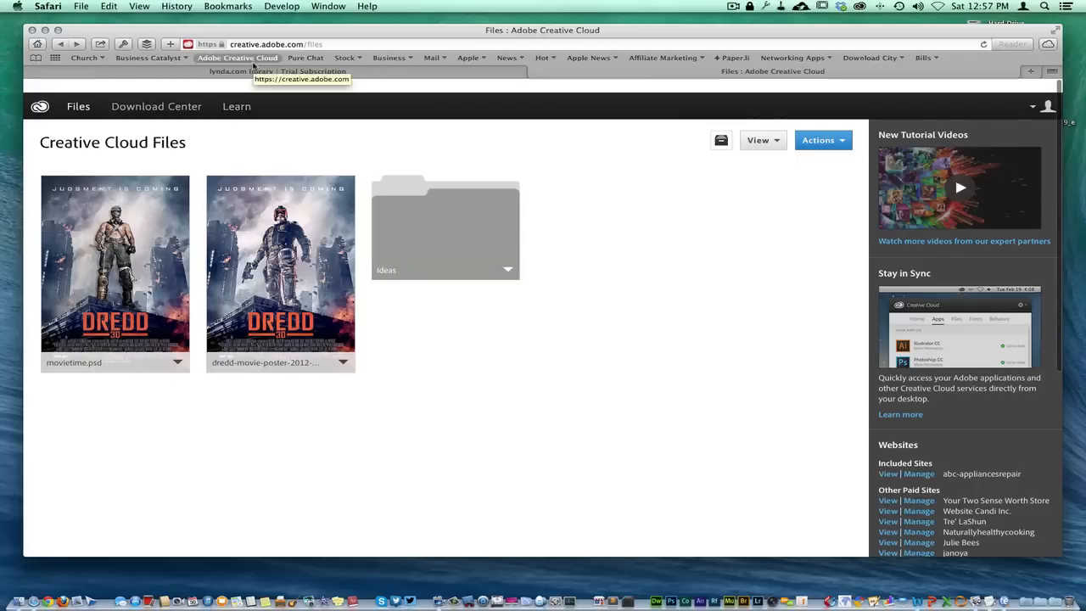
{"action": "left_click", "coordinate": [275, 71]}
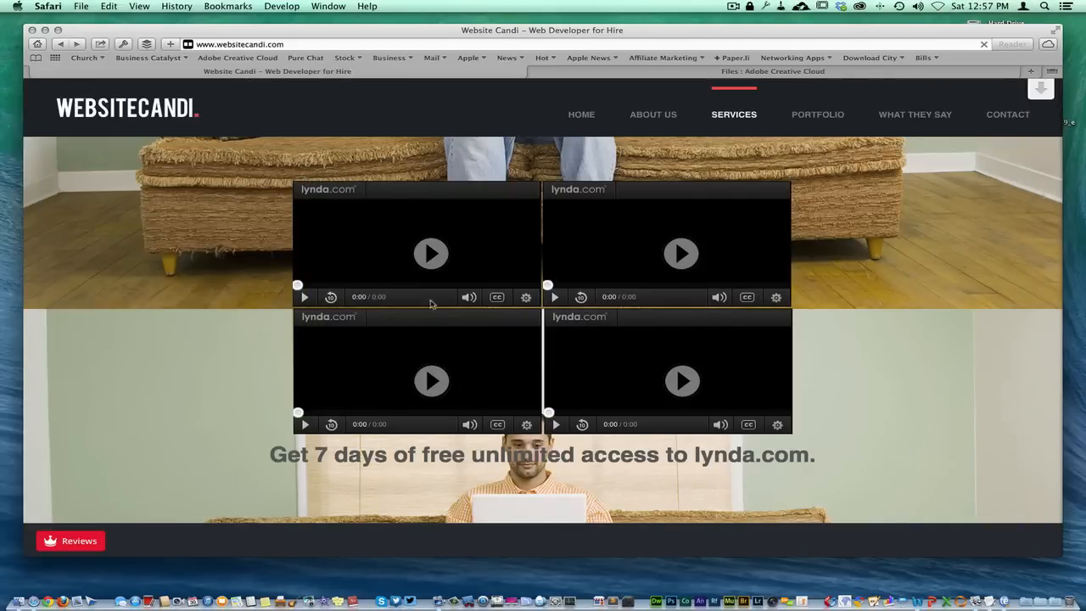
{"action": "scroll", "scroll_direction": "down", "scroll_amount": 3}
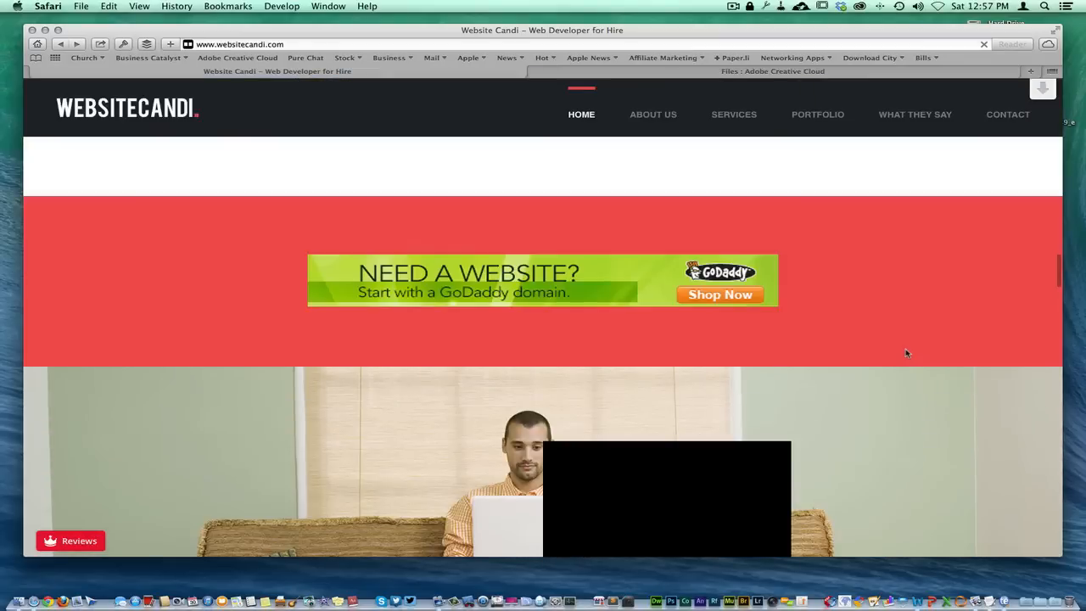
{"action": "left_click", "coordinate": [733, 115]}
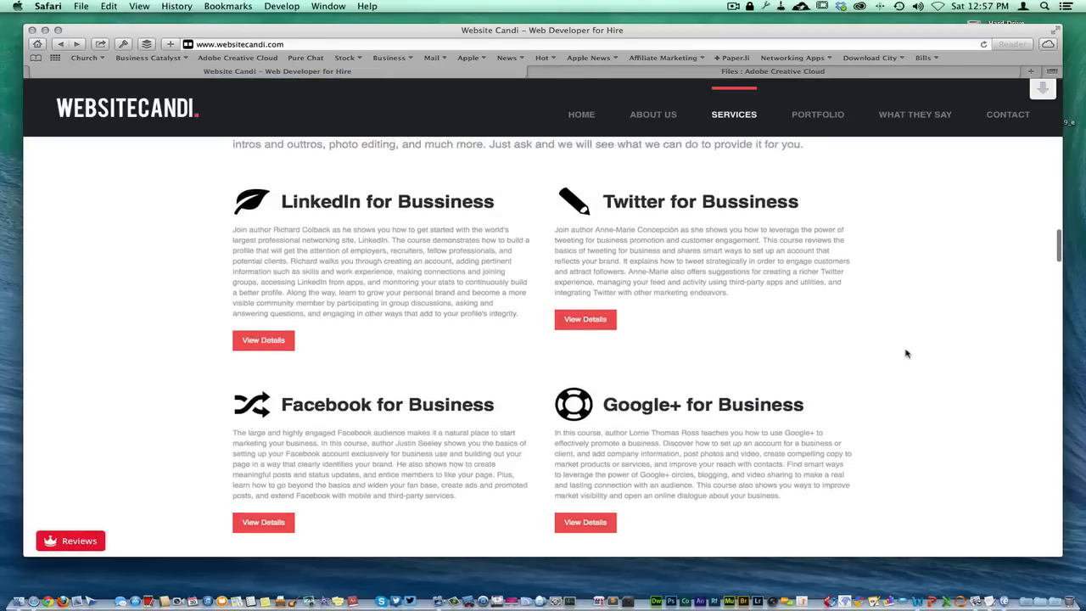
{"action": "scroll", "scroll_direction": "down", "scroll_amount": 3}
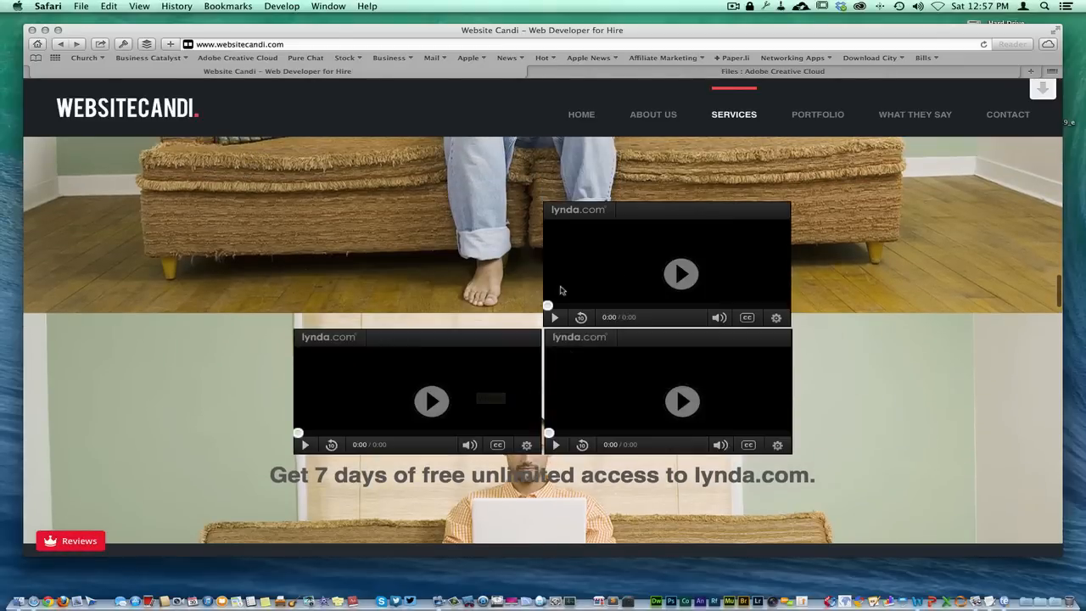
{"action": "mouse_move", "coordinate": [984, 44]}
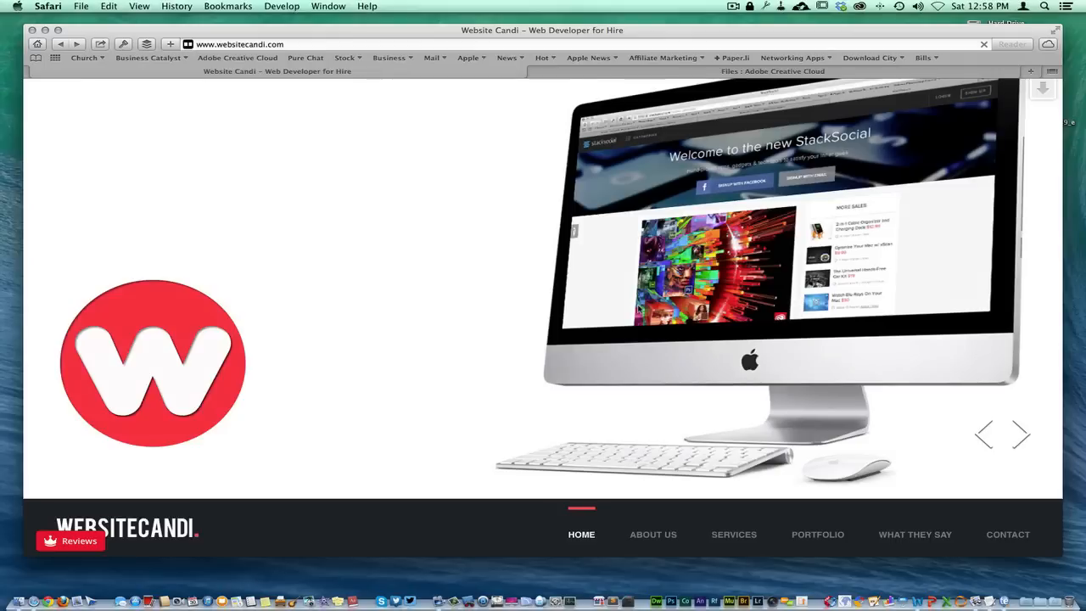
{"action": "mouse_move", "coordinate": [443, 364]}
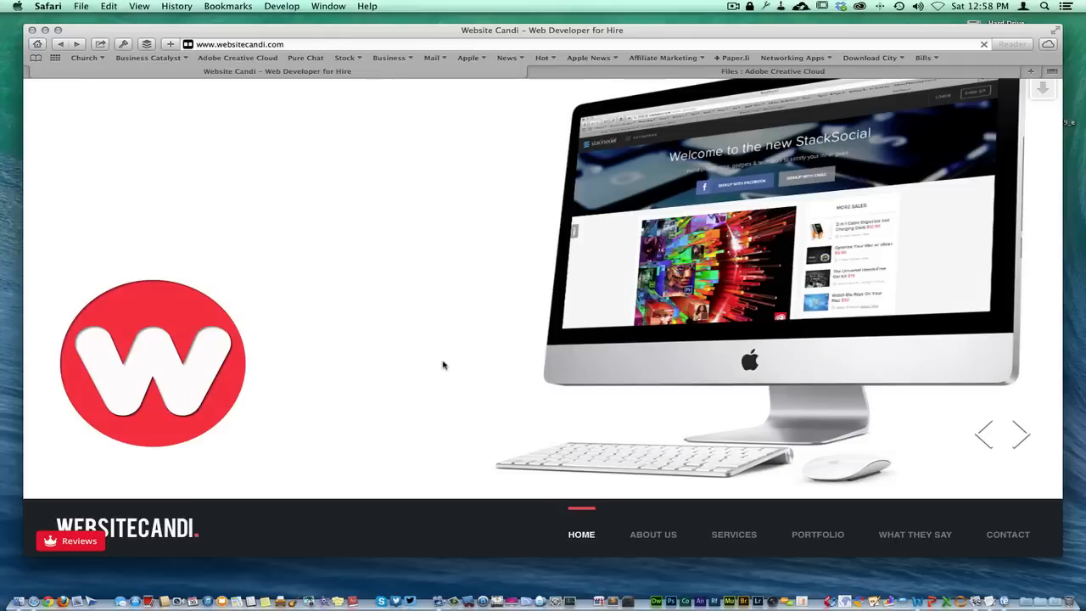
{"action": "mouse_move", "coordinate": [448, 448]}
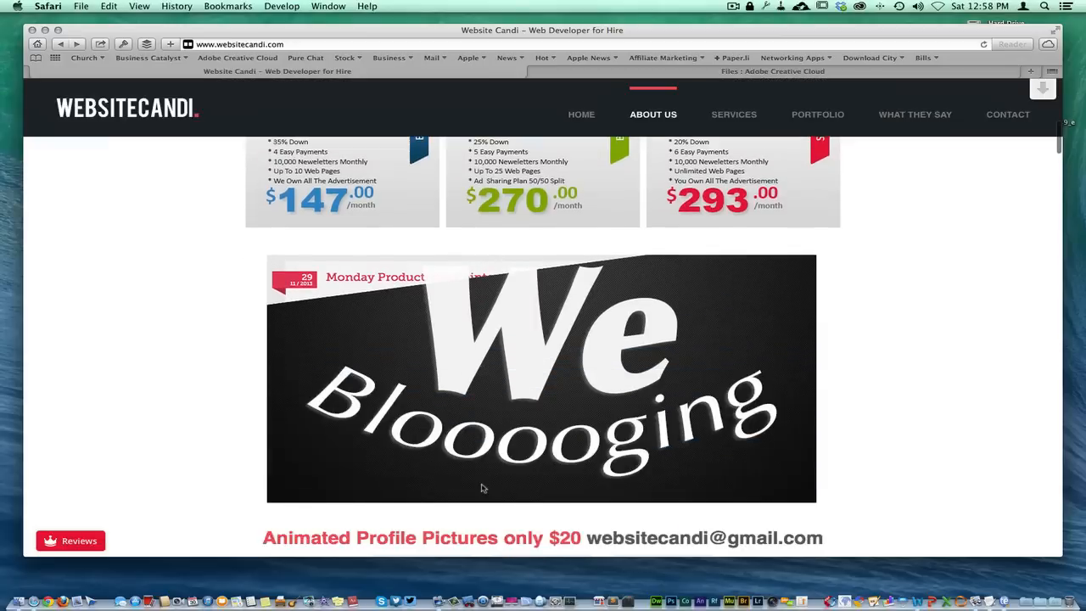
Bring the LinkedIn, Twitter, Facebook and Google+ for Business course cards into view.
{"action": "scroll", "scroll_direction": "down", "scroll_amount": 3}
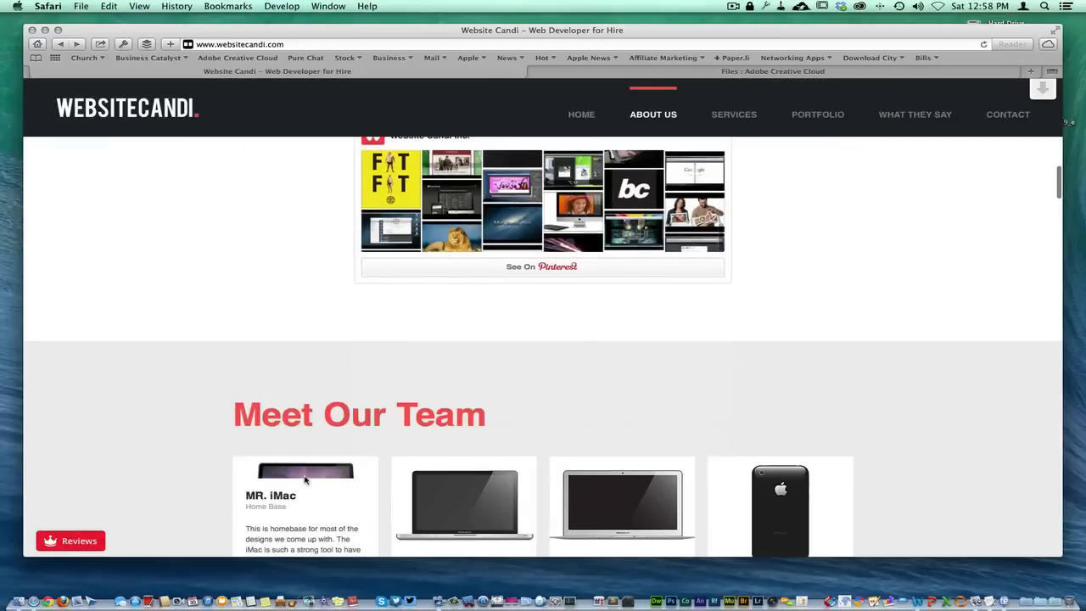
{"action": "scroll", "scroll_direction": "down", "scroll_amount": 3}
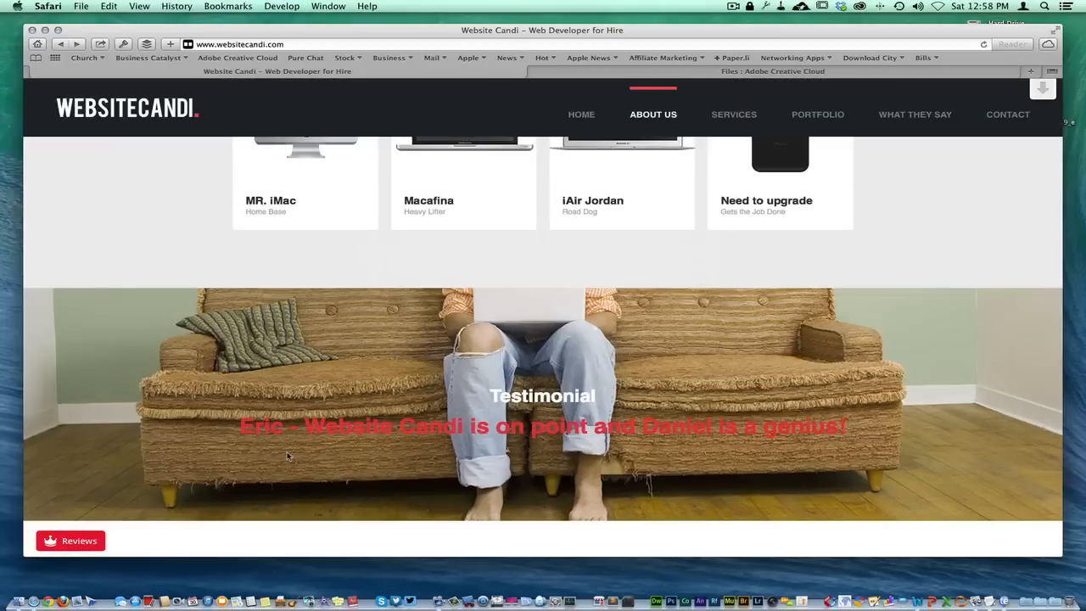
{"action": "left_click", "coordinate": [732, 115]}
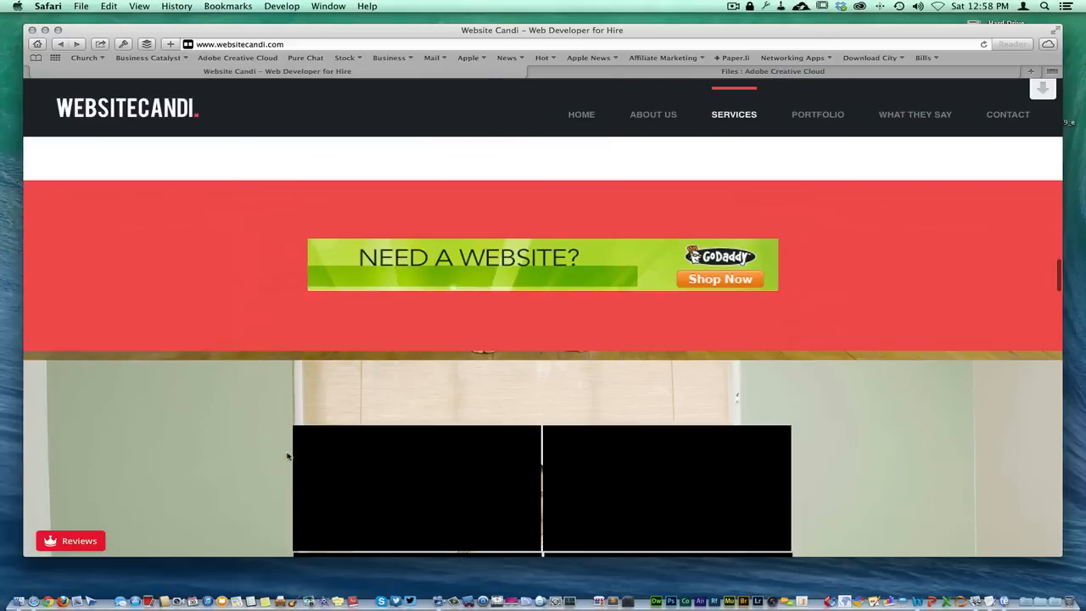
{"action": "scroll", "scroll_direction": "down", "scroll_amount": 3}
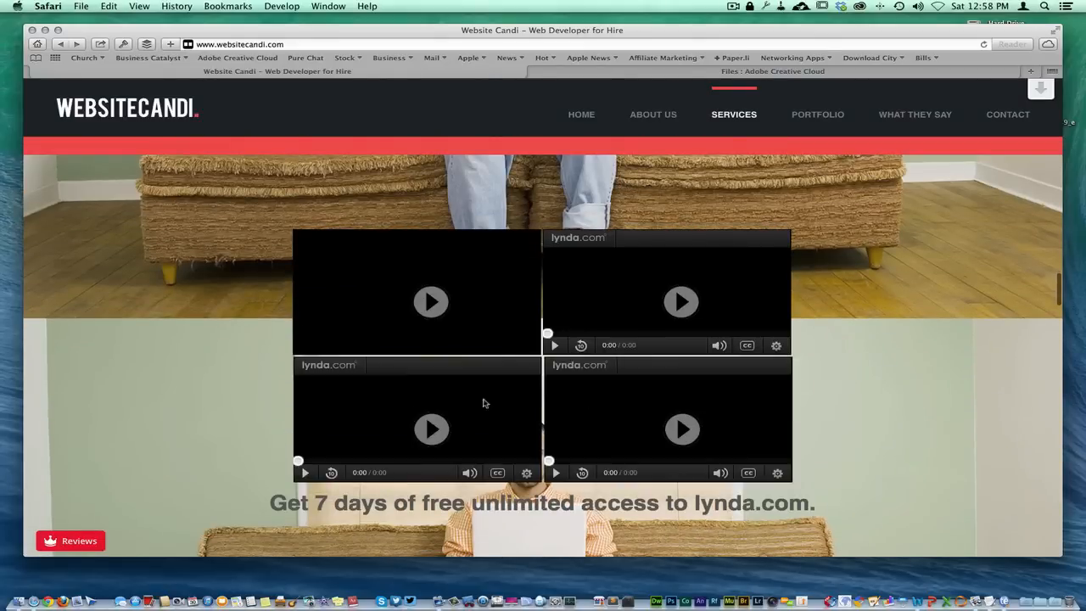
{"action": "scroll", "scroll_direction": "down", "scroll_amount": 3}
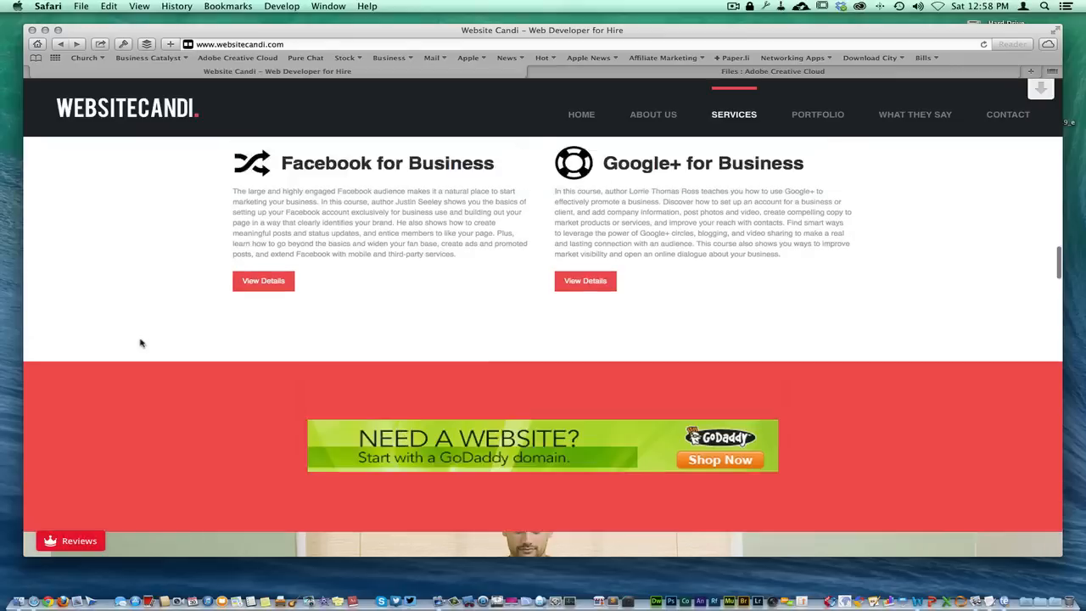
{"action": "scroll", "scroll_direction": "up", "scroll_amount": 3}
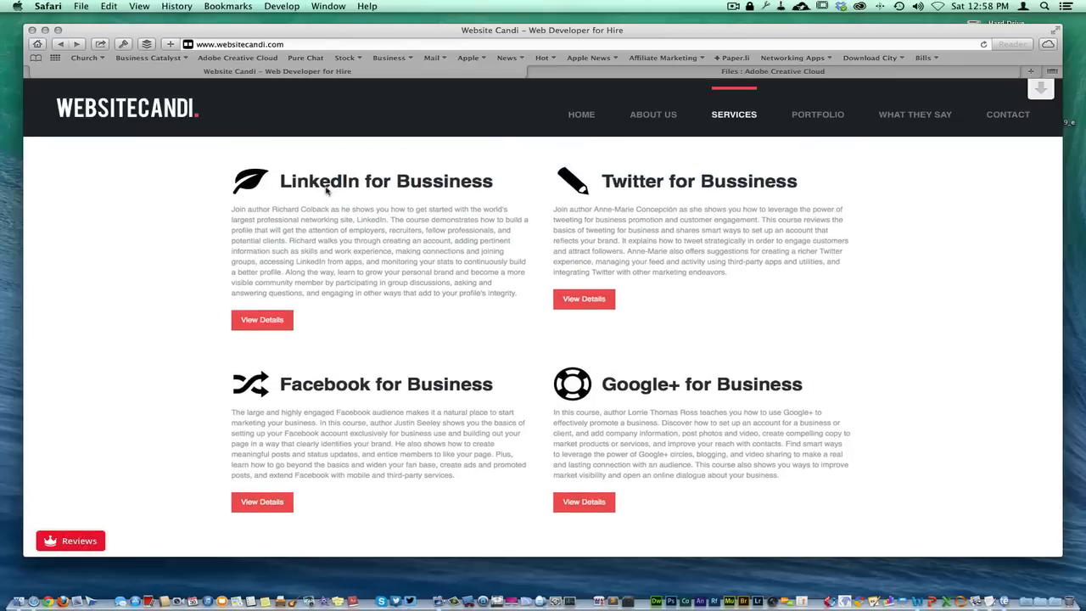
{"action": "mouse_move", "coordinate": [668, 195]}
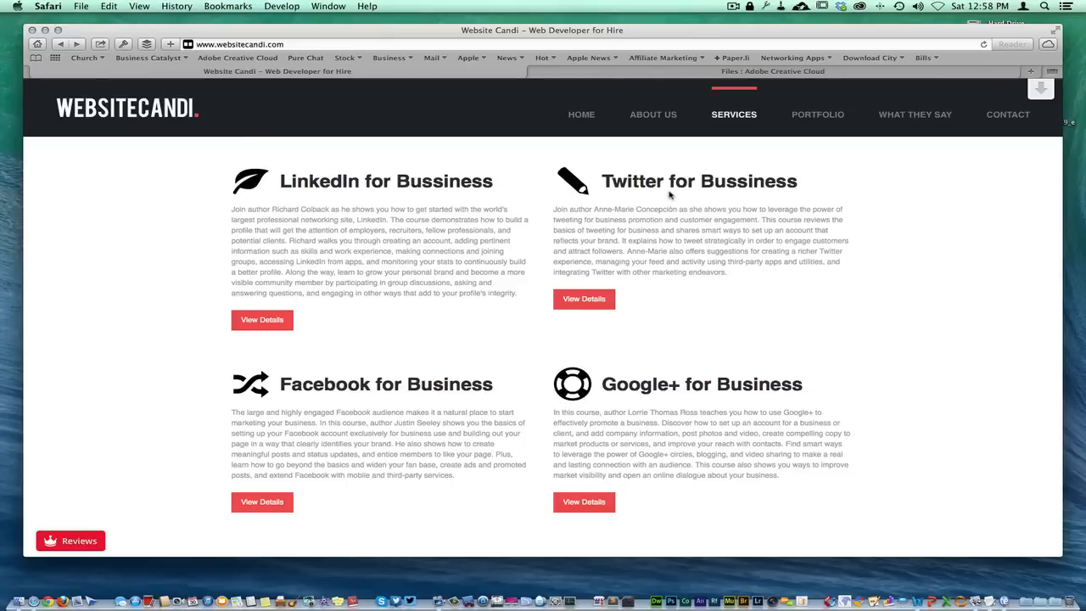
{"action": "mouse_move", "coordinate": [697, 389]}
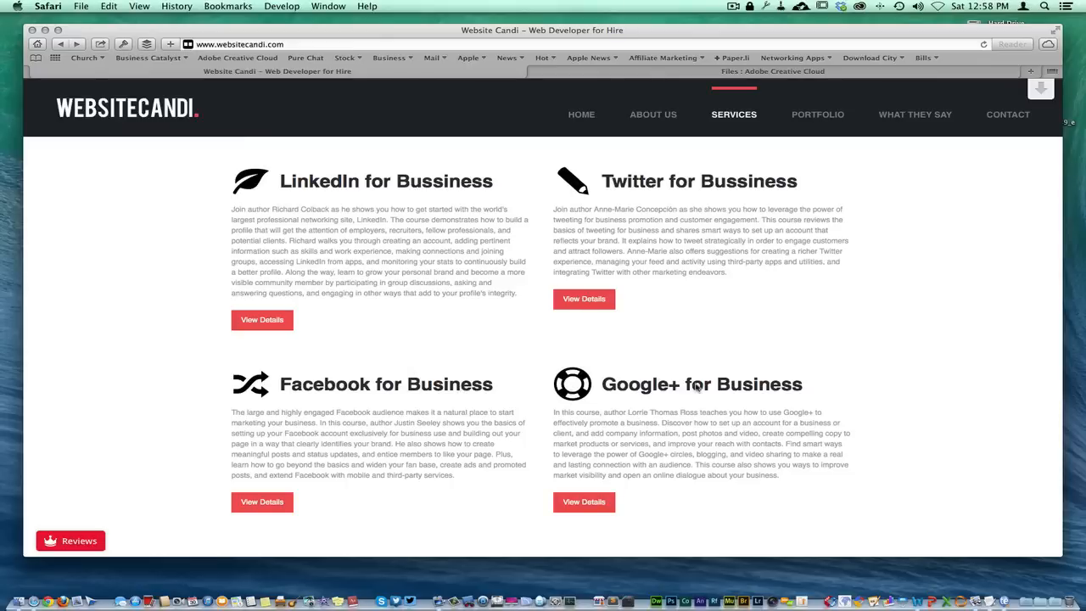
{"action": "mouse_move", "coordinate": [923, 388]}
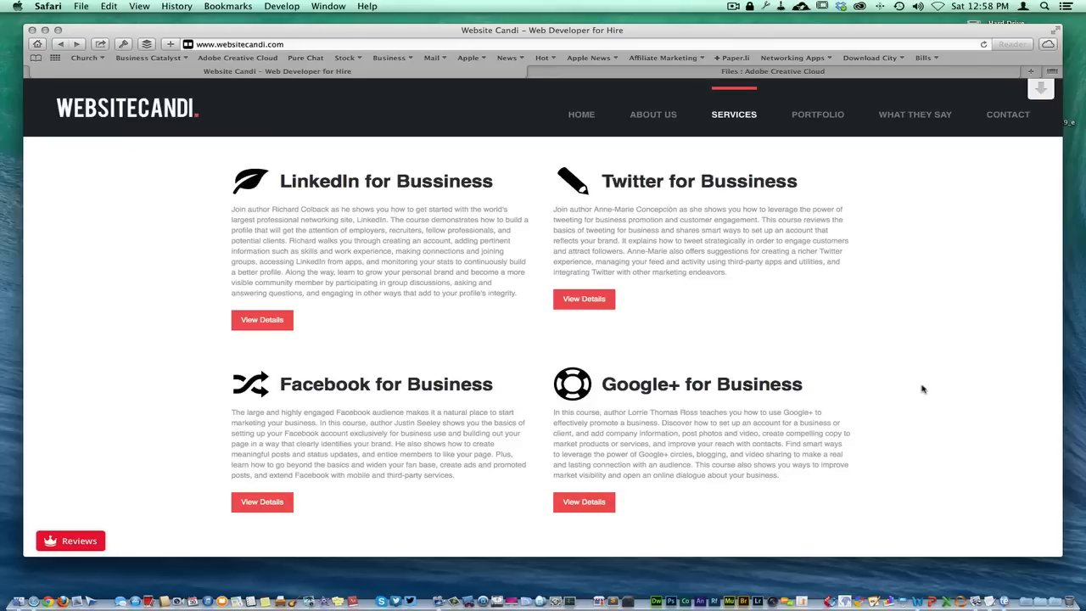
{"action": "mouse_move", "coordinate": [593, 309]}
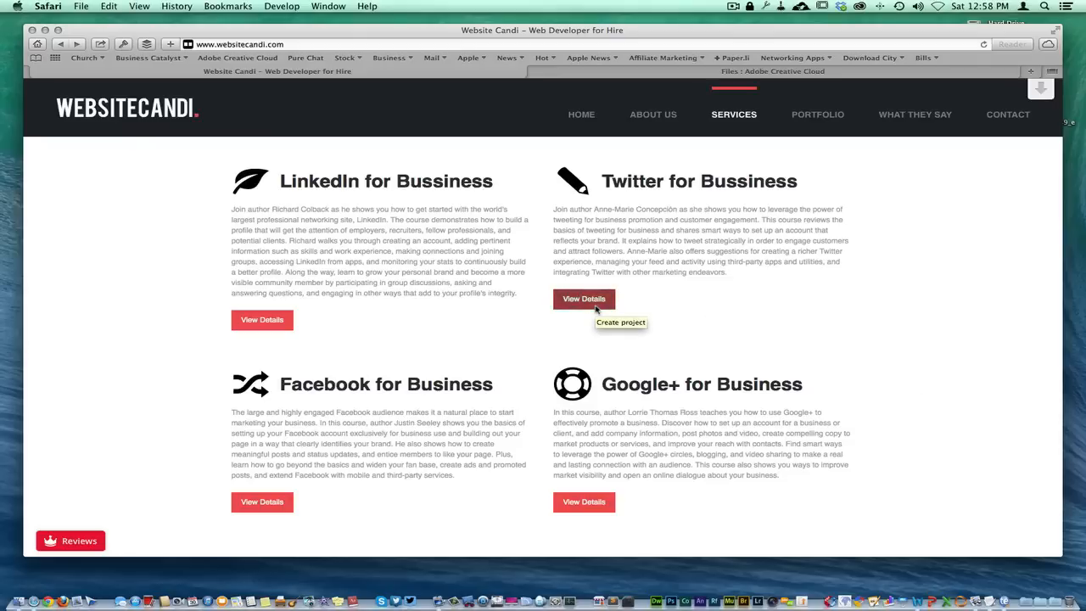
Start opening the details for the Twitter for Business course.
{"action": "left_click", "coordinate": [583, 298]}
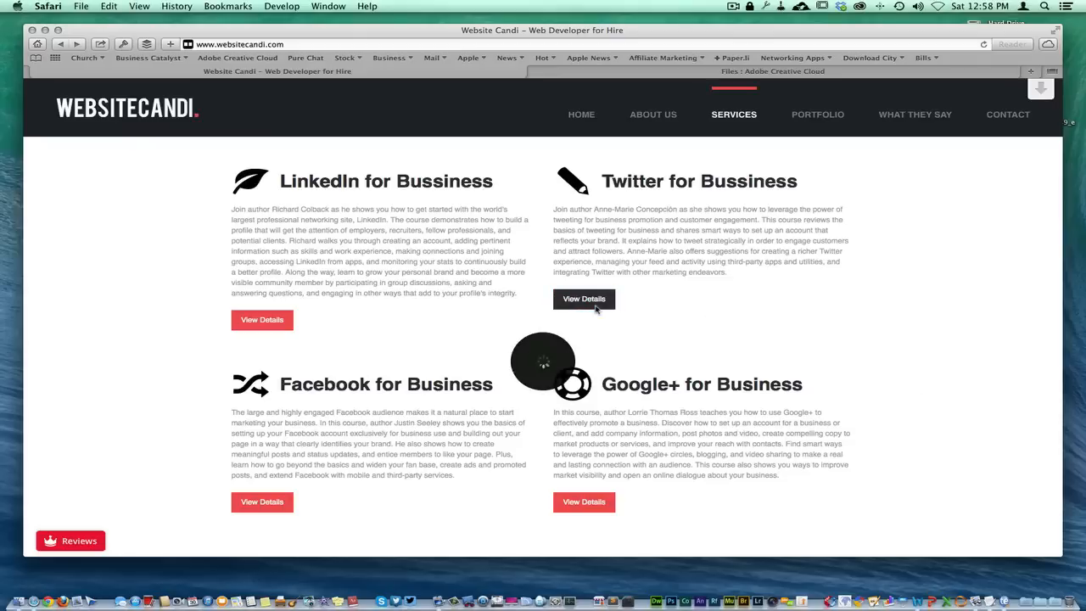
View the Twitter for Business course's lynda.com videos and empty comments area.
{"action": "left_click", "coordinate": [584, 298]}
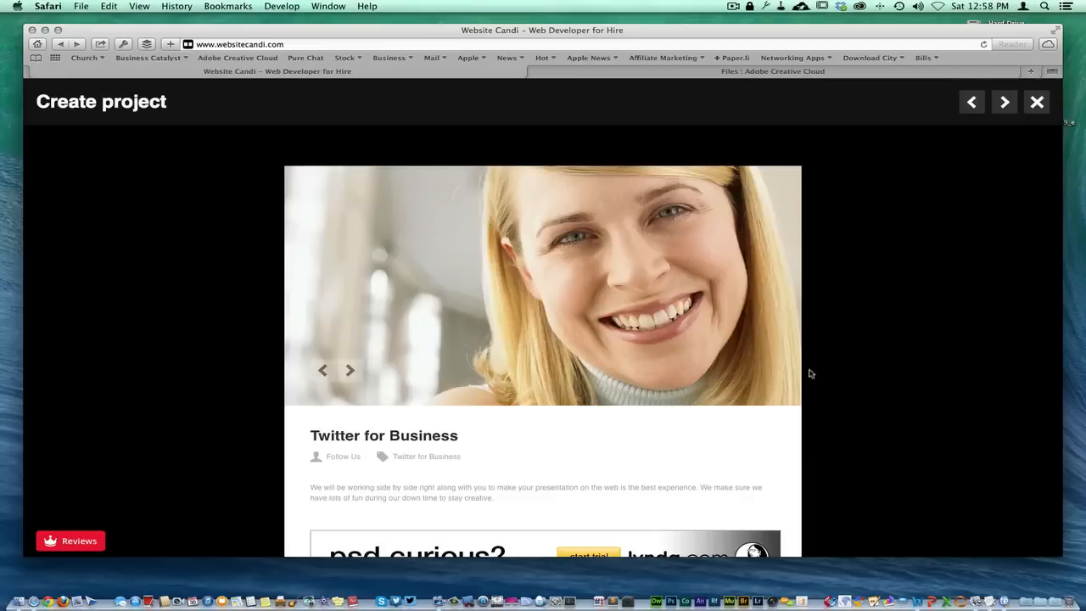
{"action": "scroll", "scroll_direction": "down", "scroll_amount": 3}
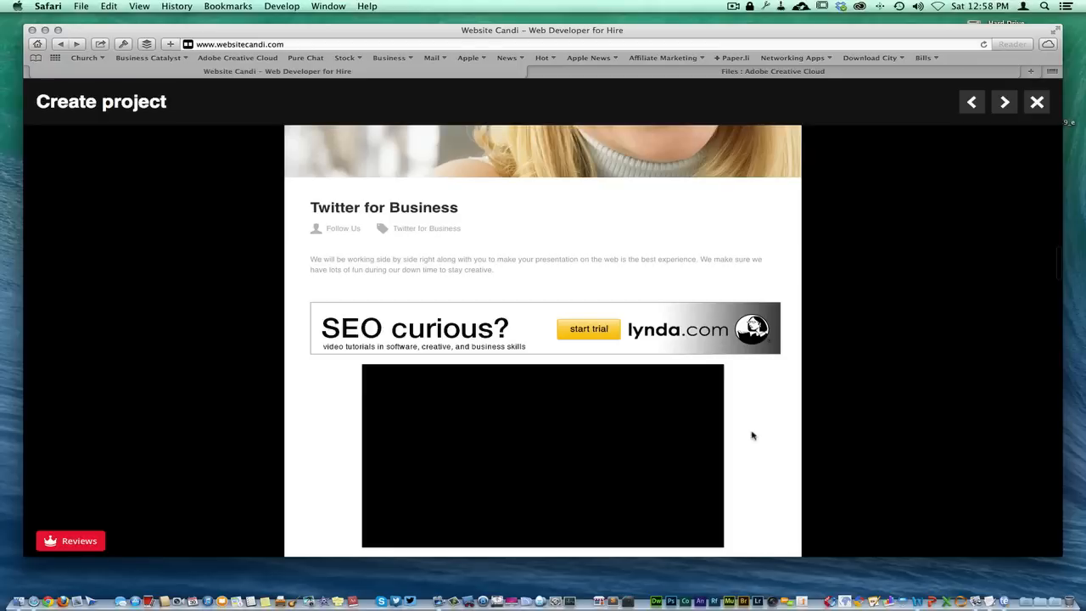
{"action": "scroll", "scroll_direction": "down", "scroll_amount": 3}
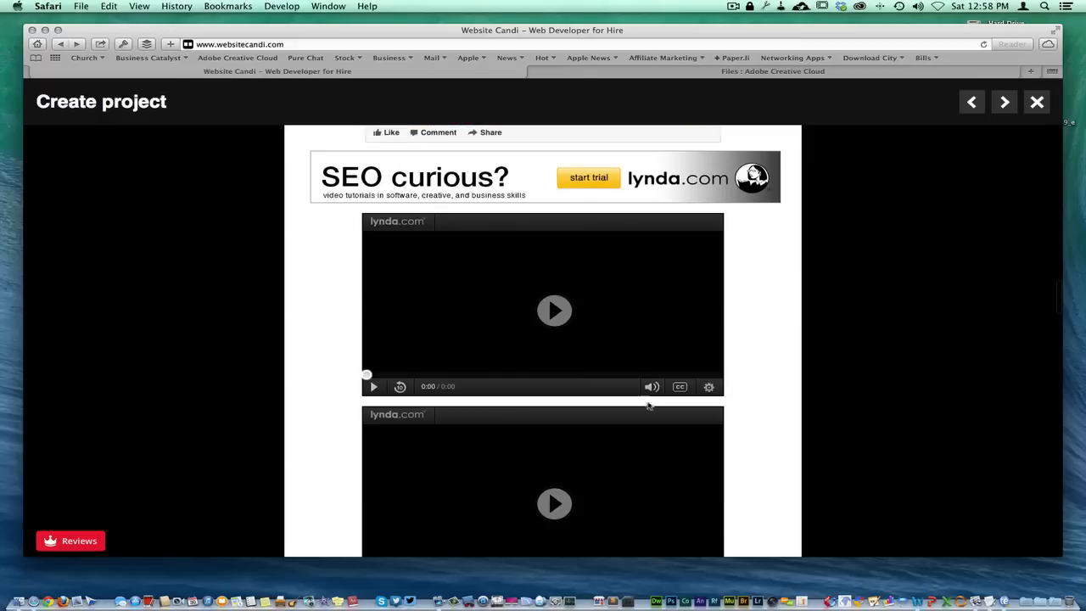
{"action": "scroll", "scroll_direction": "down", "scroll_amount": 3}
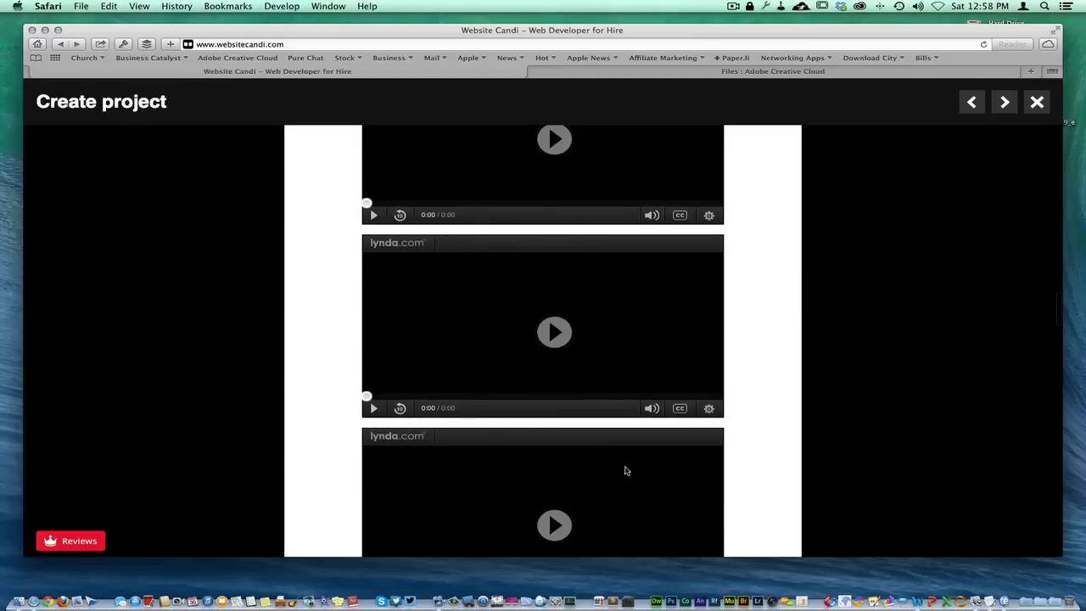
{"action": "scroll", "scroll_direction": "down", "scroll_amount": 3}
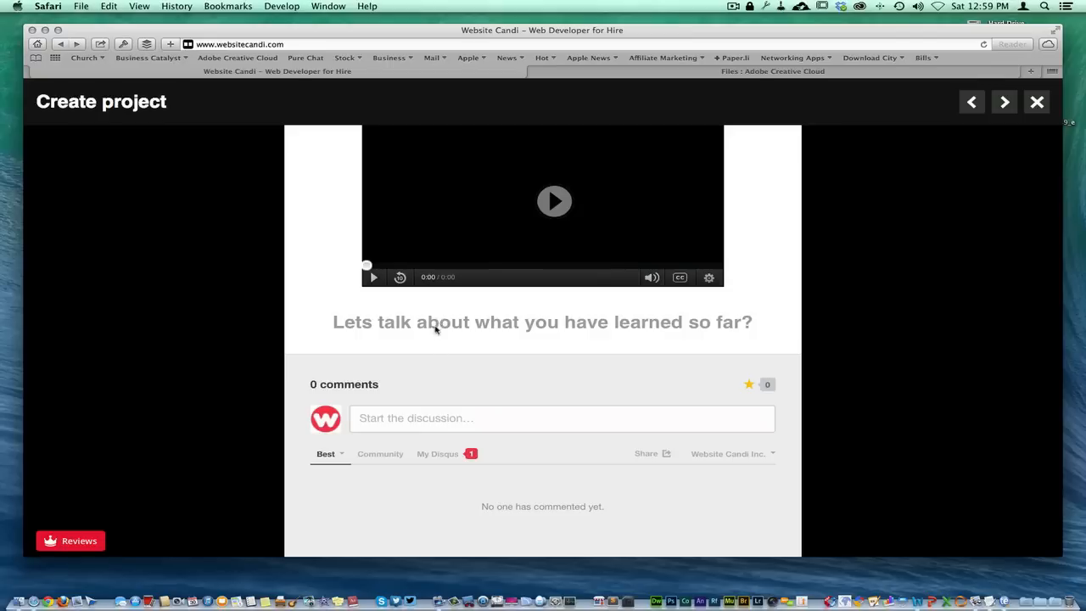
{"action": "scroll", "scroll_direction": "down", "scroll_amount": 3}
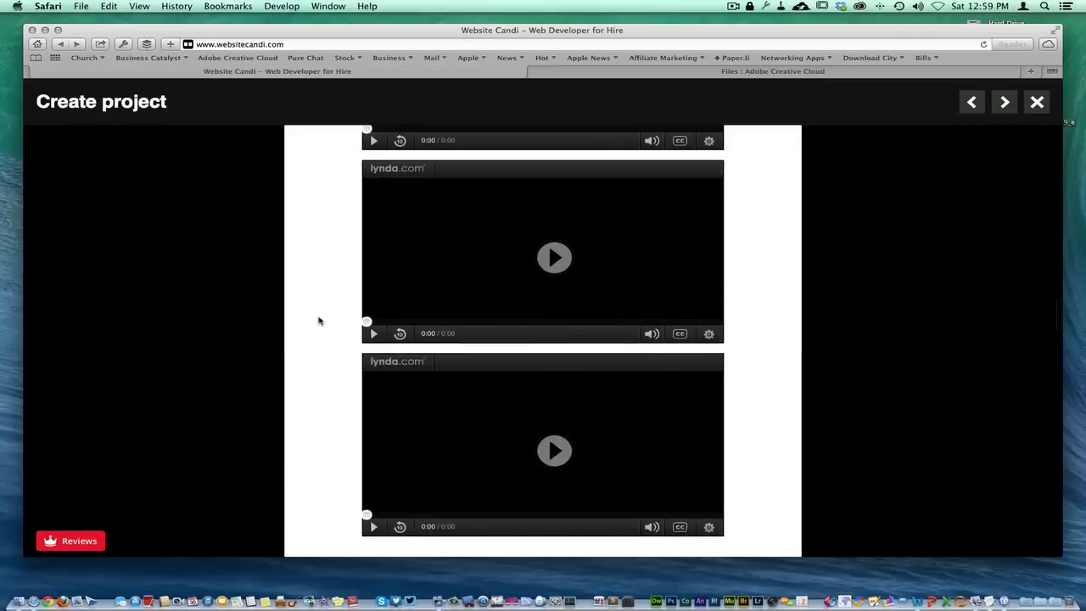
{"action": "scroll", "scroll_direction": "down", "scroll_amount": 3}
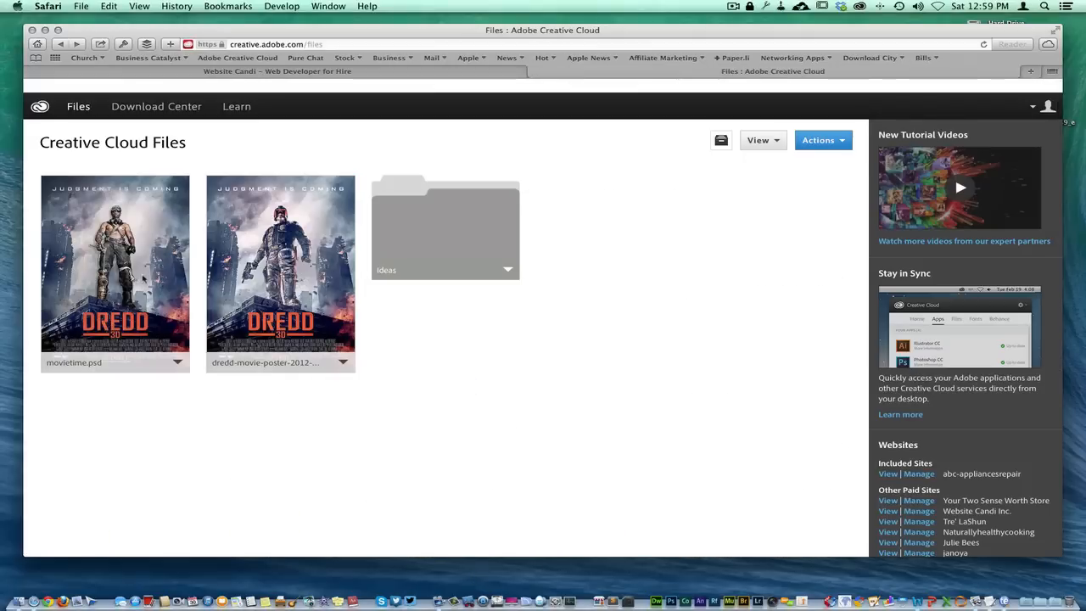
{"action": "mouse_move", "coordinate": [558, 380]}
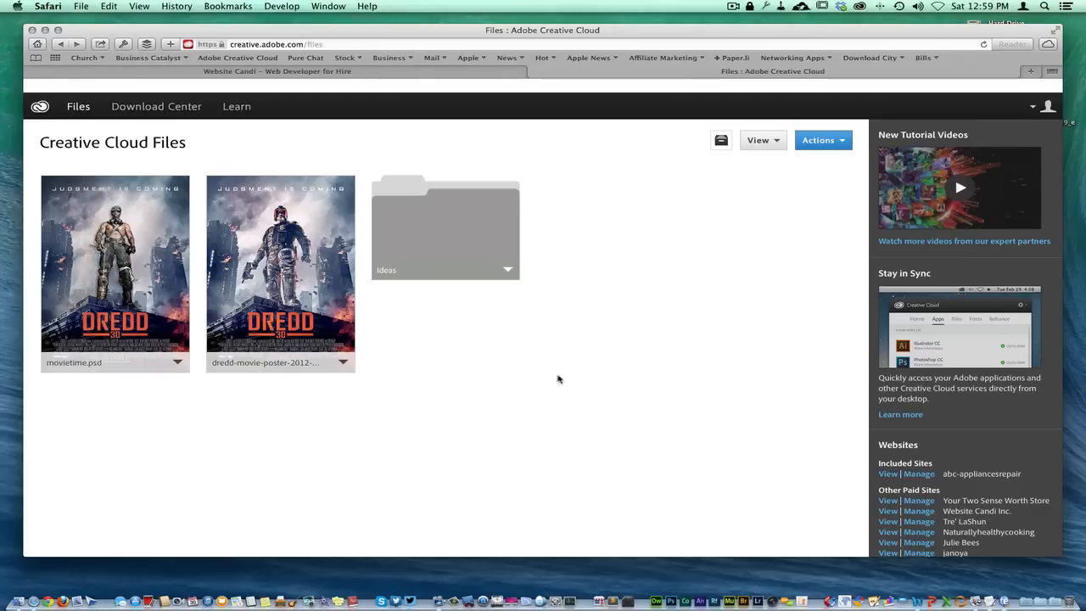
{"action": "mouse_move", "coordinate": [467, 368]}
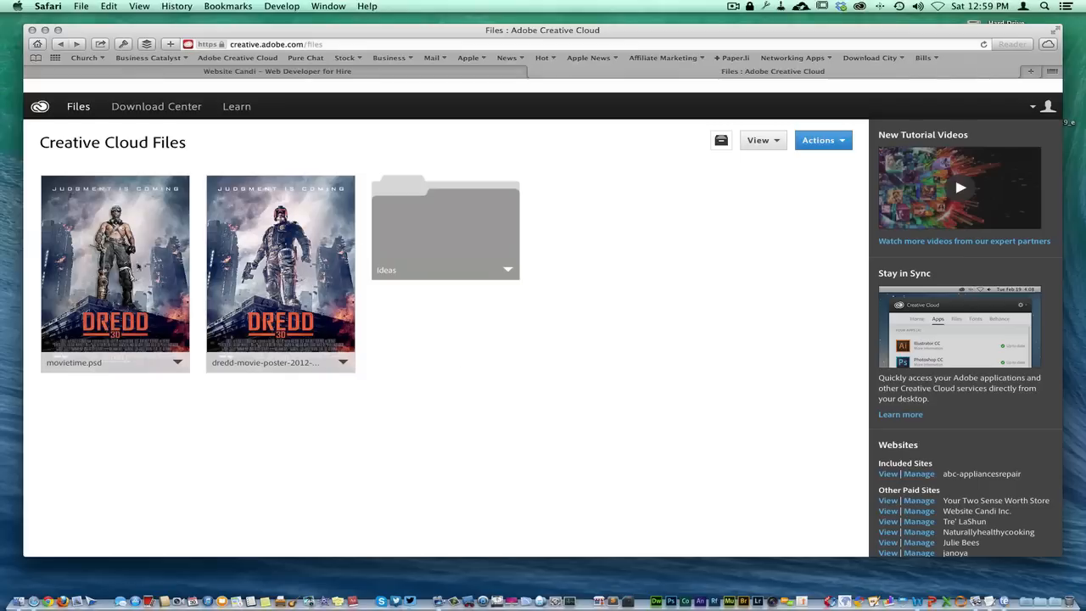
Open movietime.psd from Creative Cloud Files to show the Dredd poster's file page.
{"action": "double_click", "coordinate": [280, 268]}
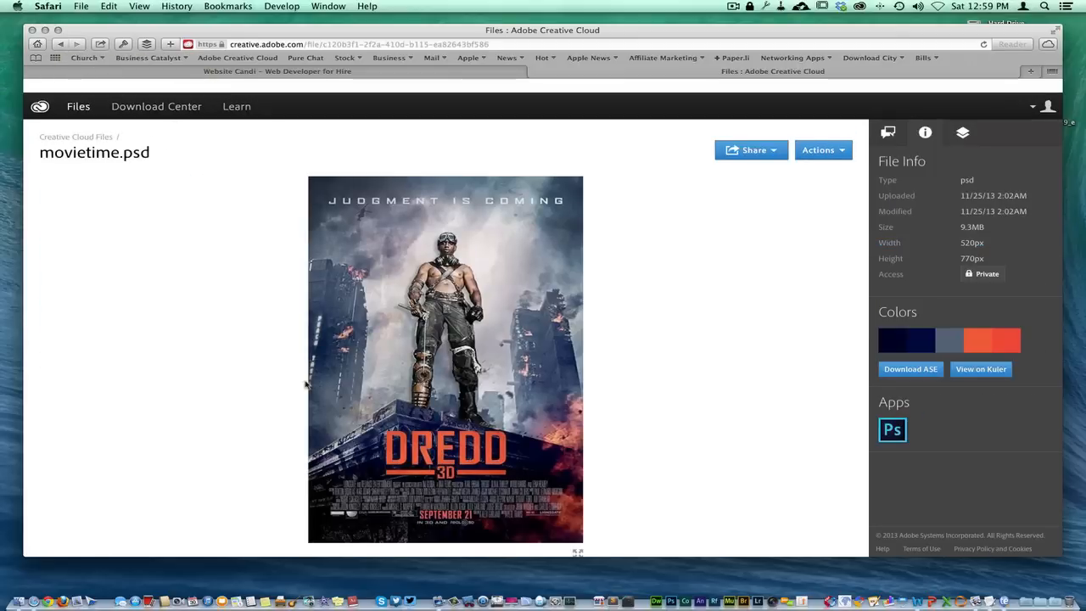
{"action": "mouse_move", "coordinate": [718, 273]}
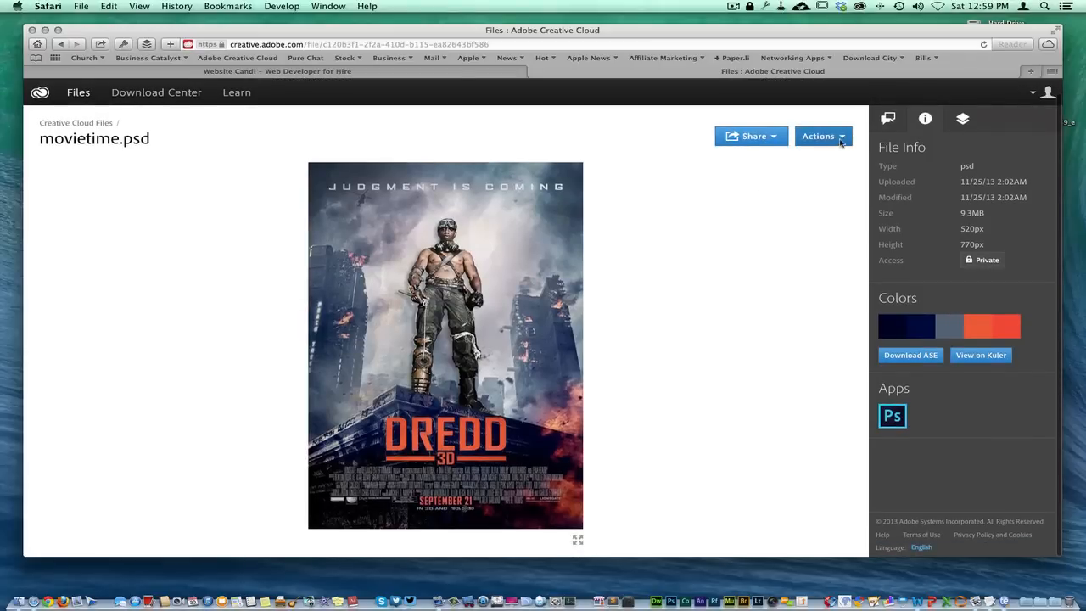
Show the Actions menu for movietime.psd with Download, Rename, Archive options.
{"action": "left_click", "coordinate": [821, 136]}
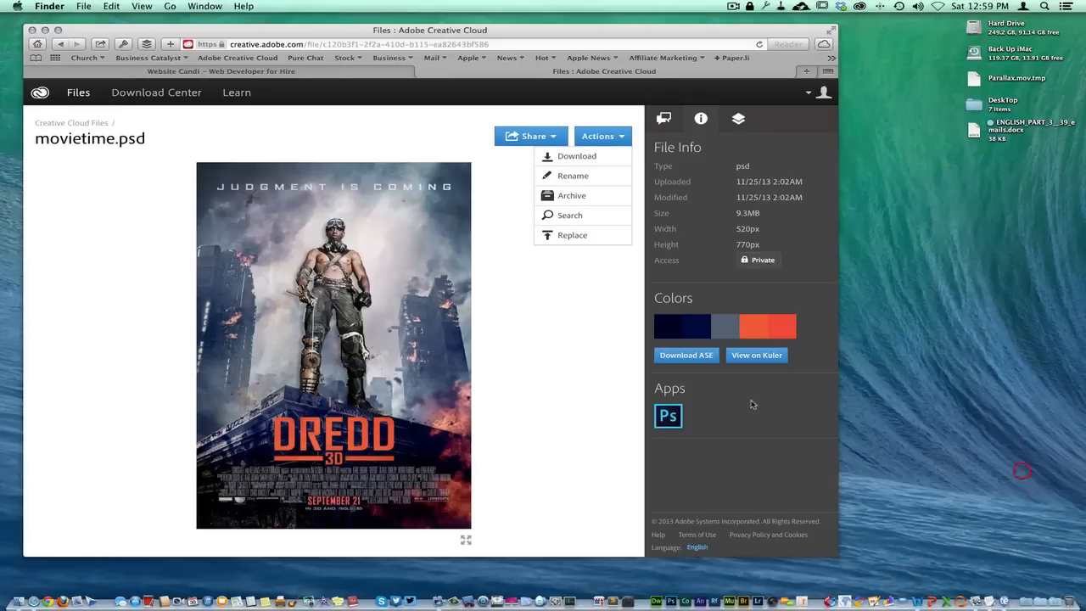
{"action": "mouse_move", "coordinate": [463, 325]}
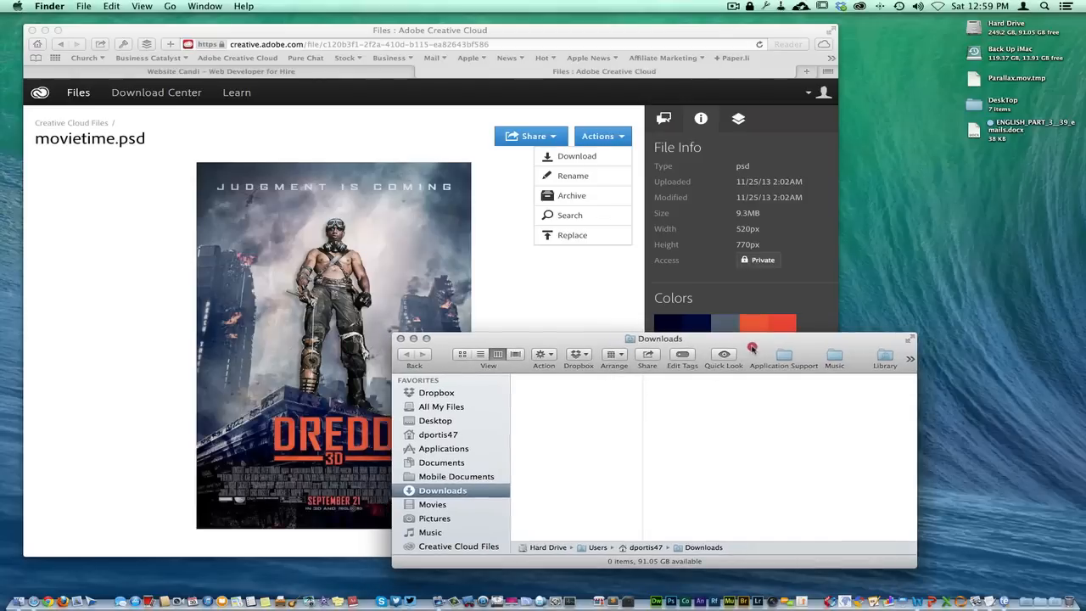
Place the Downloads window beside the browser and show Dropbox's Images From Desktop folder.
{"action": "left_click_drag", "start_coordinate": [660, 337], "coordinate": [696, 342]}
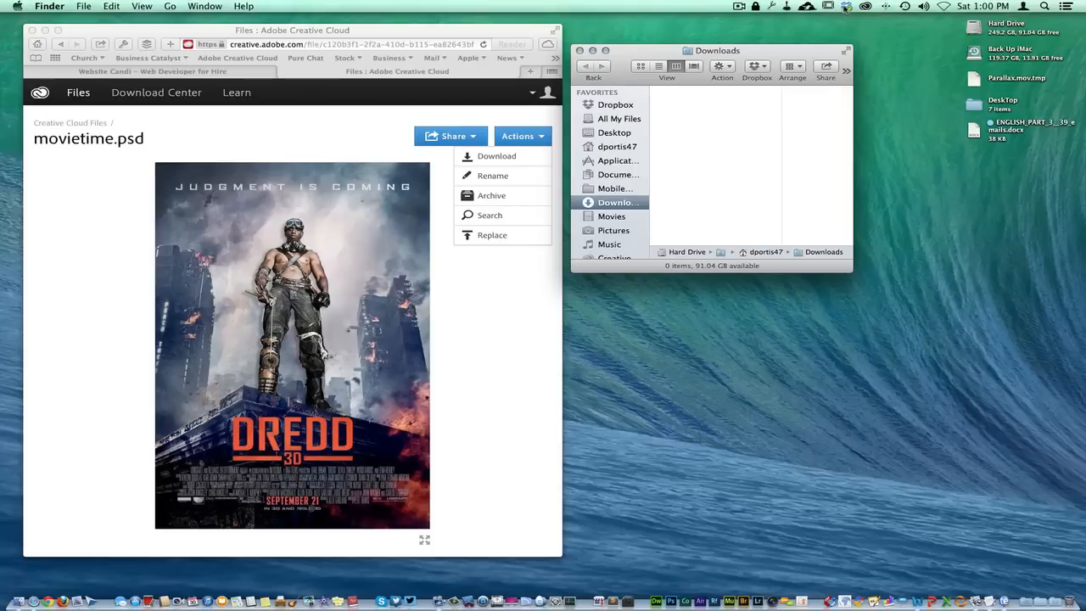
{"action": "left_click", "coordinate": [845, 7]}
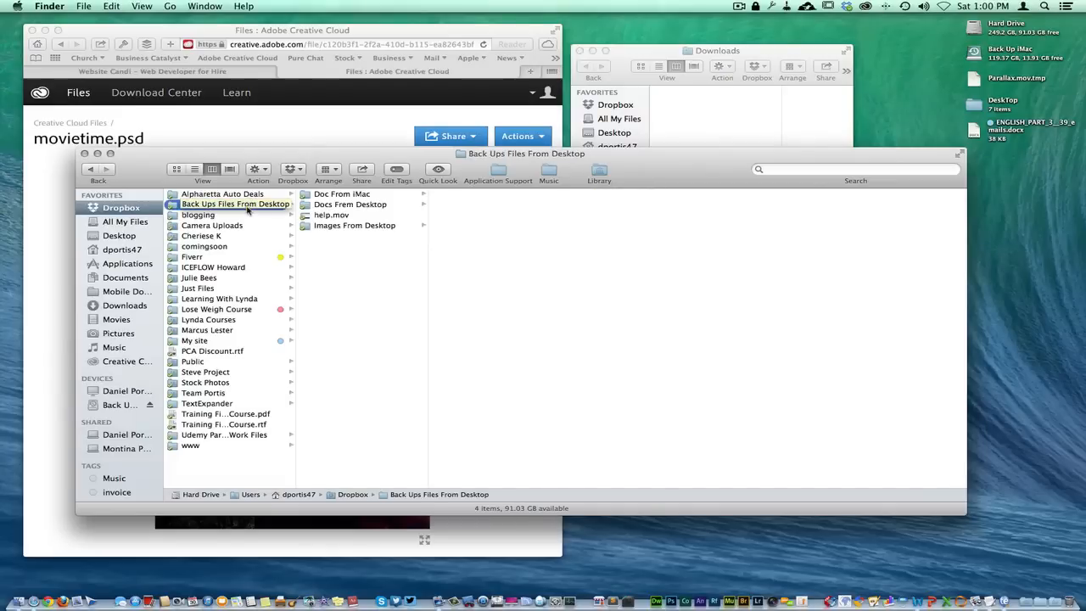
{"action": "left_click", "coordinate": [352, 224]}
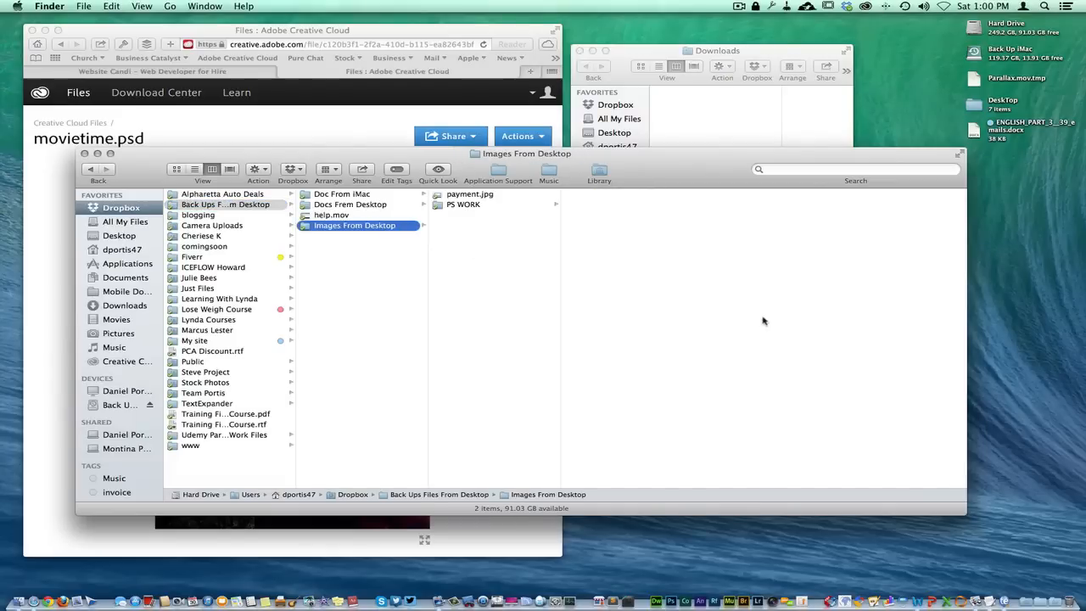
{"action": "mouse_move", "coordinate": [970, 390]}
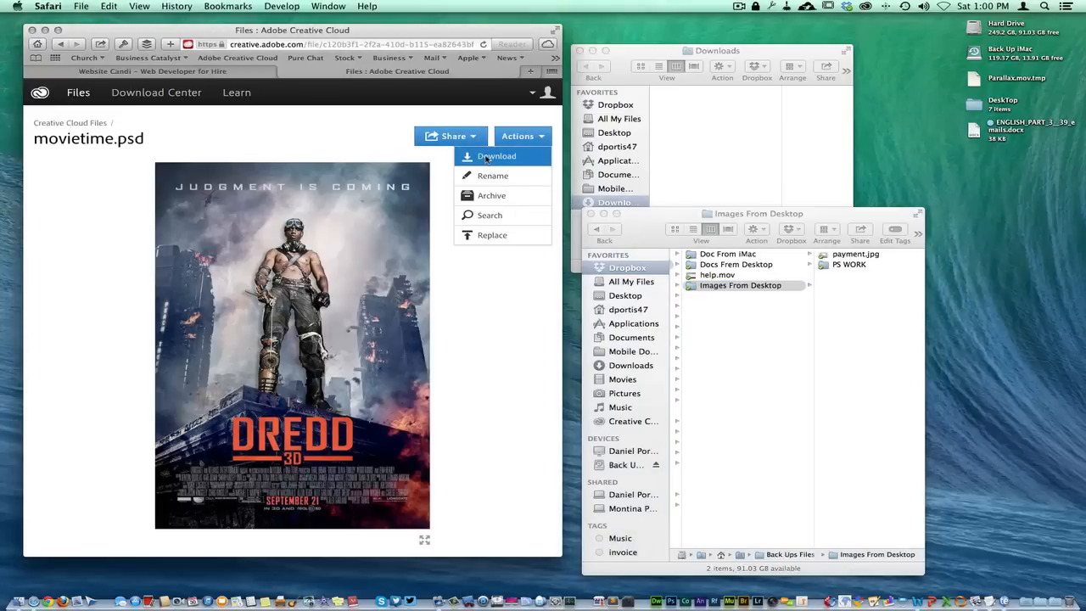
Download movietime.psd from the Actions menu in png image format.
{"action": "left_click", "coordinate": [497, 156]}
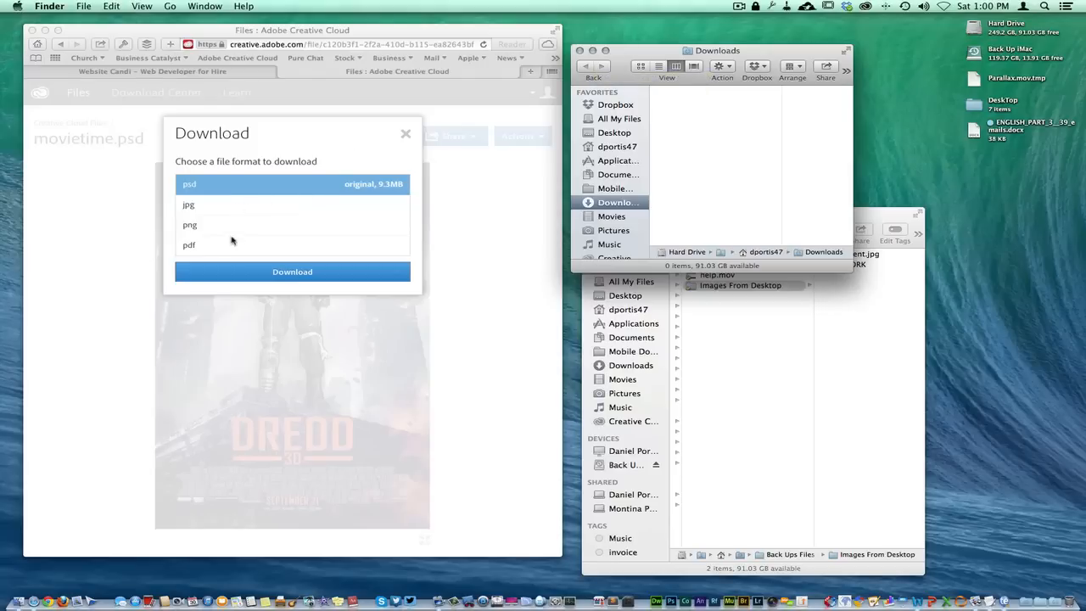
{"action": "mouse_move", "coordinate": [218, 248]}
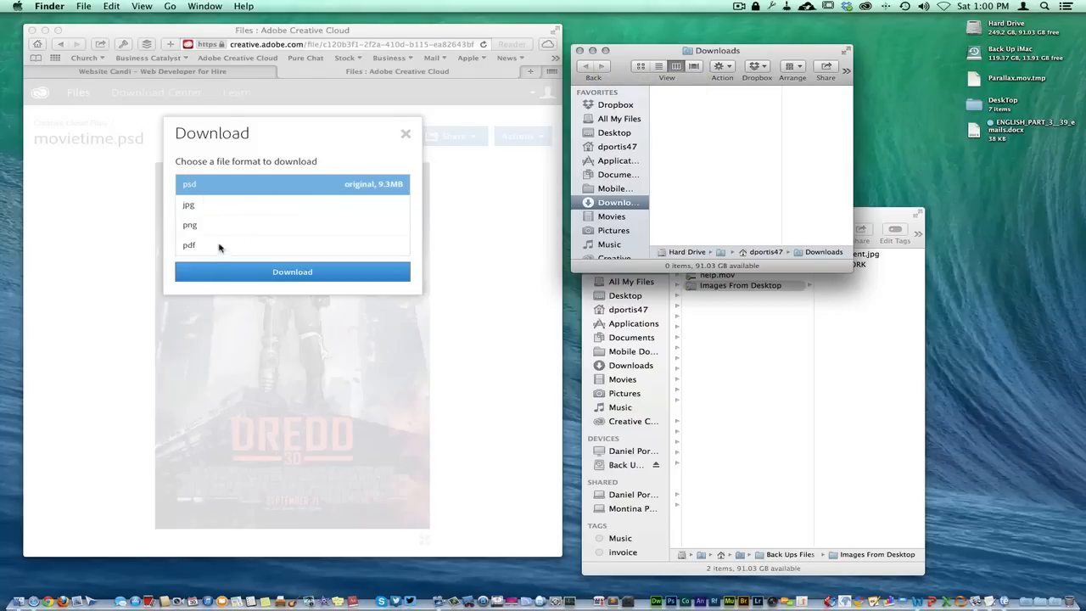
{"action": "left_click", "coordinate": [190, 224]}
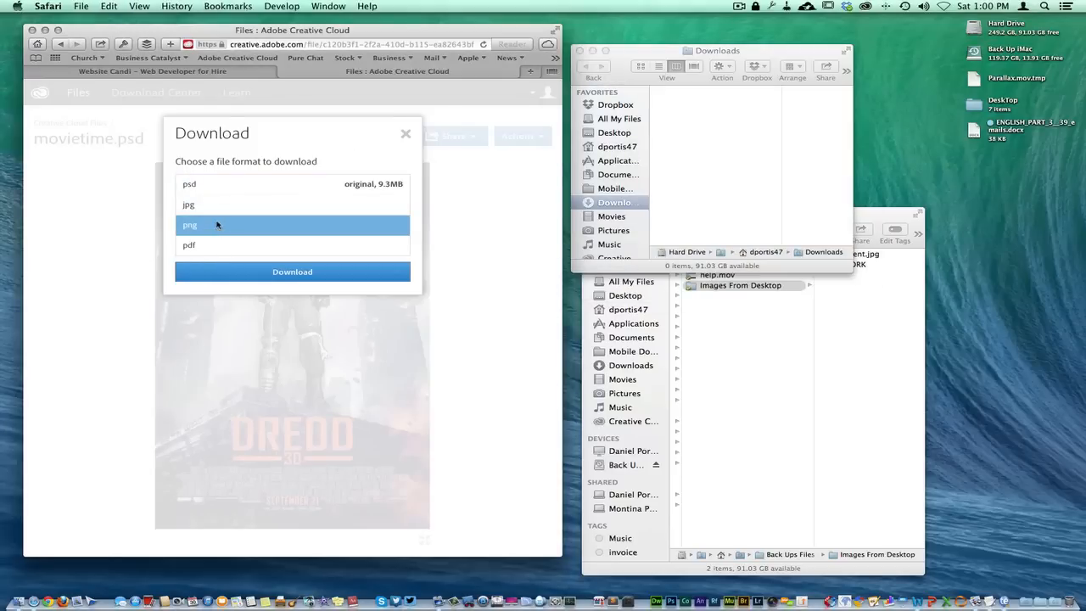
{"action": "left_click", "coordinate": [292, 272]}
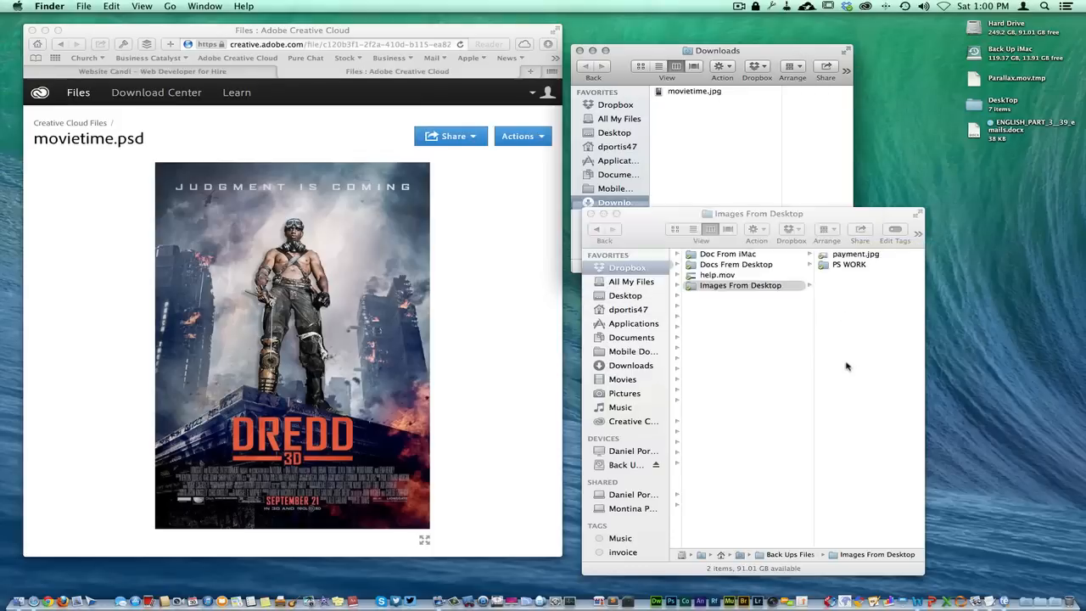
Preview movietime.jpg now sitting in the Images From Desktop backup folder beside payment.jpg.
{"action": "left_click", "coordinate": [740, 285]}
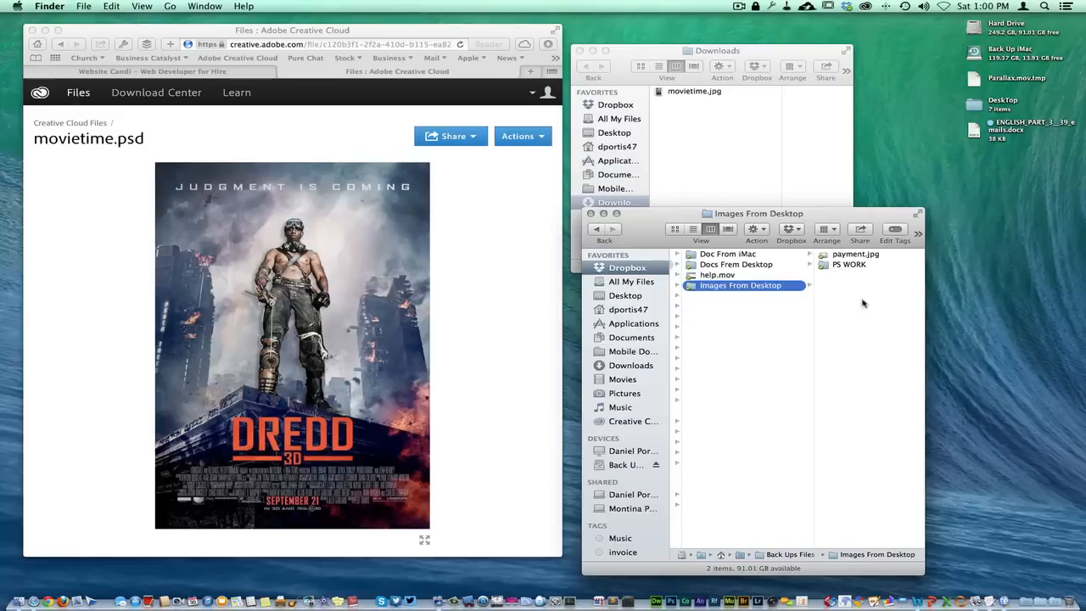
{"action": "mouse_move", "coordinate": [947, 183]}
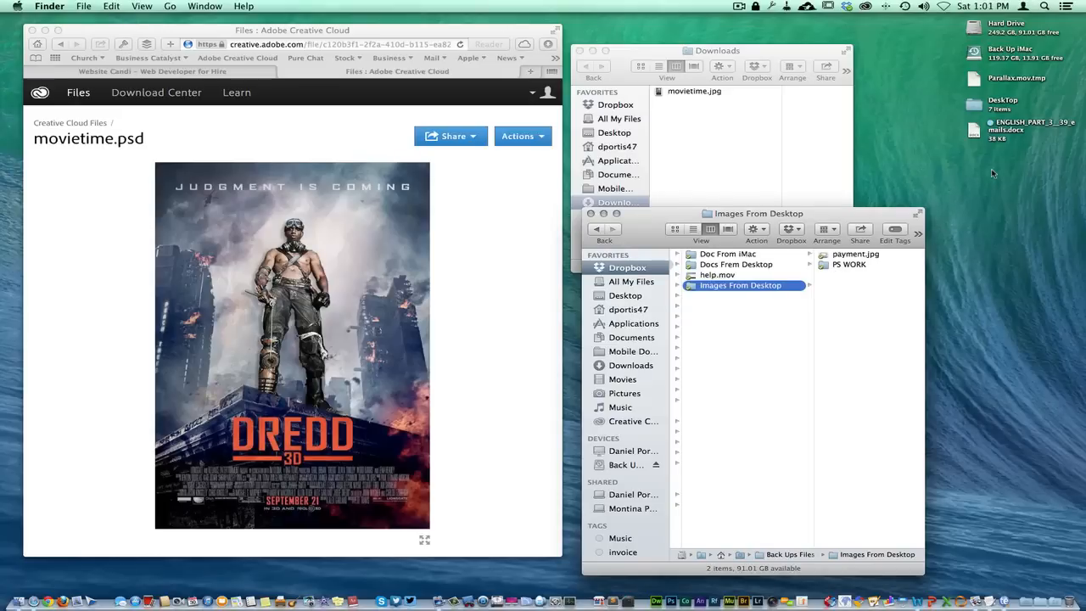
{"action": "mouse_move", "coordinate": [760, 132]}
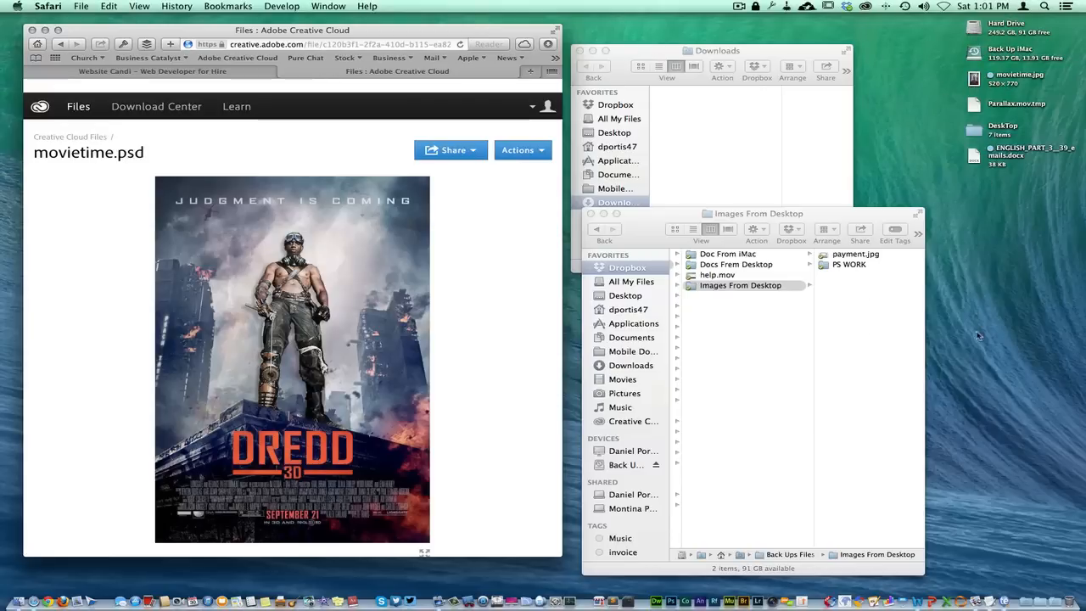
{"action": "mouse_move", "coordinate": [974, 347]}
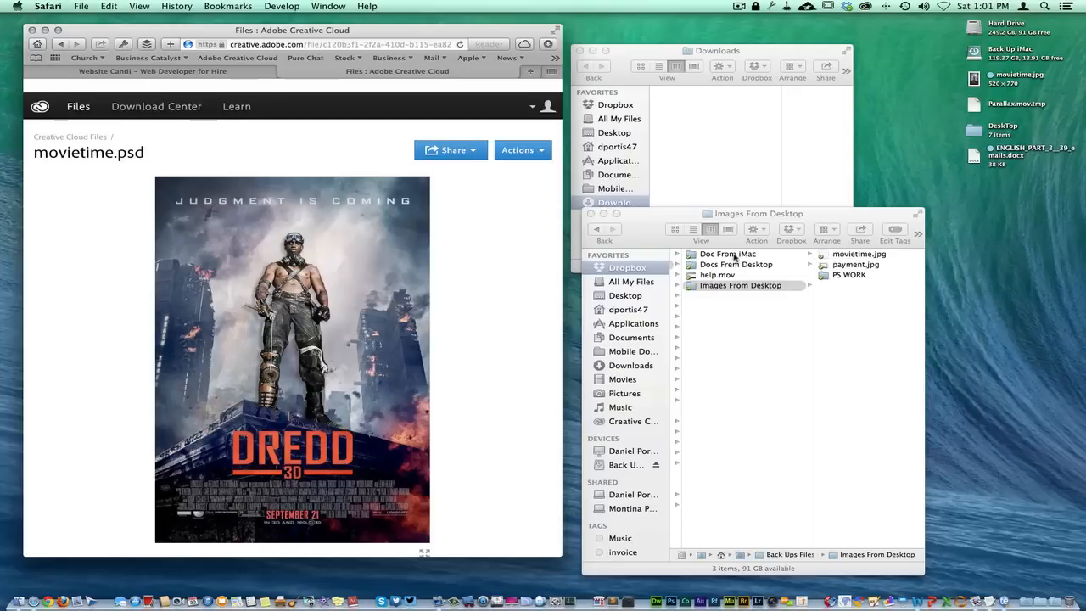
{"action": "left_click", "coordinate": [739, 285]}
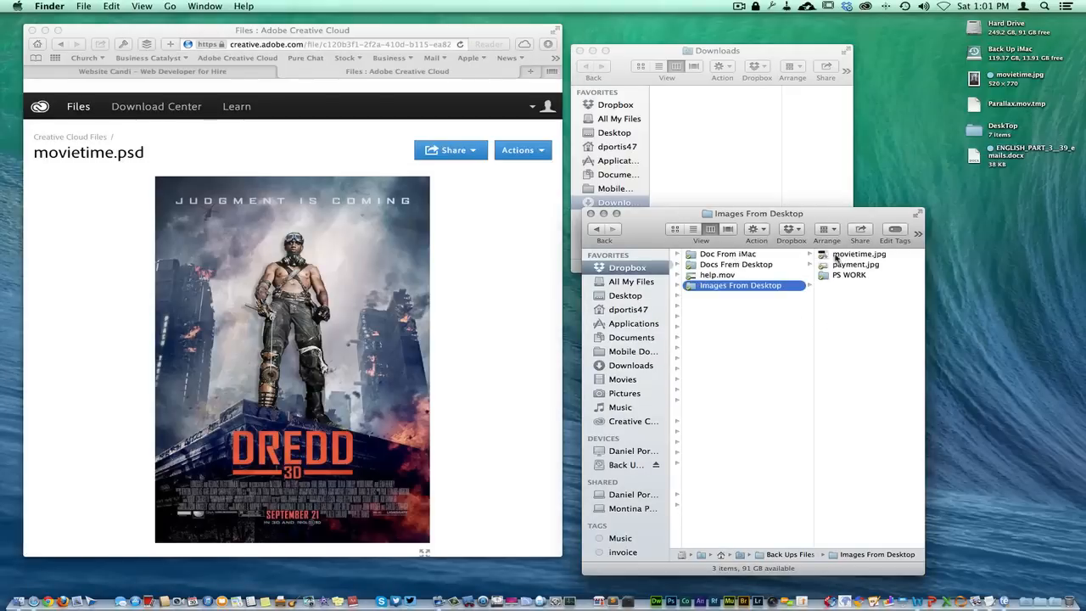
{"action": "left_click", "coordinate": [858, 255]}
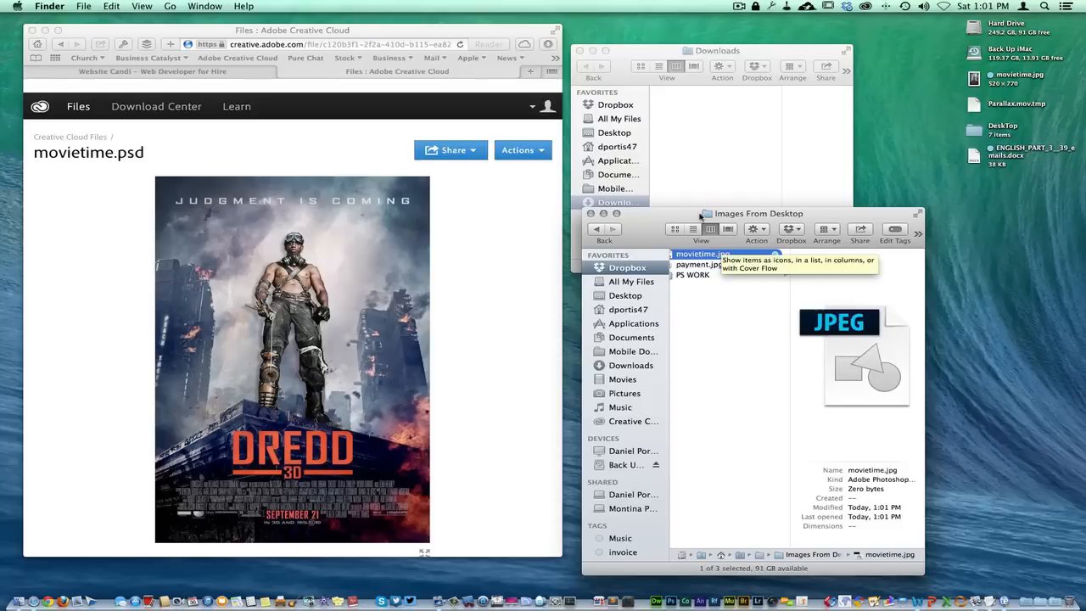
{"action": "mouse_move", "coordinate": [790, 412]}
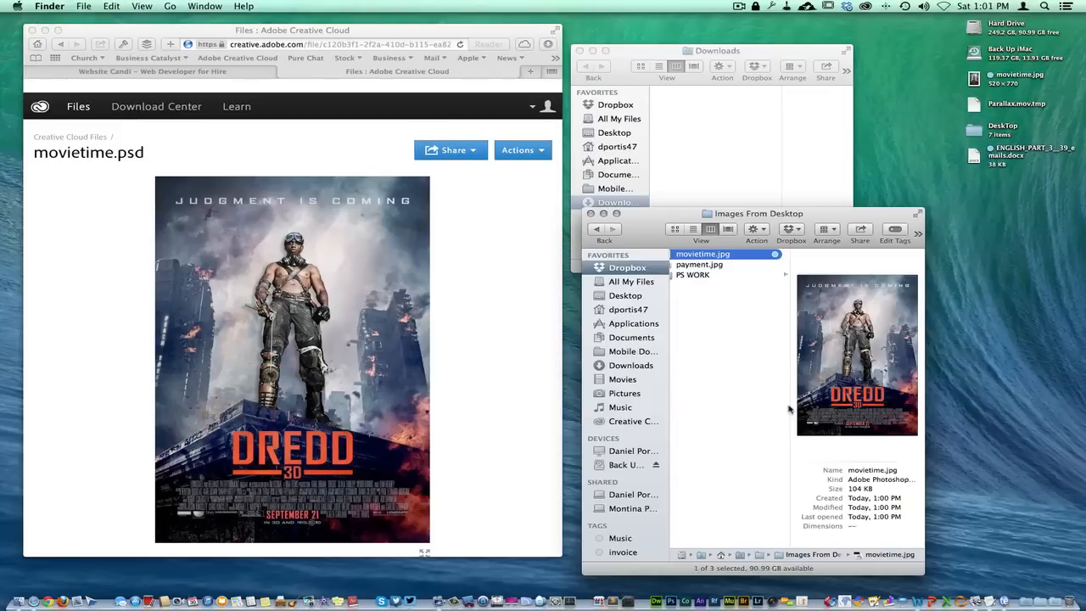
{"action": "mouse_move", "coordinate": [771, 383]}
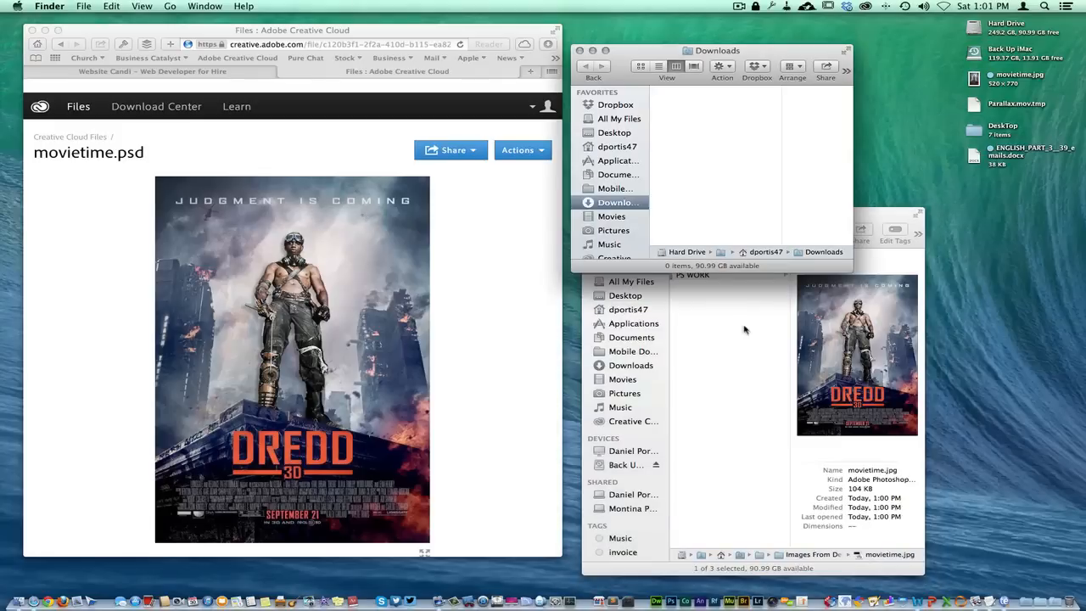
{"action": "mouse_move", "coordinate": [931, 139]}
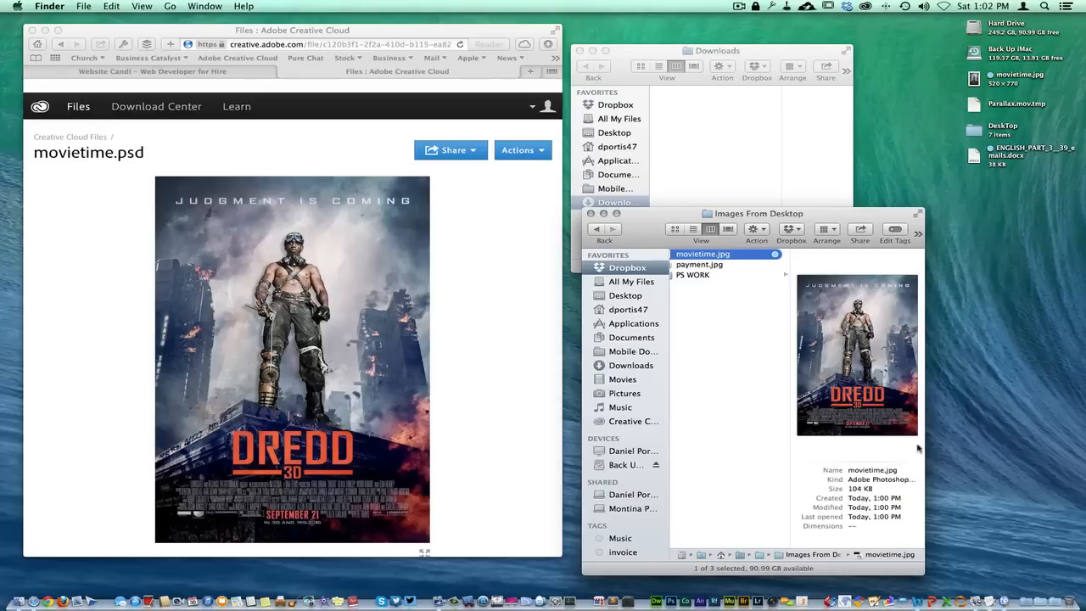
{"action": "mouse_move", "coordinate": [523, 568]}
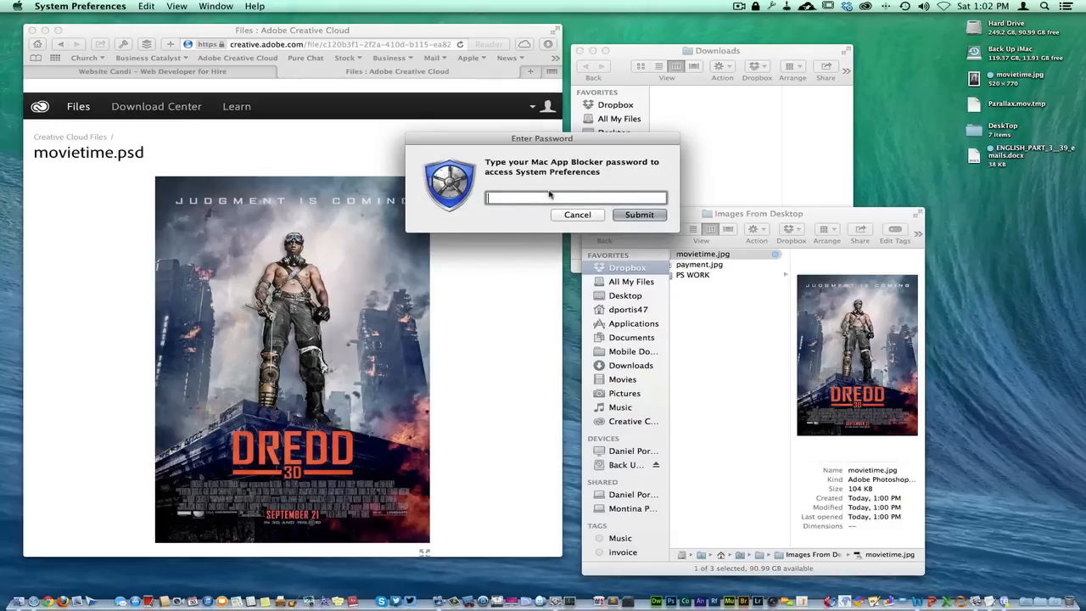
Enter the Mac App Blocker password to unlock System Preferences.
{"action": "type", "text": "•••"}
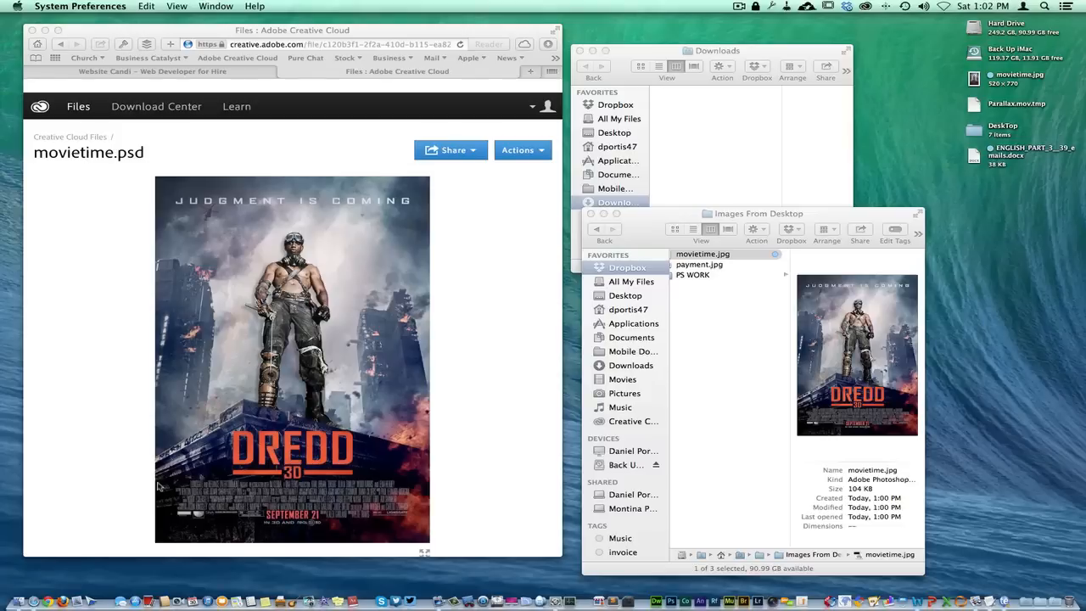
{"action": "mouse_move", "coordinate": [104, 528]}
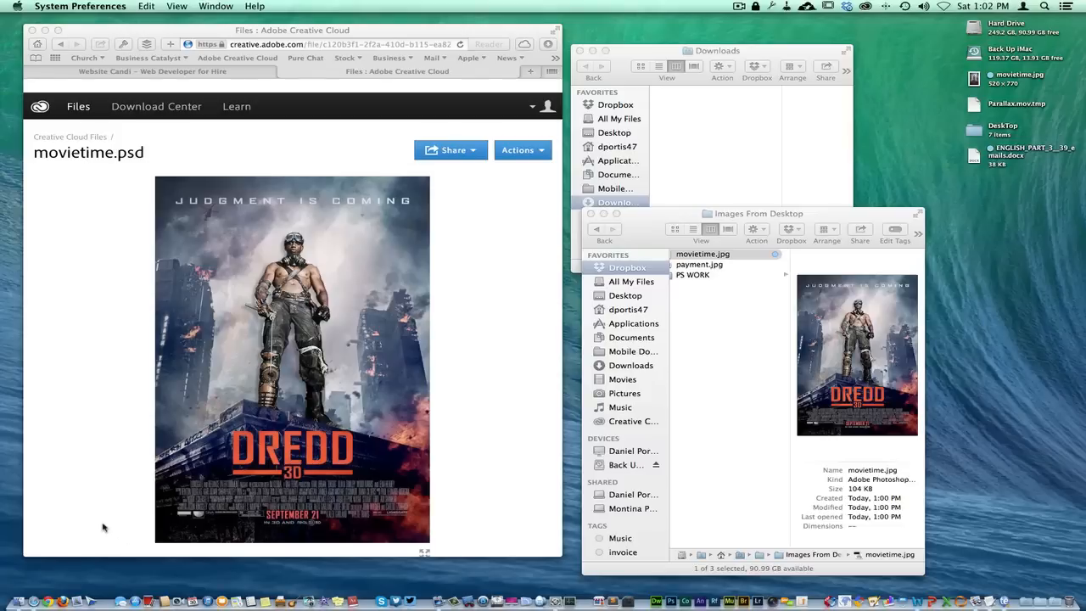
{"action": "mouse_move", "coordinate": [115, 421]}
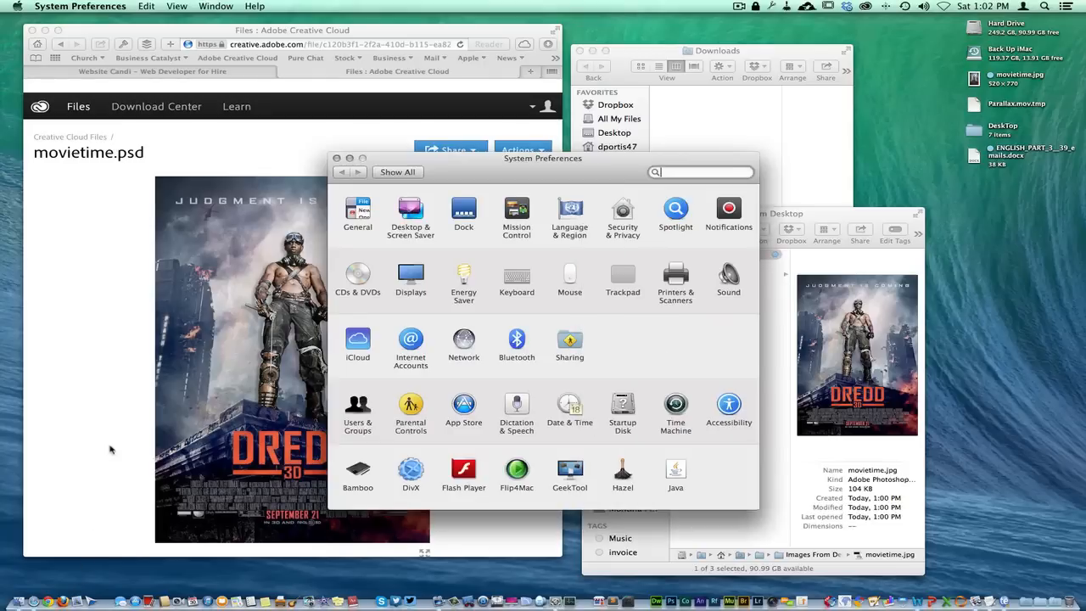
{"action": "mouse_move", "coordinate": [645, 382]}
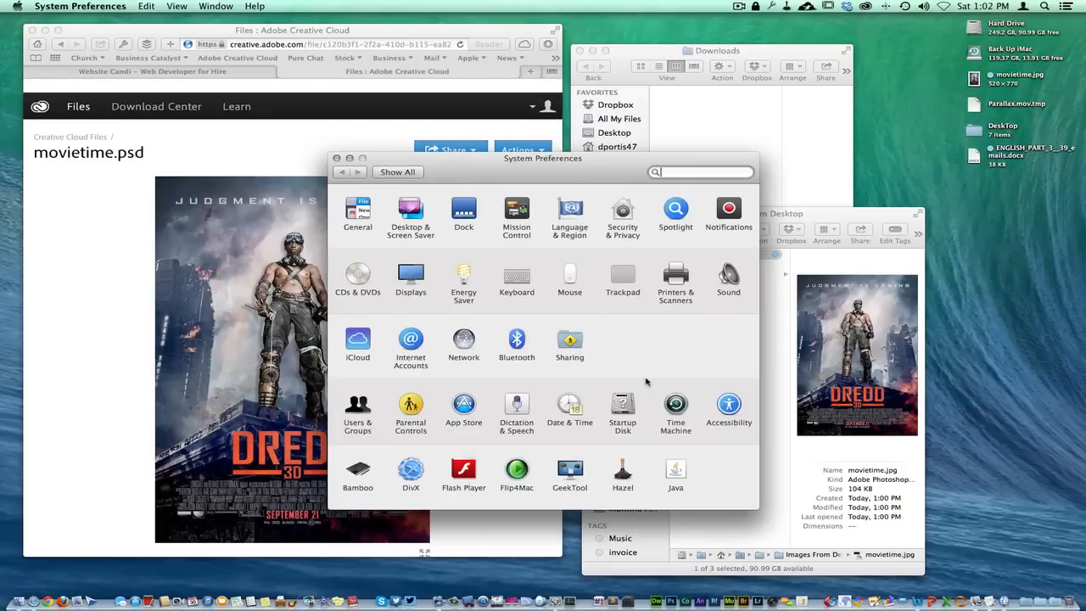
Go into the Hazel preference pane listing the Desktop and Downloads folders.
{"action": "left_click", "coordinate": [623, 472]}
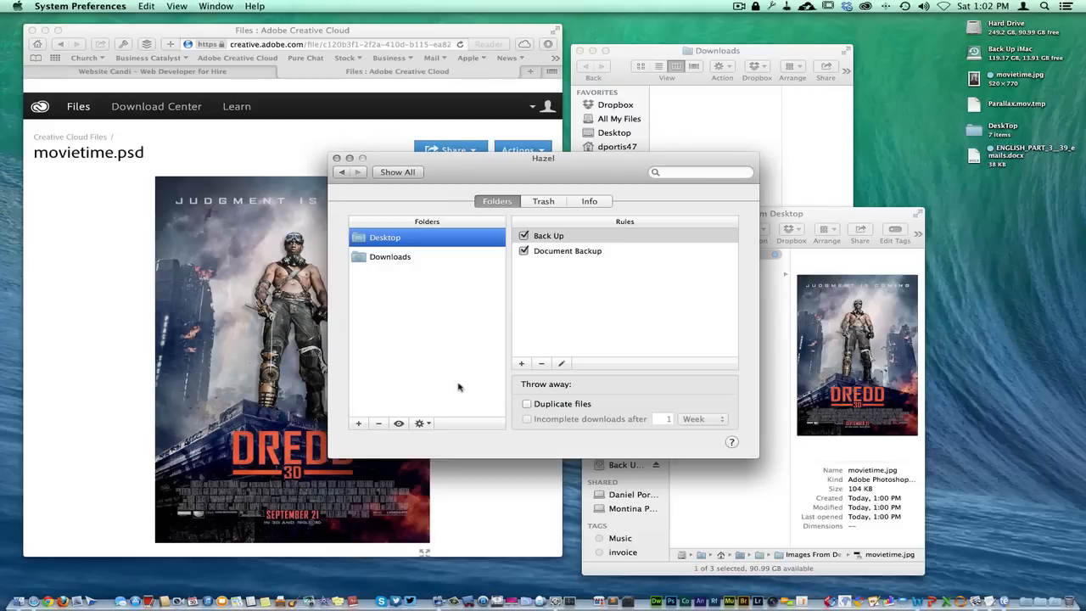
{"action": "mouse_move", "coordinate": [495, 212]}
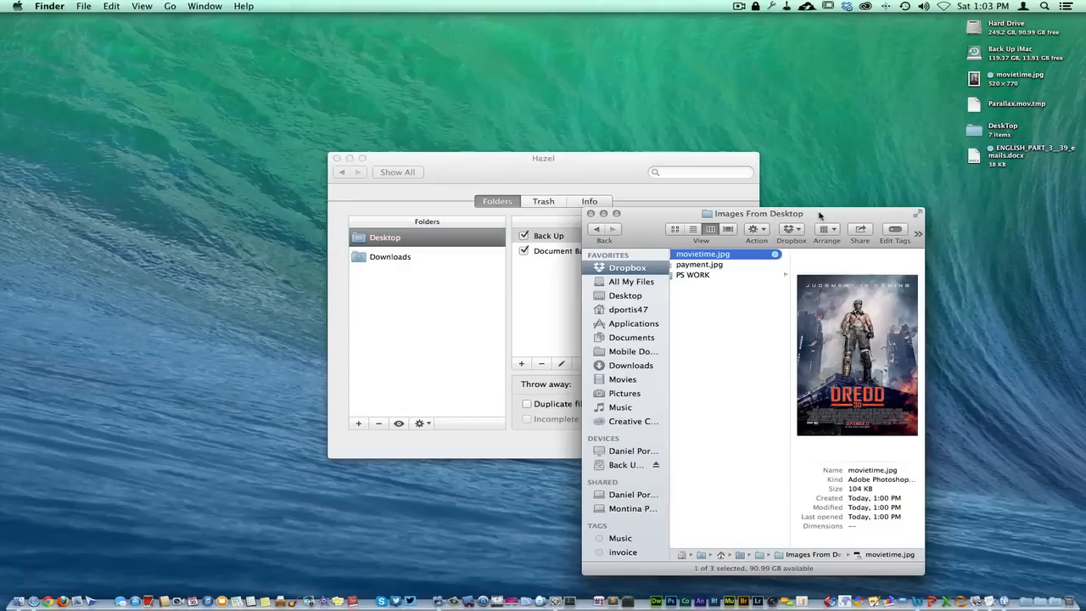
Review the Desktop folder's Back Up rule, which copies images to Images From Desktop.
{"action": "left_click", "coordinate": [590, 214]}
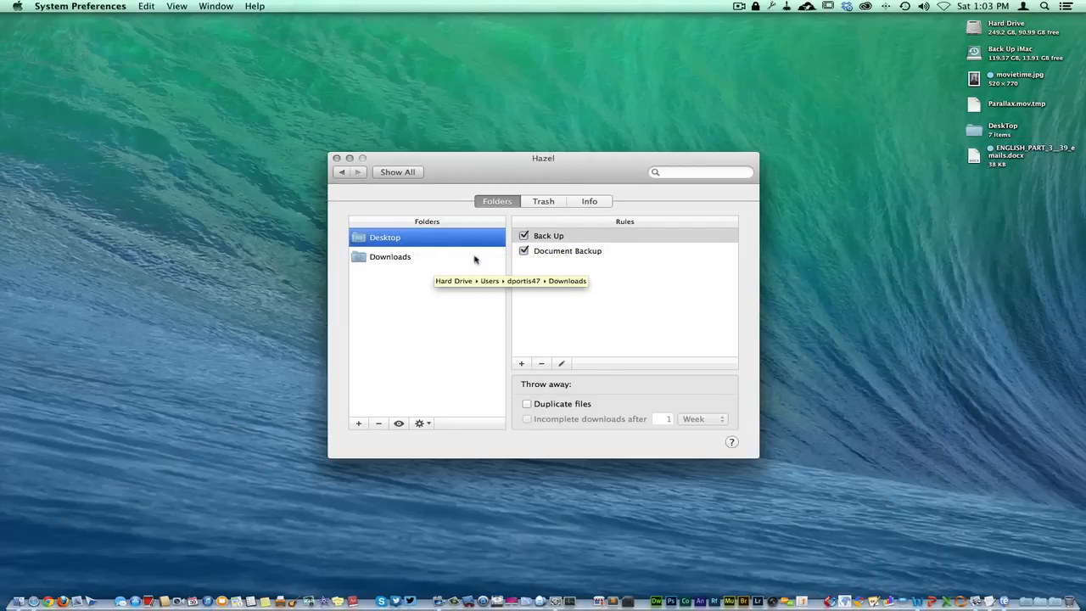
{"action": "mouse_move", "coordinate": [566, 305]}
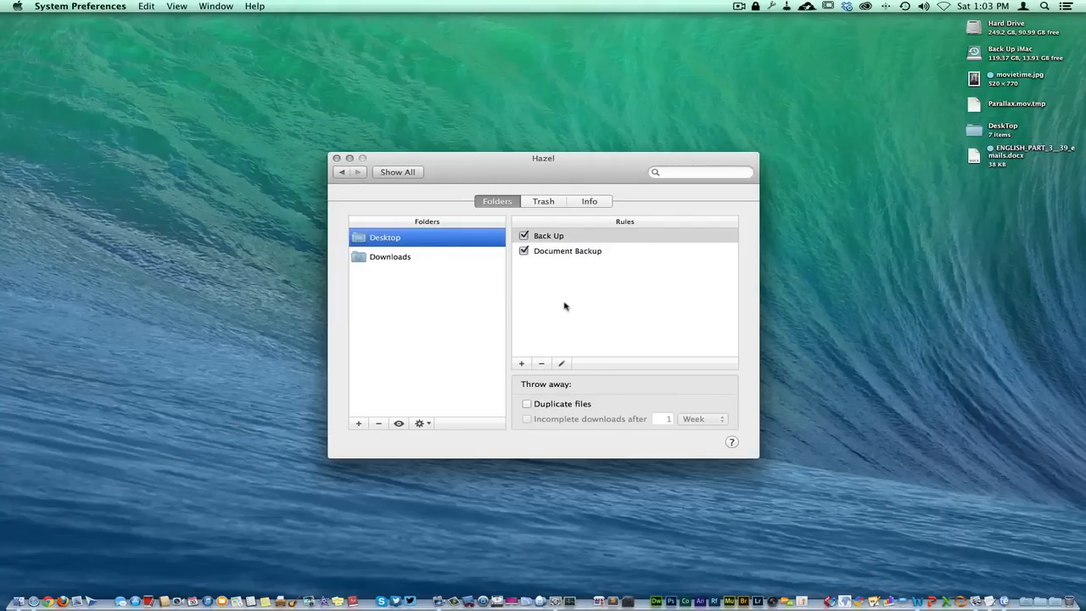
{"action": "mouse_move", "coordinate": [383, 237]}
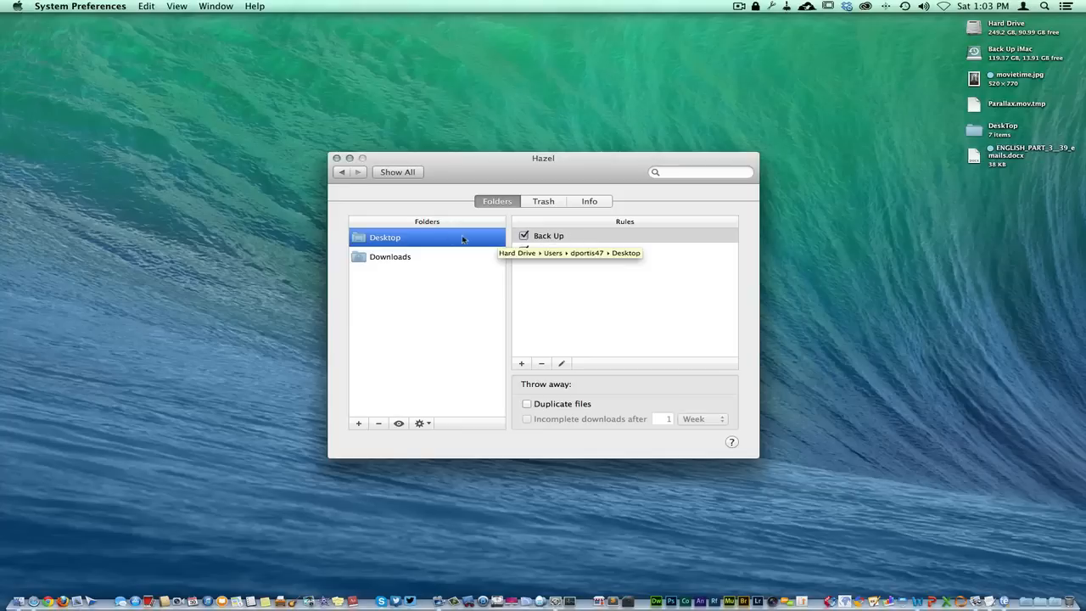
{"action": "left_click", "coordinate": [548, 234]}
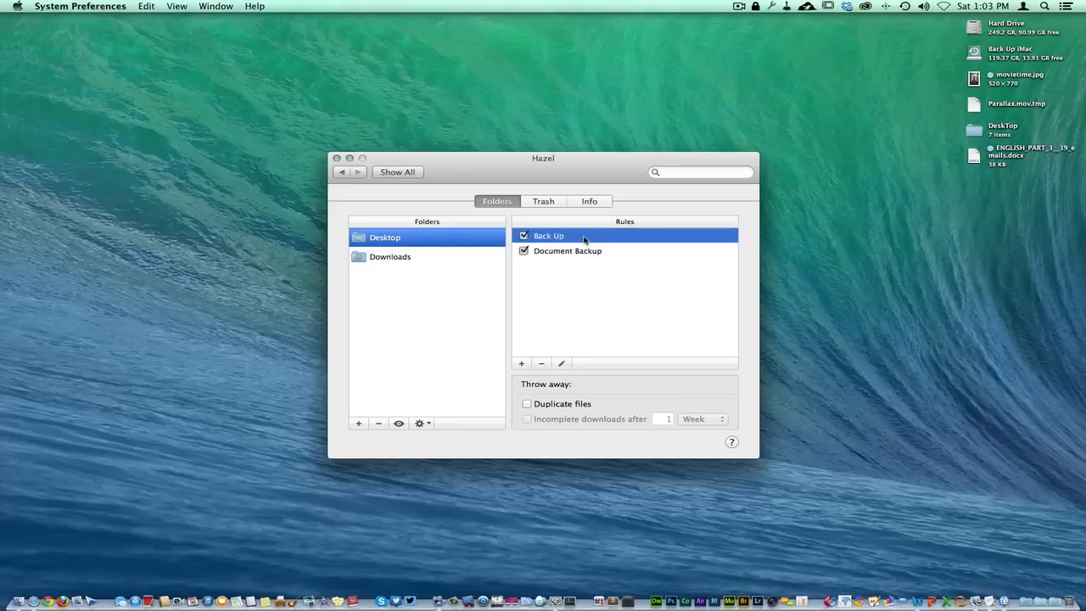
{"action": "double_click", "coordinate": [547, 234]}
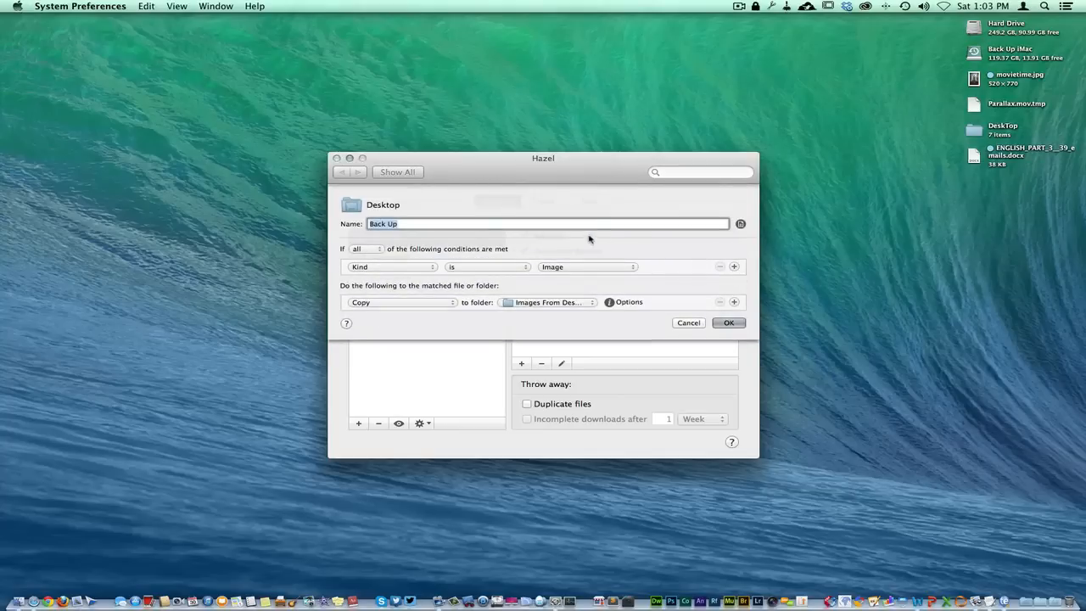
{"action": "mouse_move", "coordinate": [478, 268]}
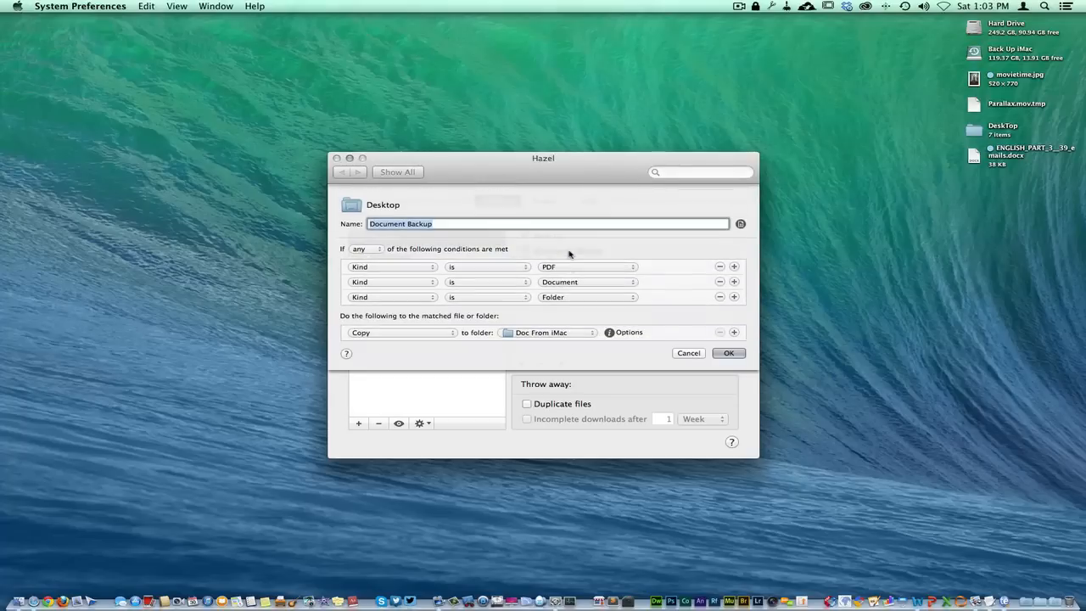
{"action": "mouse_move", "coordinate": [607, 264]}
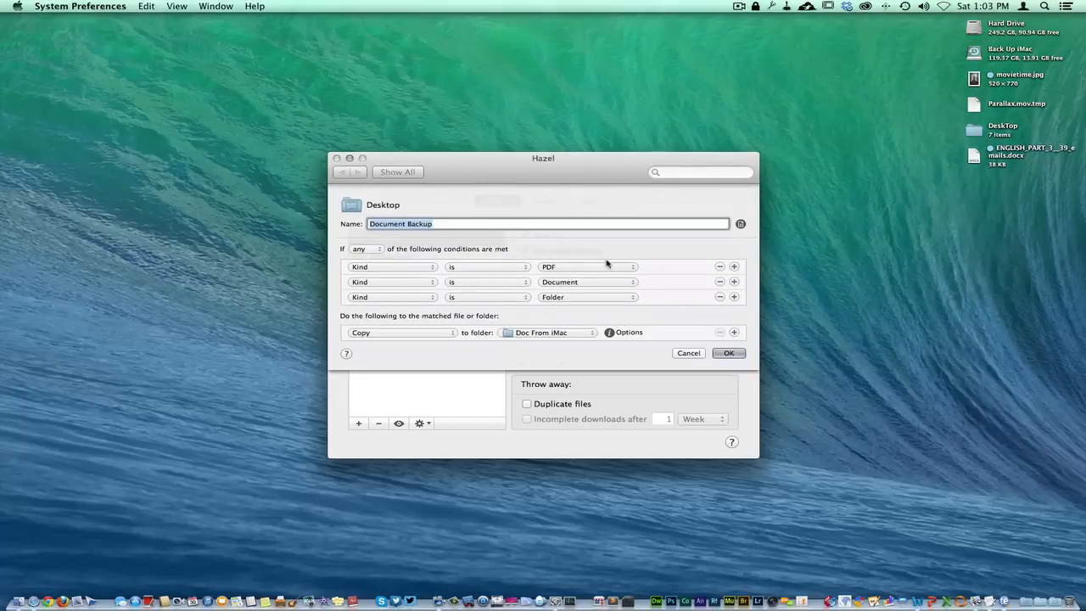
{"action": "mouse_move", "coordinate": [675, 306]}
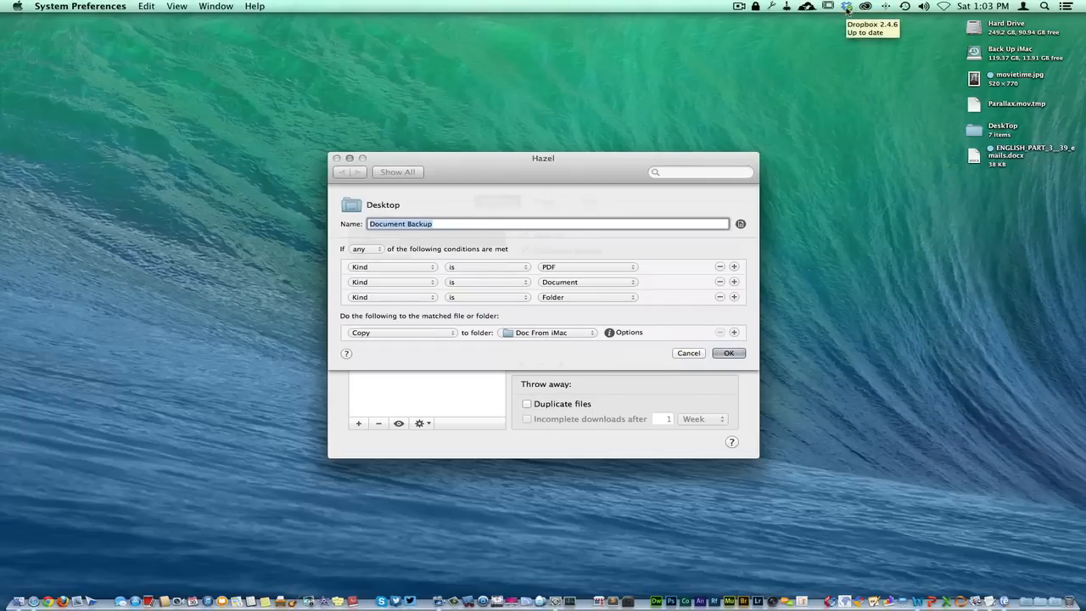
Review the Downloads folder's New Rule that moves any file to Desktop with a colour label.
{"action": "left_click", "coordinate": [726, 353]}
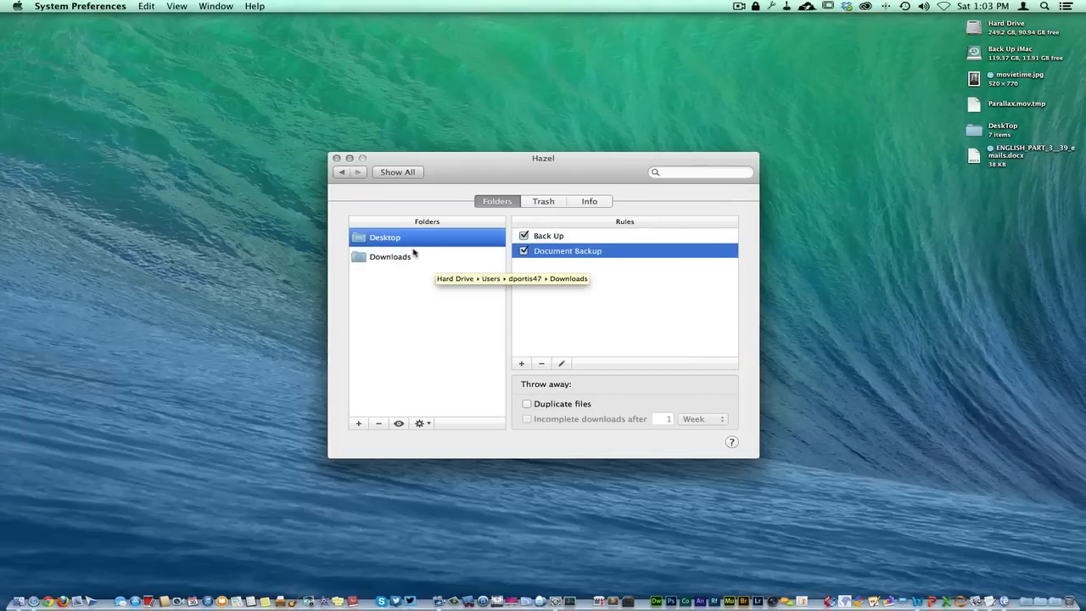
{"action": "left_click", "coordinate": [390, 256]}
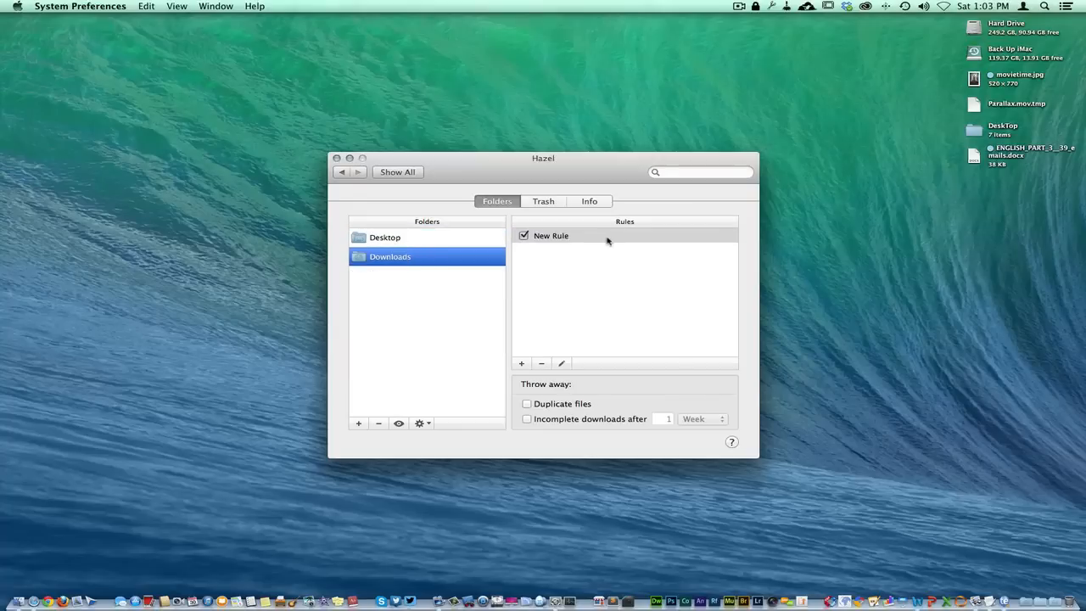
{"action": "double_click", "coordinate": [550, 234]}
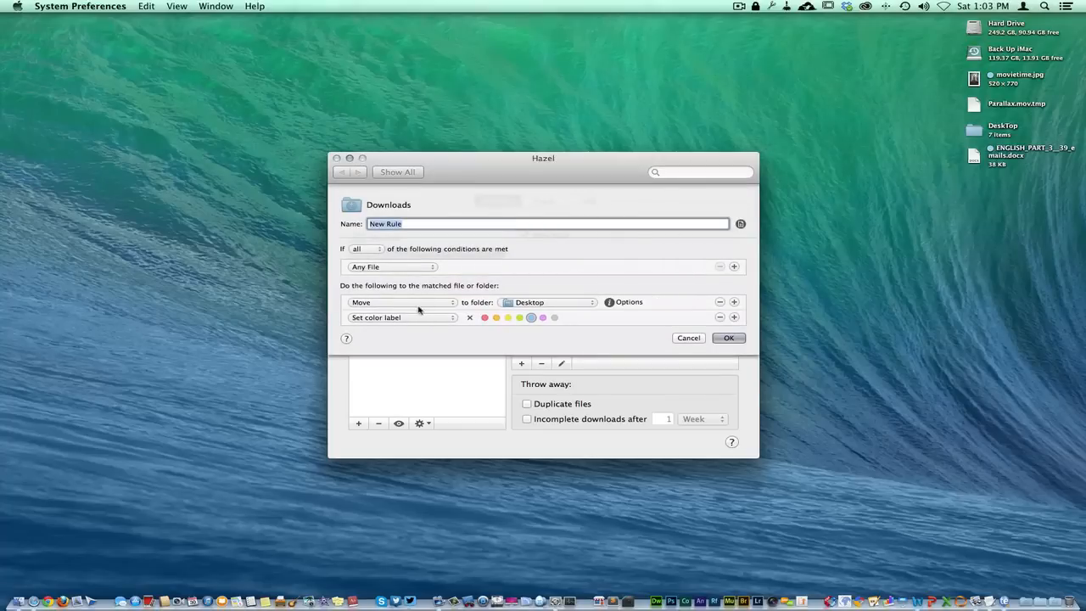
{"action": "mouse_move", "coordinate": [454, 237]}
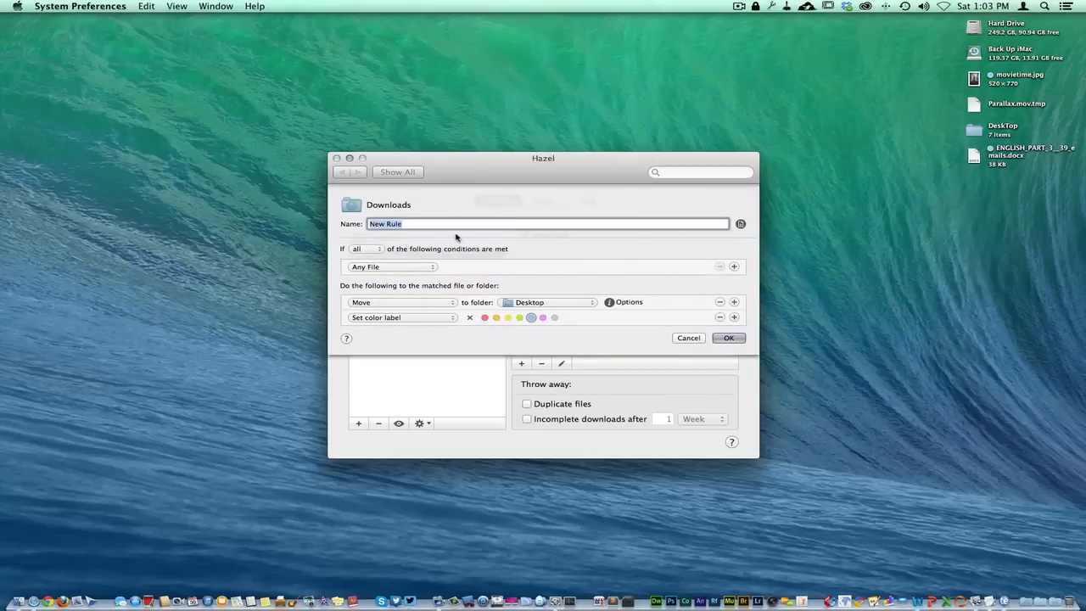
{"action": "mouse_move", "coordinate": [394, 273]}
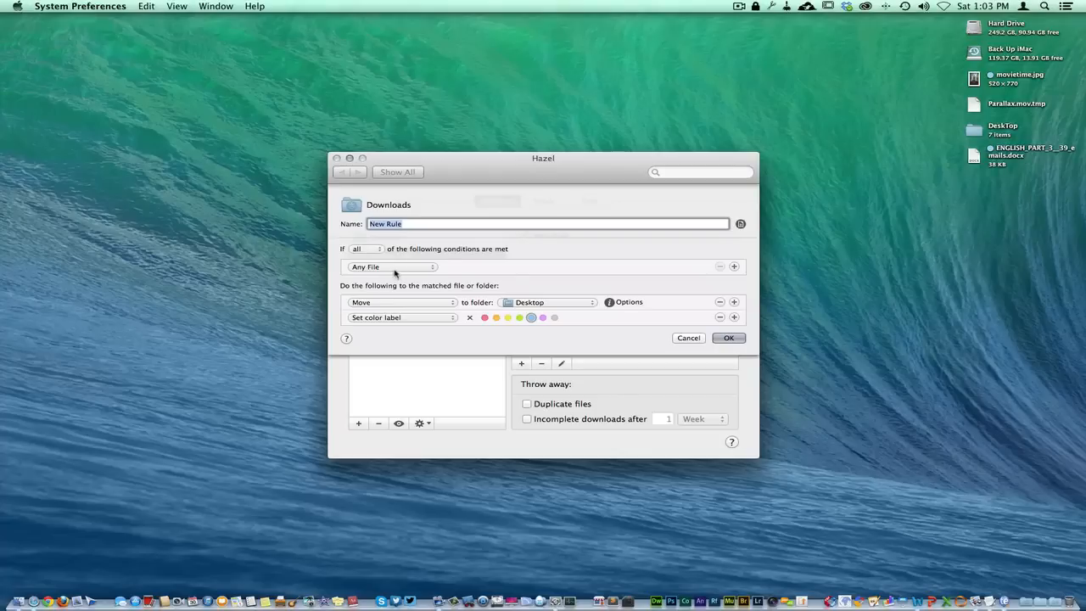
{"action": "mouse_move", "coordinate": [551, 302]}
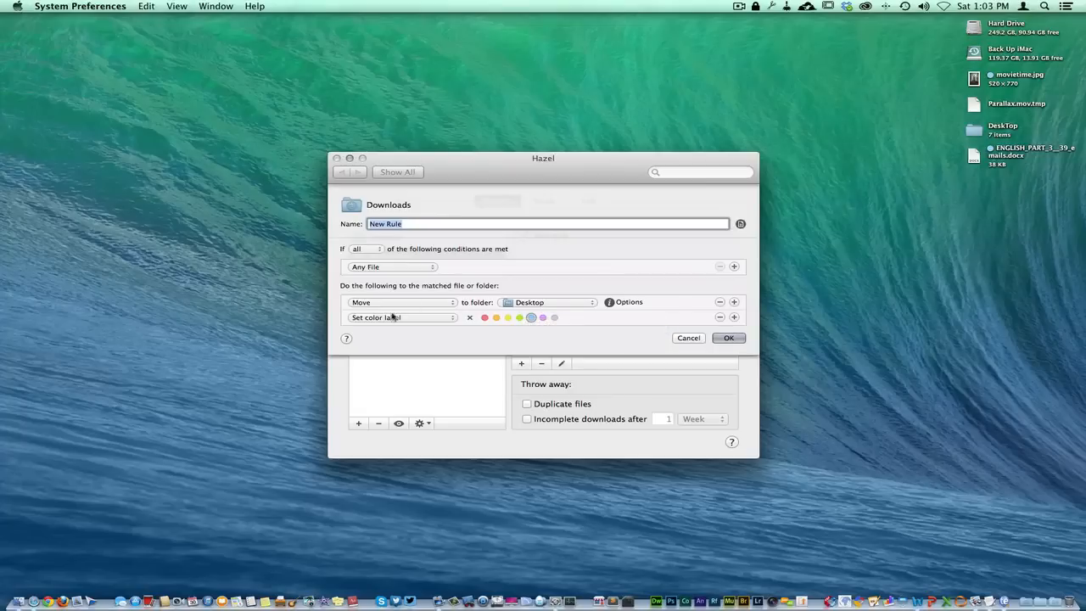
{"action": "left_click", "coordinate": [531, 317]}
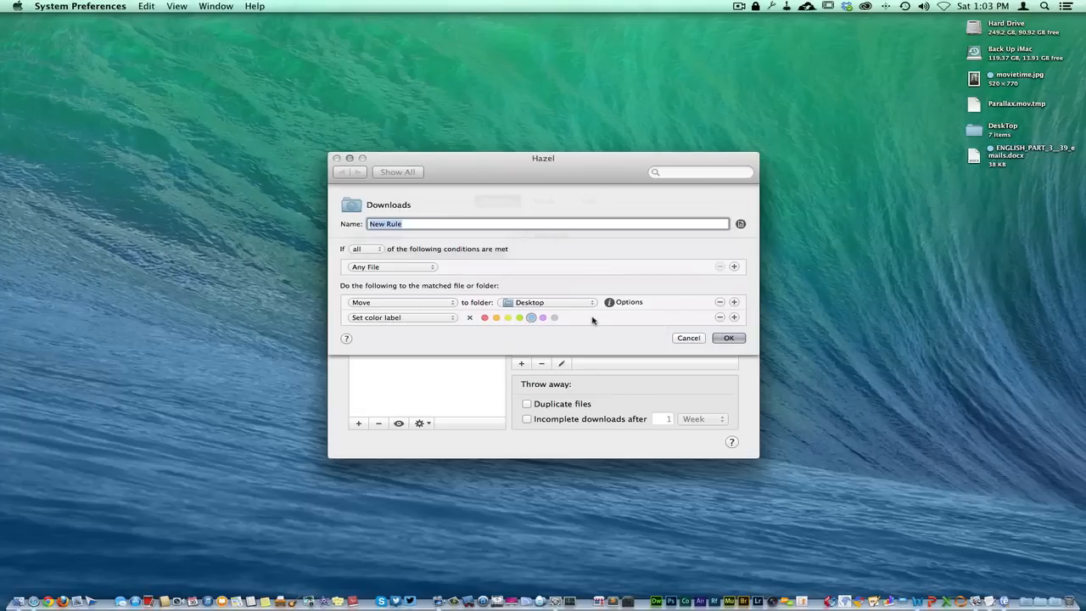
{"action": "mouse_move", "coordinate": [956, 108]}
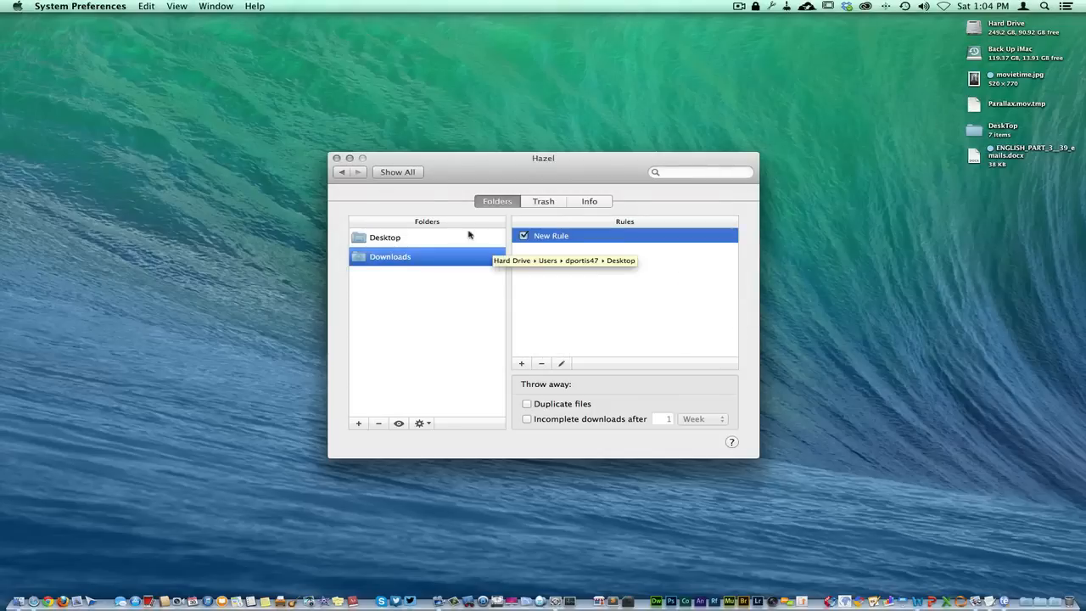
{"action": "mouse_move", "coordinate": [431, 306]}
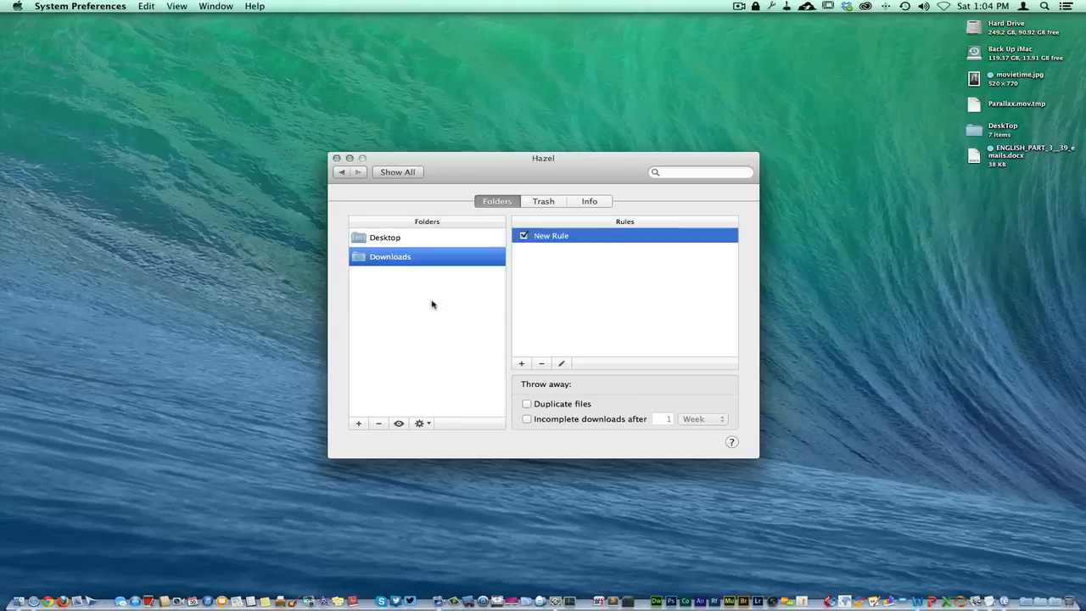
{"action": "mouse_move", "coordinate": [594, 309]}
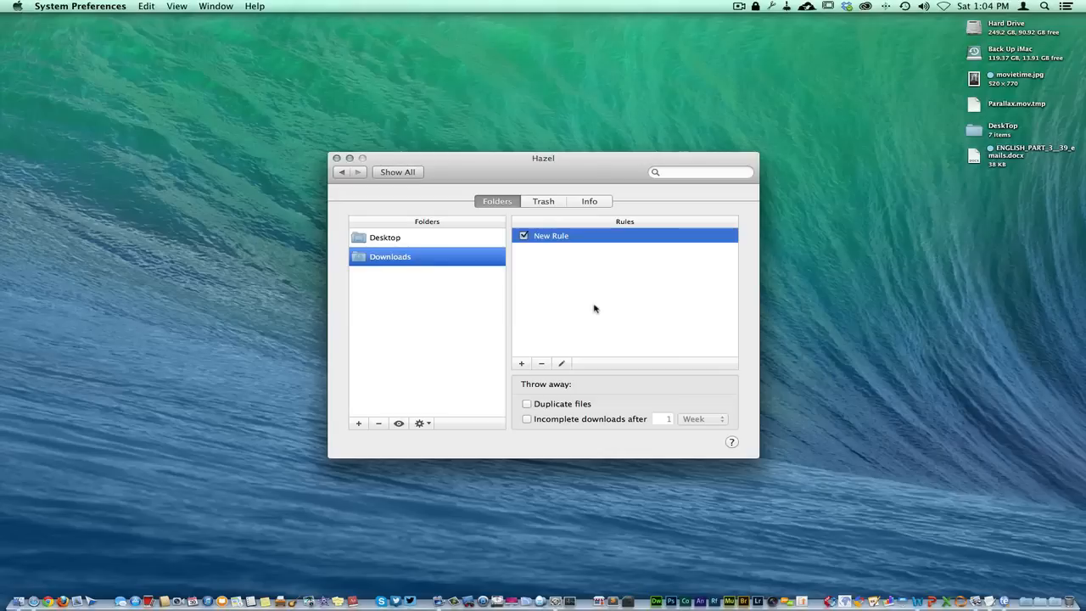
{"action": "mouse_move", "coordinate": [604, 313]}
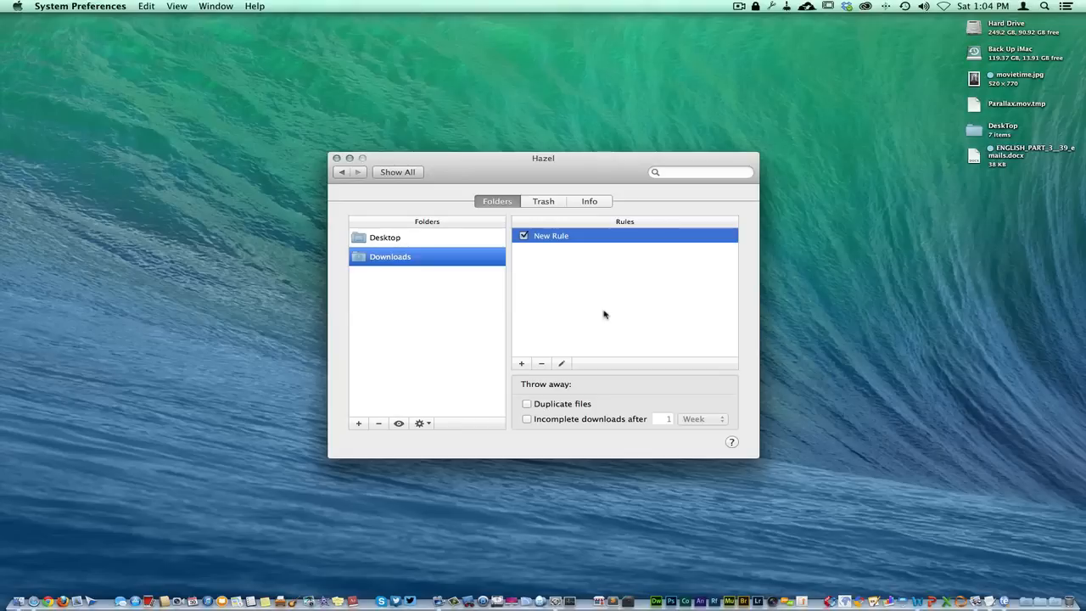
{"action": "mouse_move", "coordinate": [620, 325]}
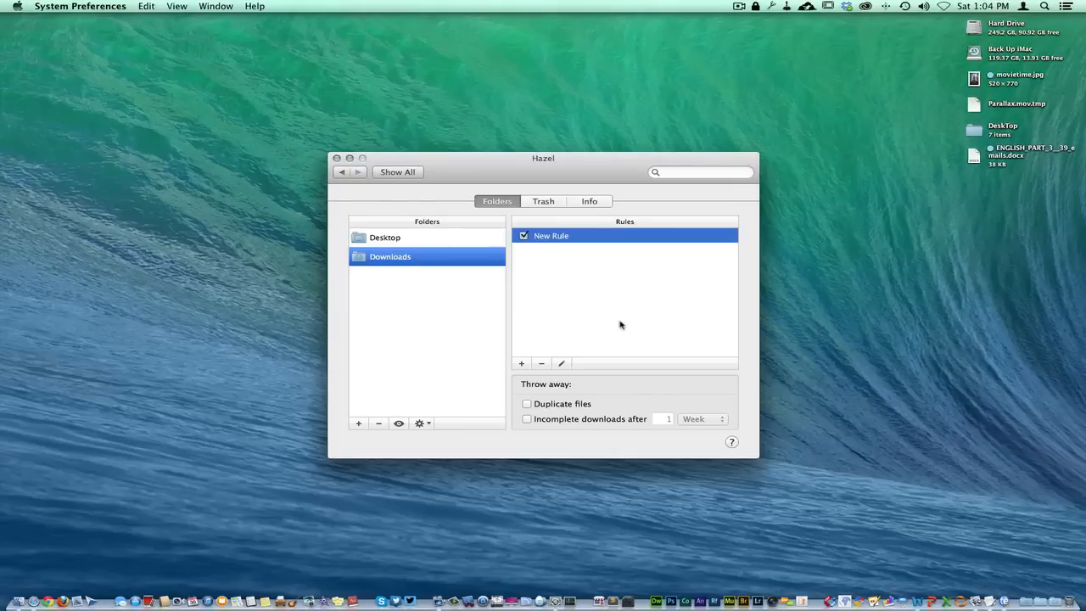
{"action": "mouse_move", "coordinate": [594, 246]}
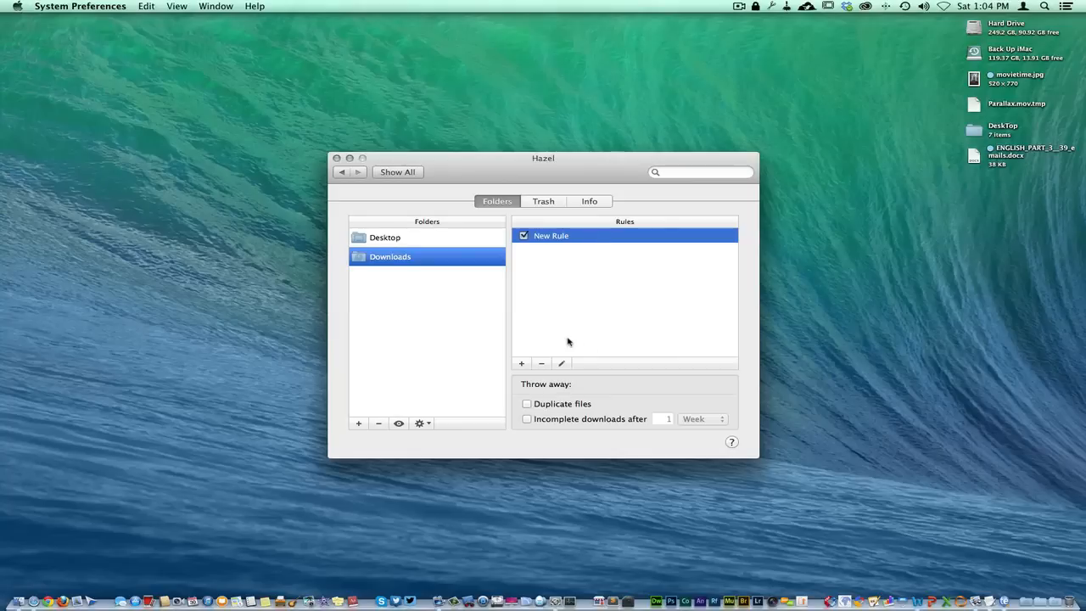
{"action": "mouse_move", "coordinate": [563, 314]}
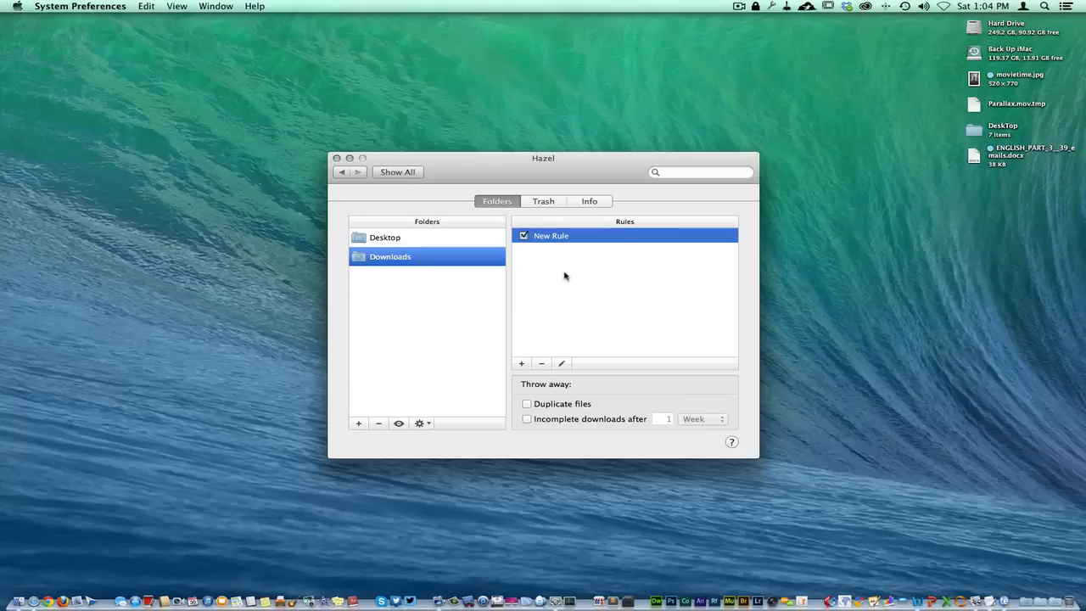
{"action": "mouse_move", "coordinate": [844, 7]}
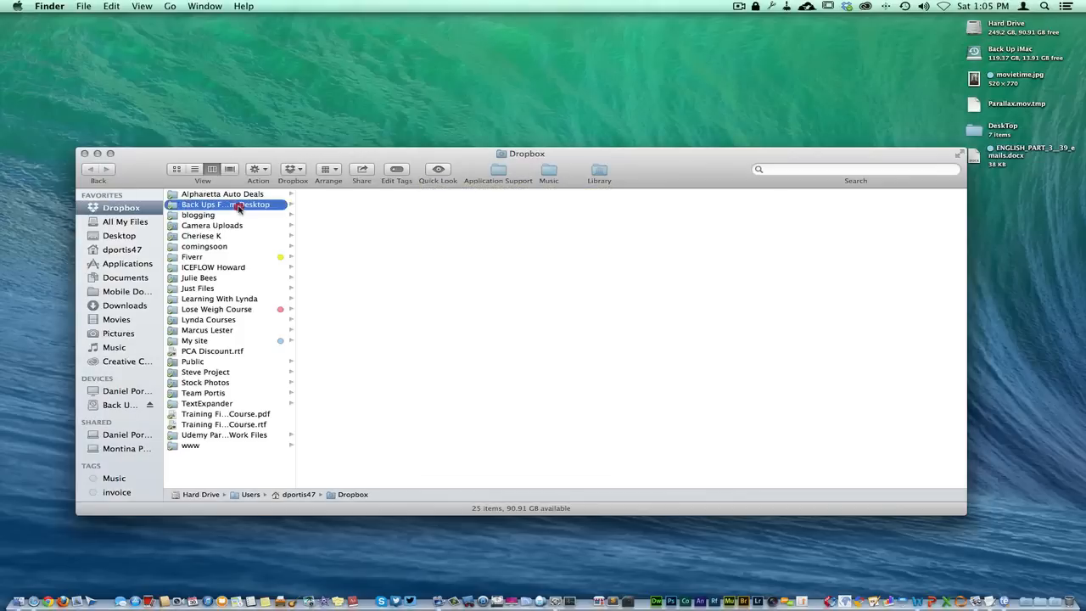
Browse Images From Desktop, Docs From Desktop and Doc From iMac in the Dropbox backup, then return to Hazel.
{"action": "double_click", "coordinate": [224, 204]}
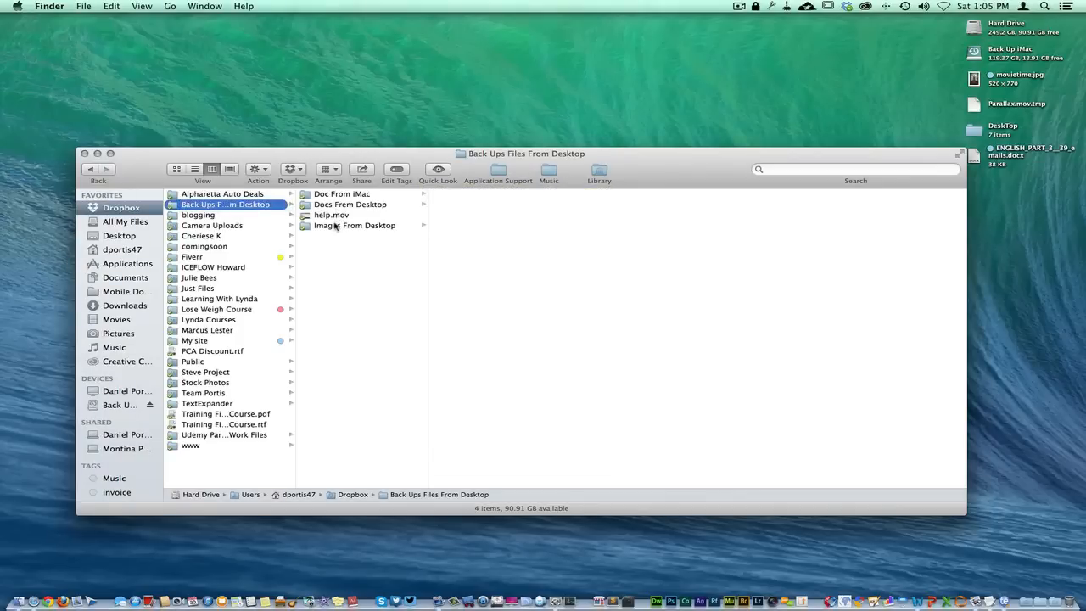
{"action": "left_click", "coordinate": [352, 224]}
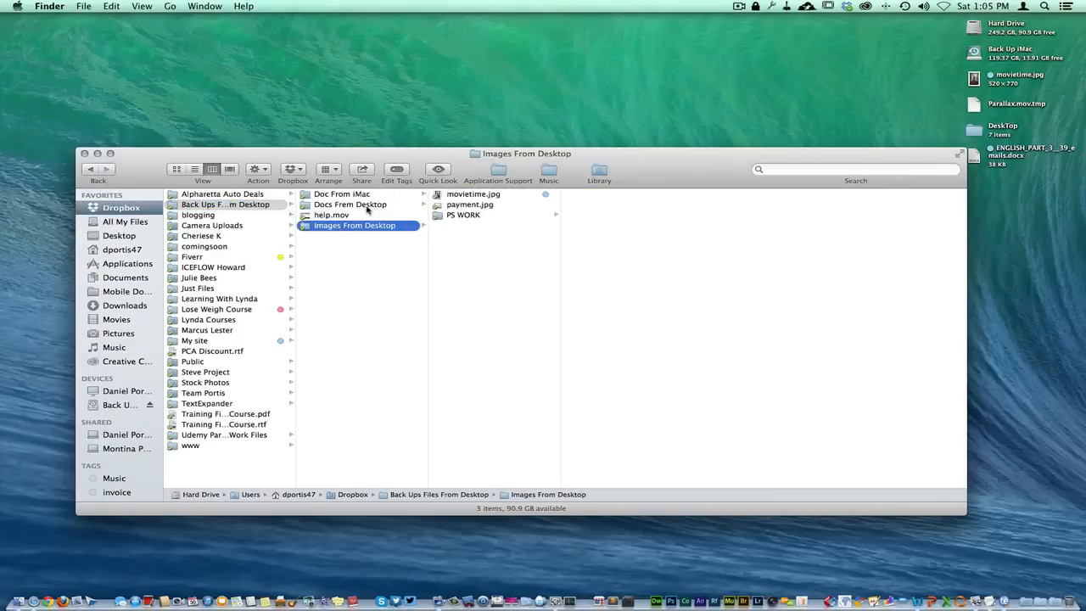
{"action": "left_click", "coordinate": [349, 203]}
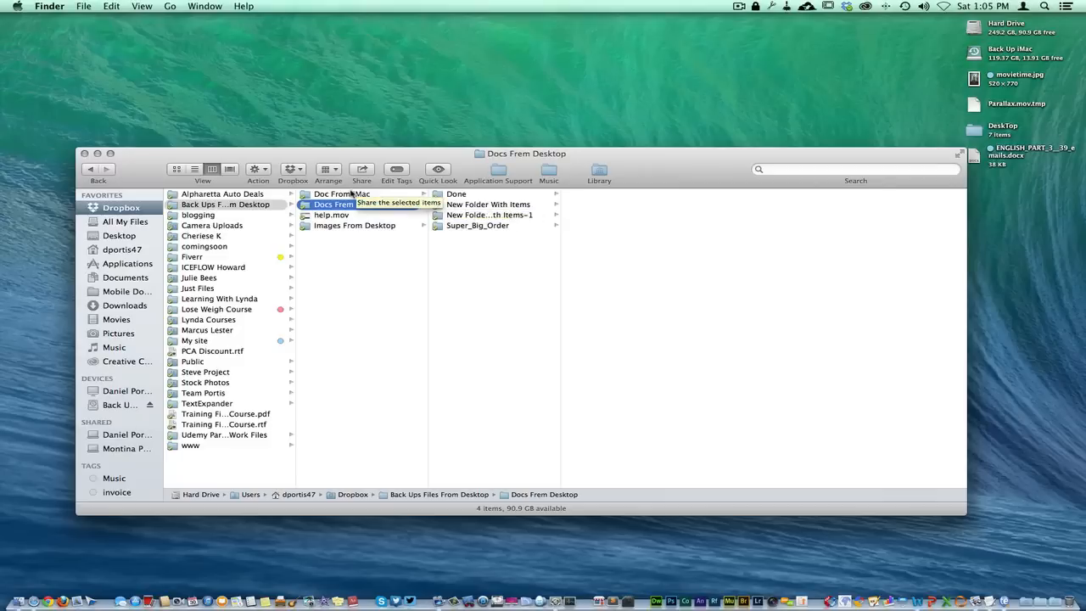
{"action": "left_click", "coordinate": [341, 193]}
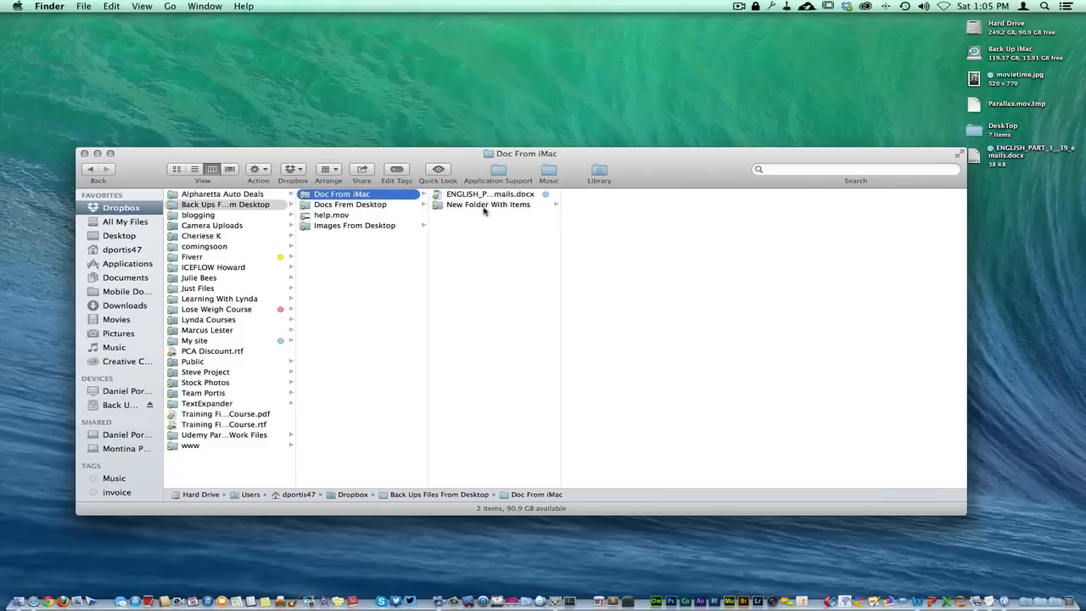
{"action": "left_click", "coordinate": [350, 203]}
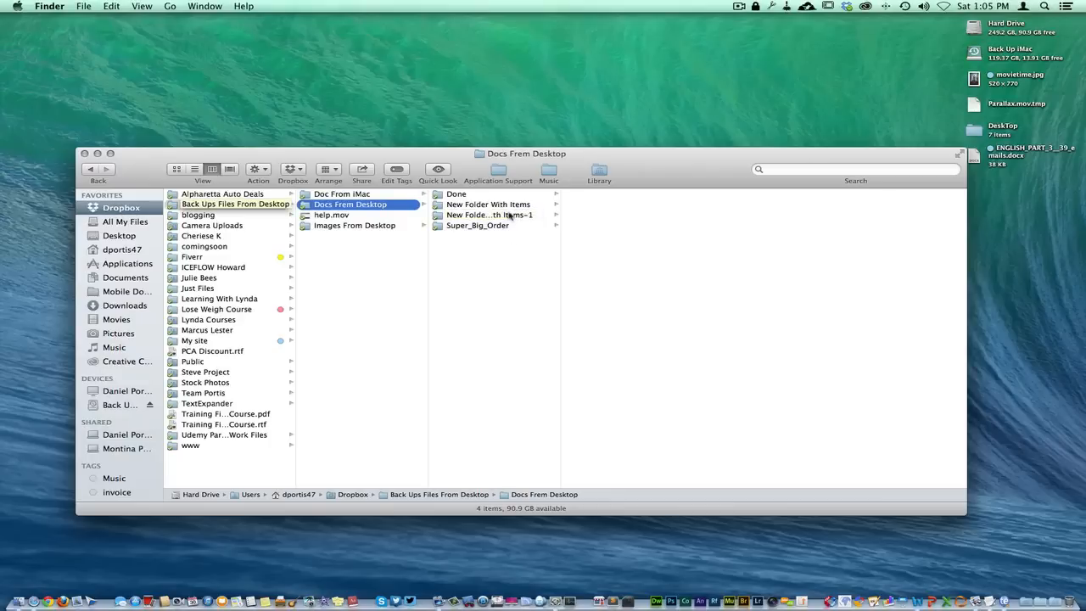
{"action": "mouse_move", "coordinate": [498, 201]}
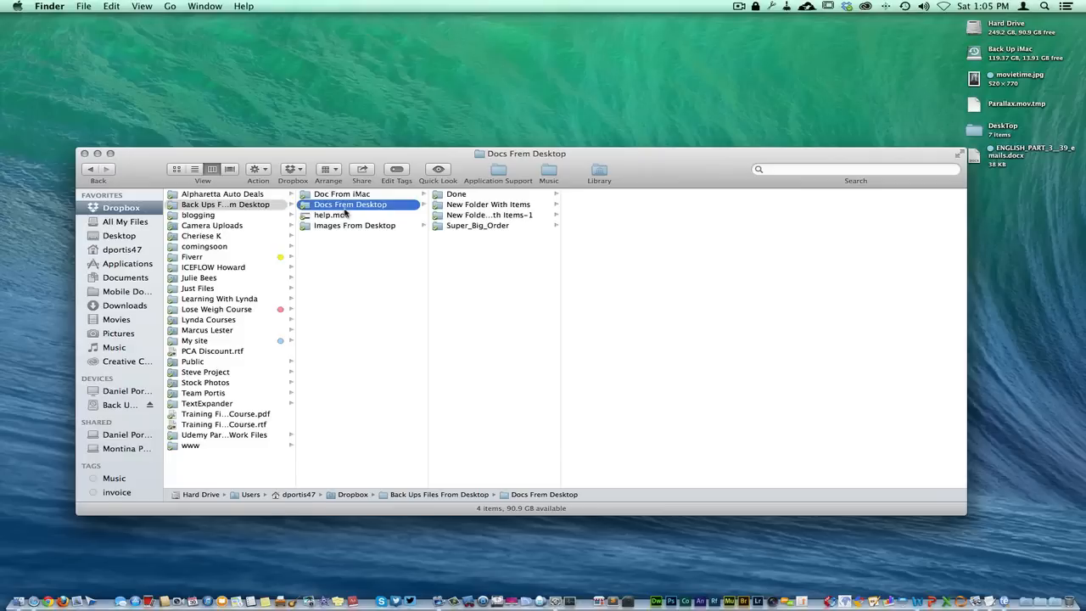
{"action": "mouse_move", "coordinate": [416, 255]}
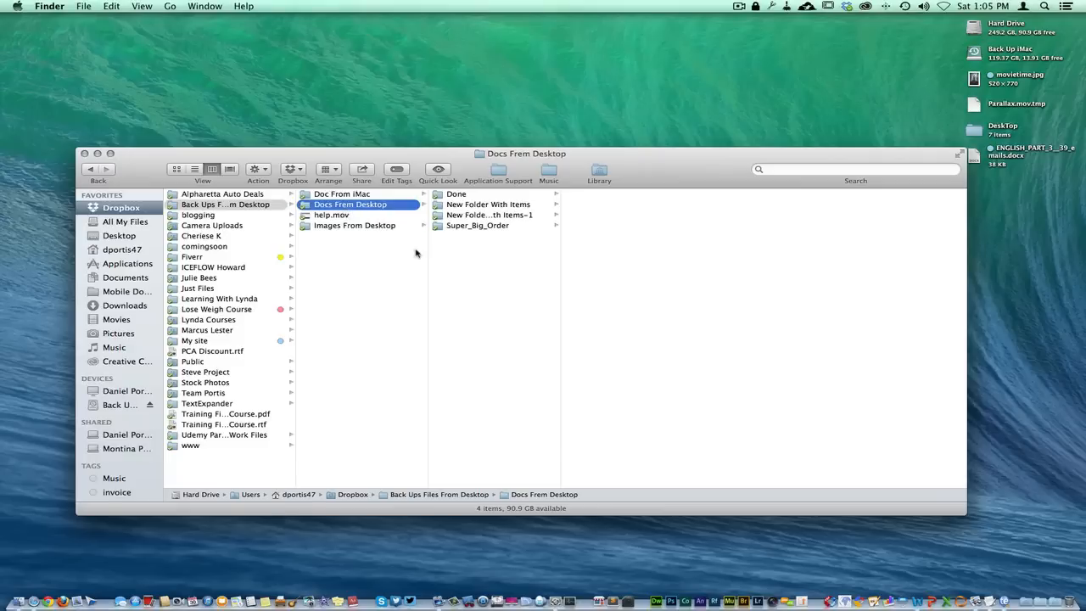
{"action": "left_click", "coordinate": [489, 214]}
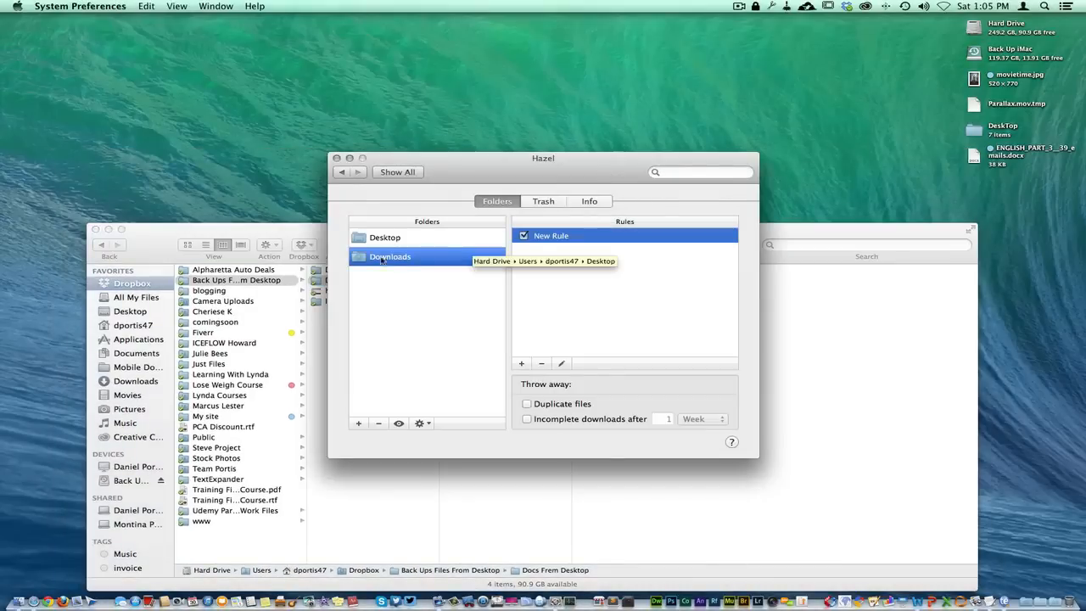
Review the Desktop Document Backup rule copying PDFs, documents and folders to Doc From iMac, then cancel.
{"action": "left_click", "coordinate": [383, 238]}
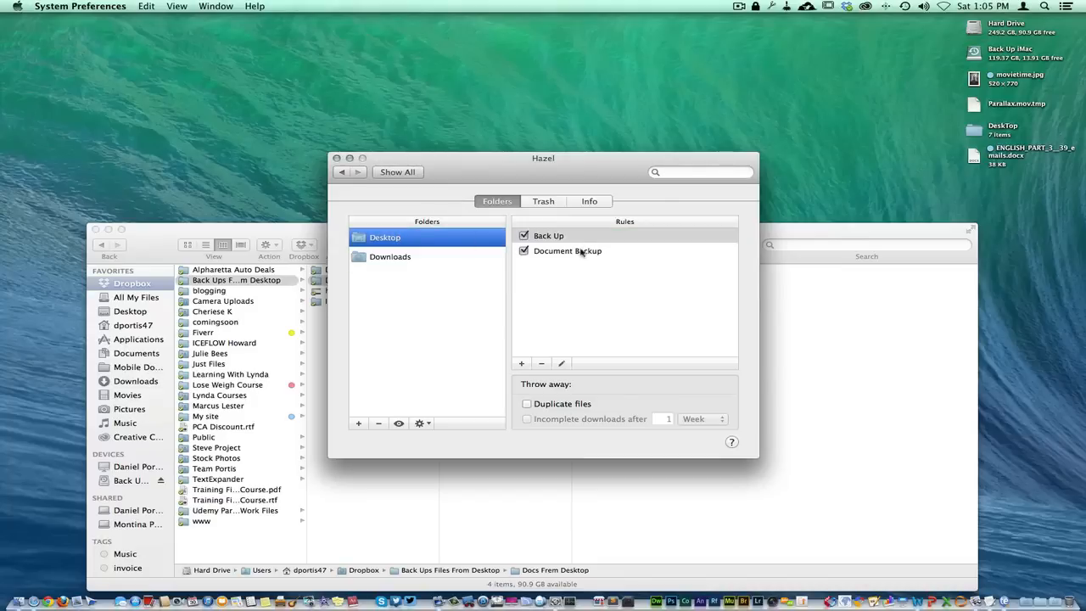
{"action": "double_click", "coordinate": [567, 251]}
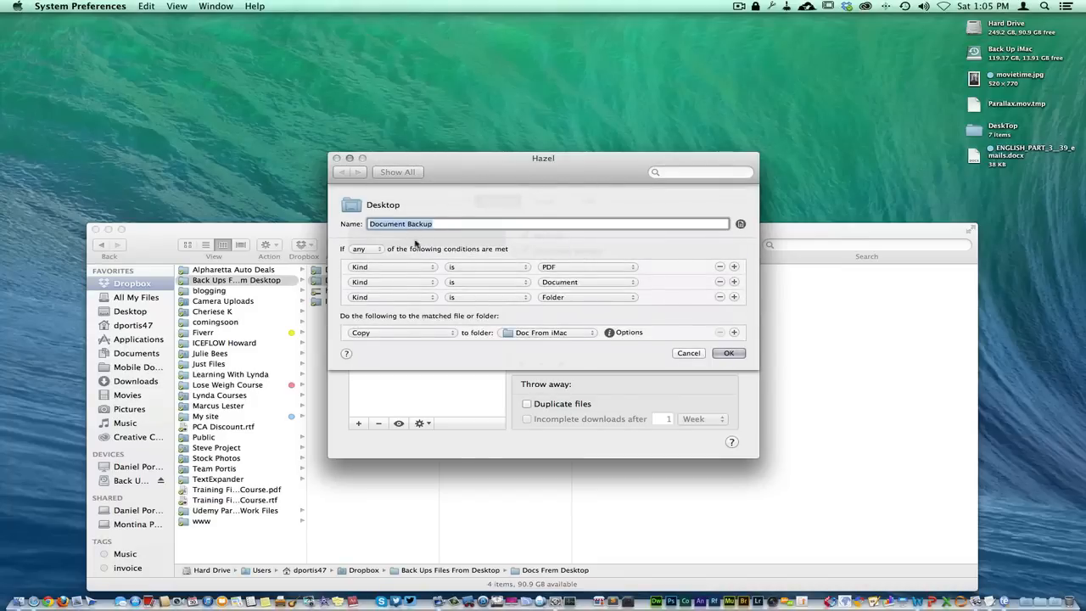
{"action": "mouse_move", "coordinate": [550, 330]}
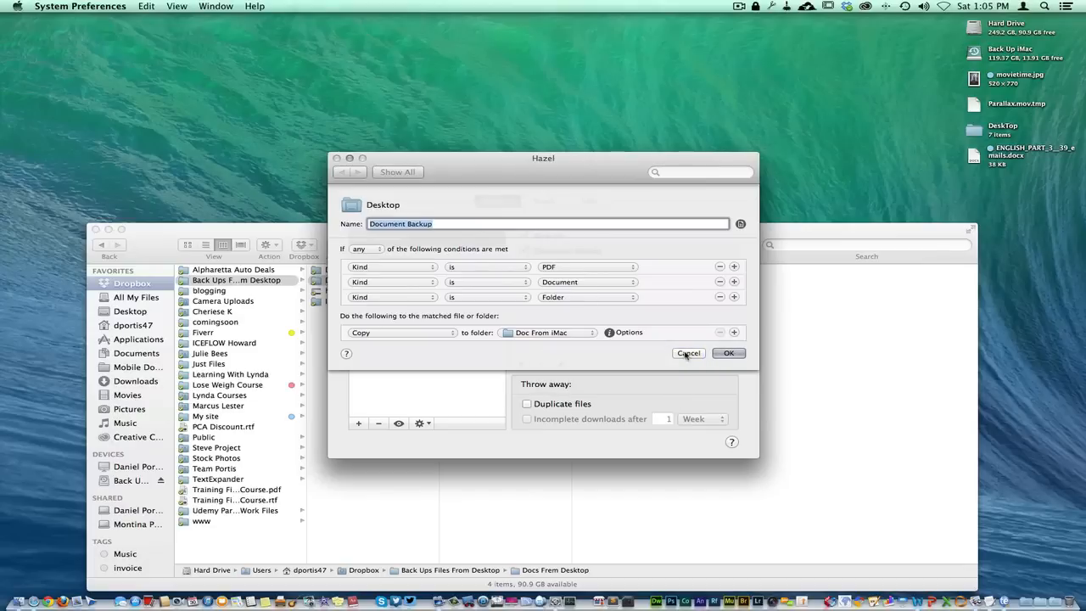
{"action": "left_click", "coordinate": [728, 353]}
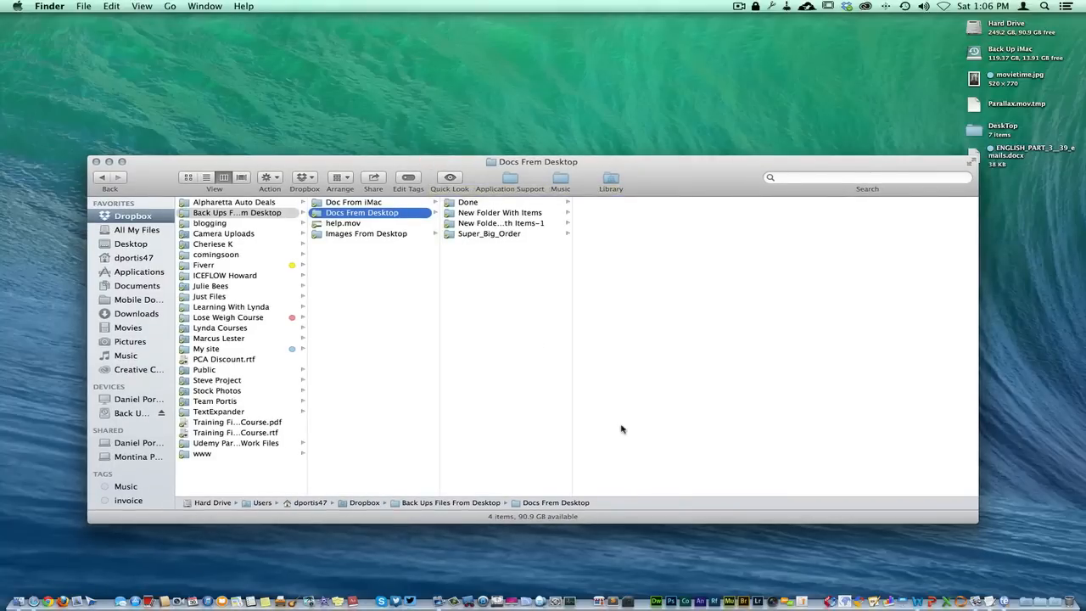
{"action": "mouse_move", "coordinate": [648, 465]}
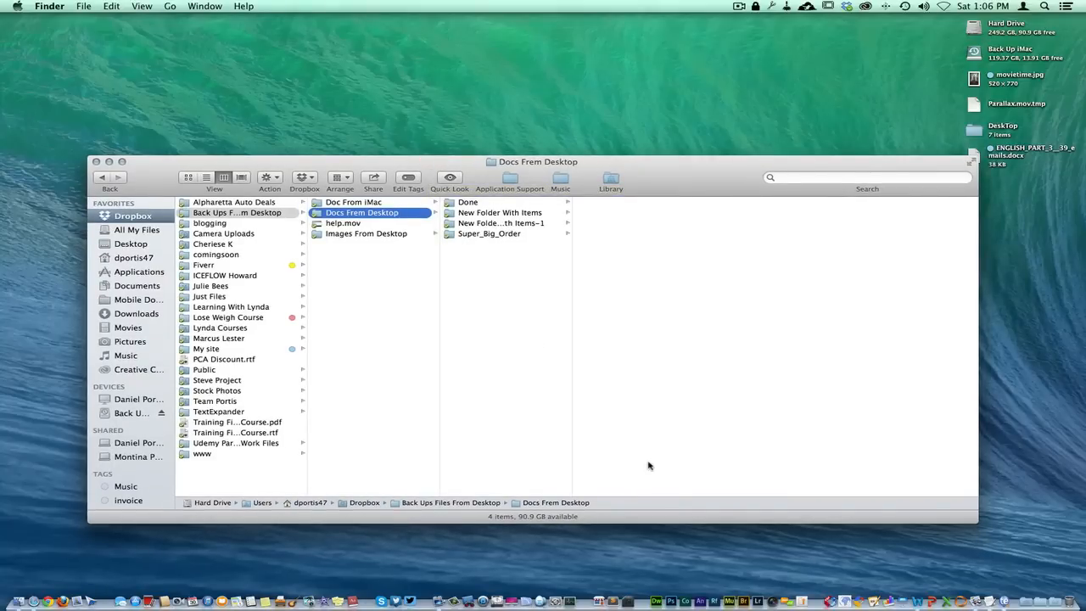
{"action": "mouse_move", "coordinate": [582, 412]}
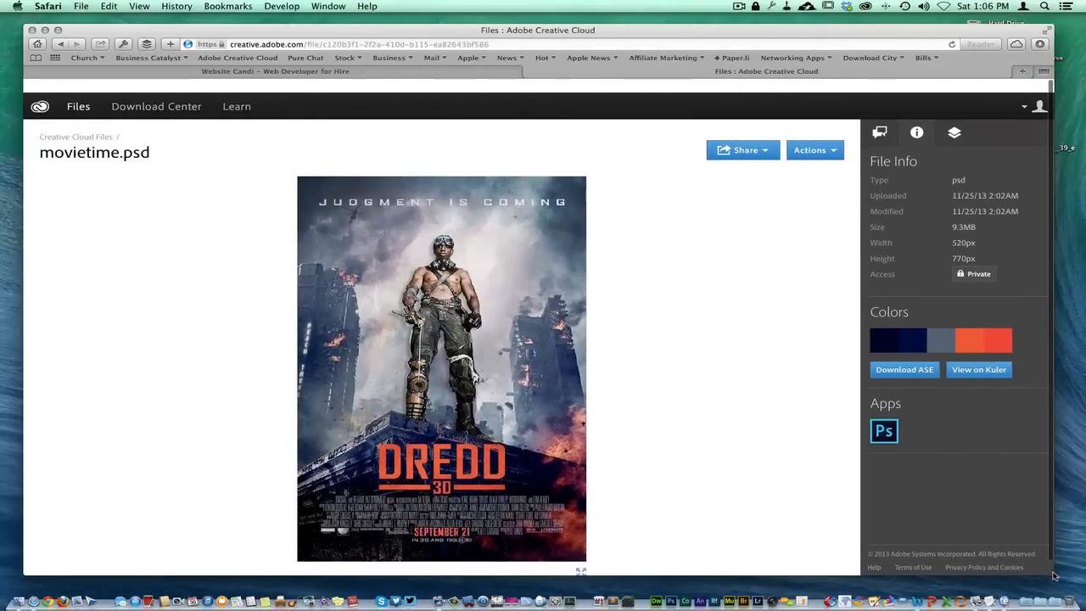
{"action": "mouse_move", "coordinate": [238, 278]}
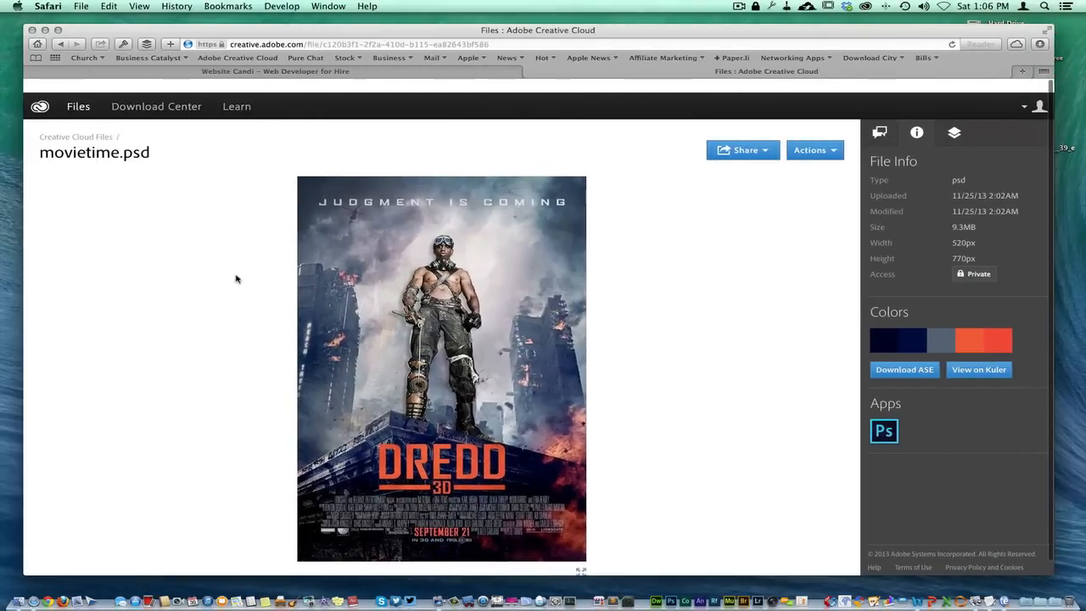
{"action": "mouse_move", "coordinate": [906, 227]}
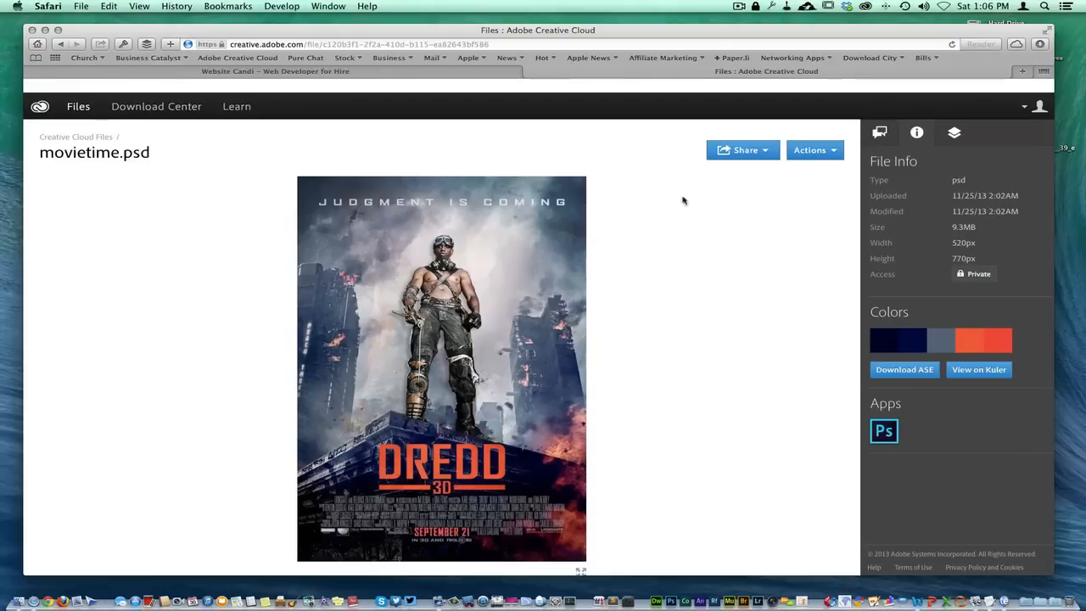
{"action": "mouse_move", "coordinate": [627, 224]}
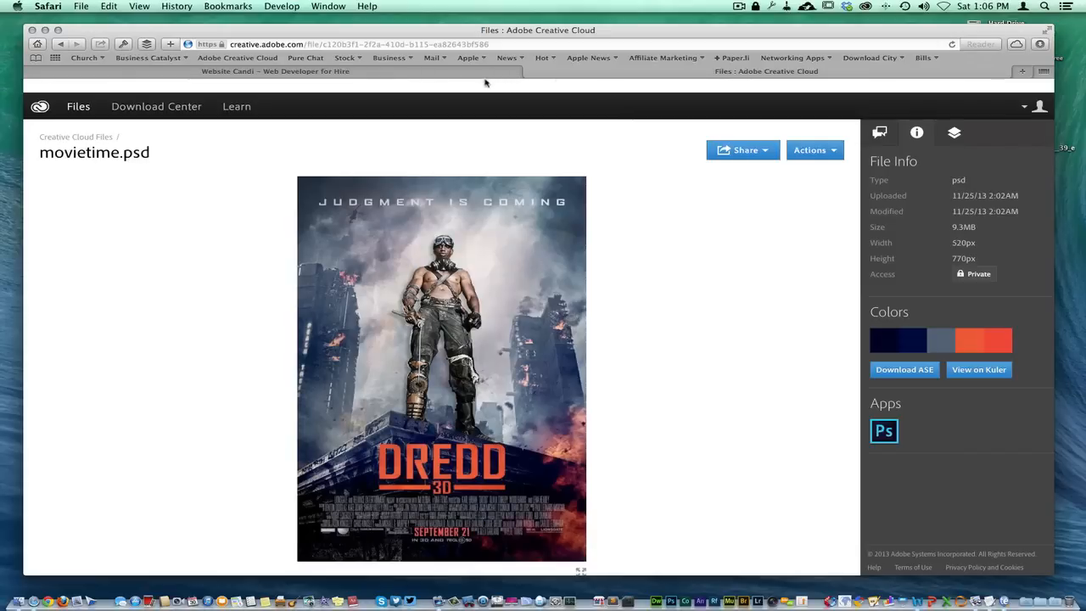
{"action": "mouse_move", "coordinate": [509, 127]}
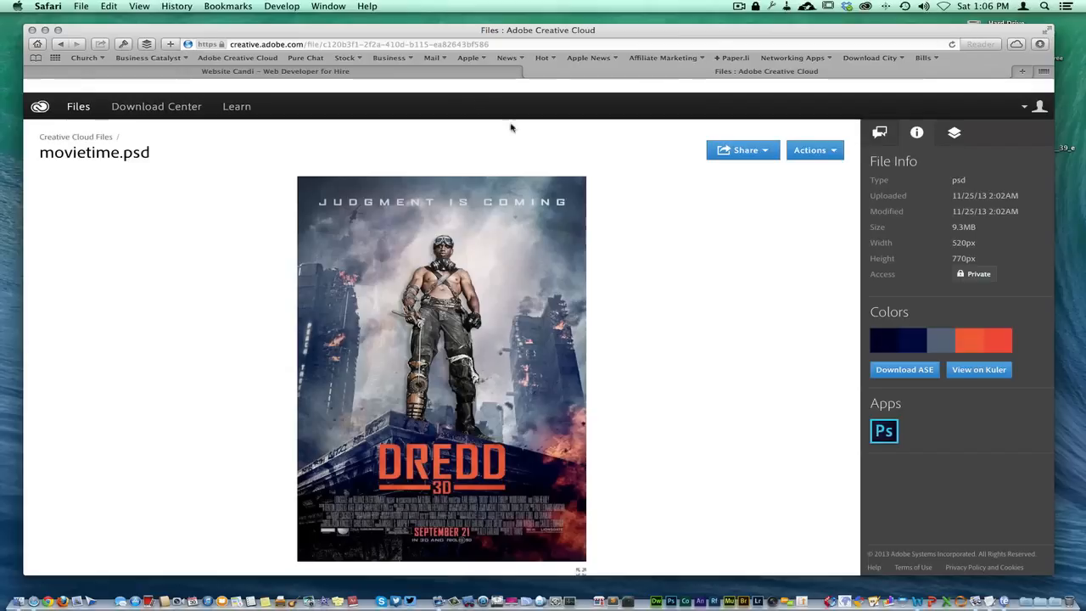
{"action": "mouse_move", "coordinate": [614, 144]}
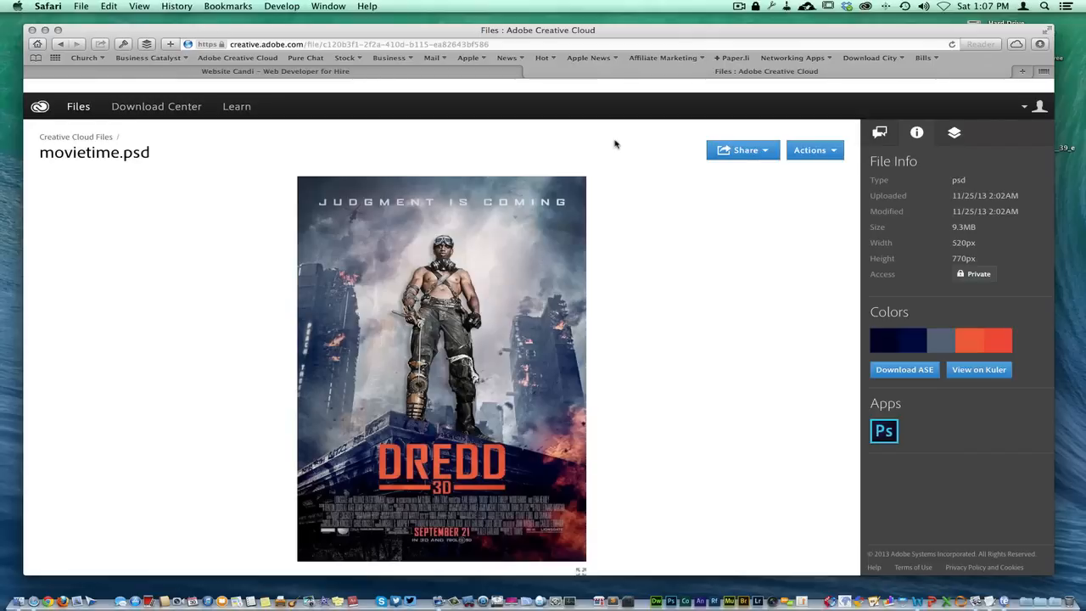
{"action": "mouse_move", "coordinate": [587, 153]}
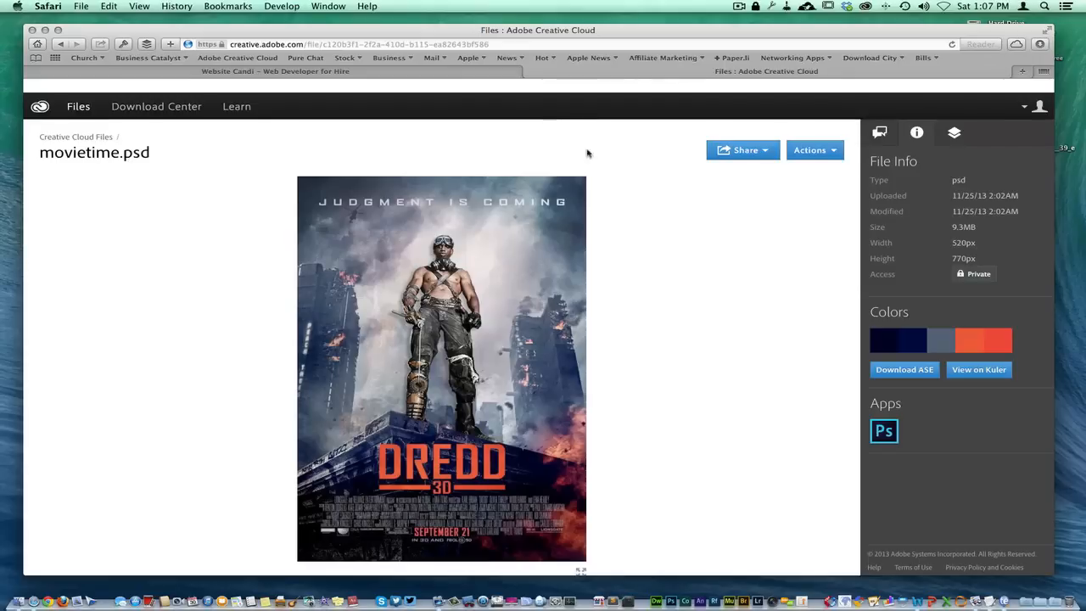
{"action": "mouse_move", "coordinate": [667, 179]}
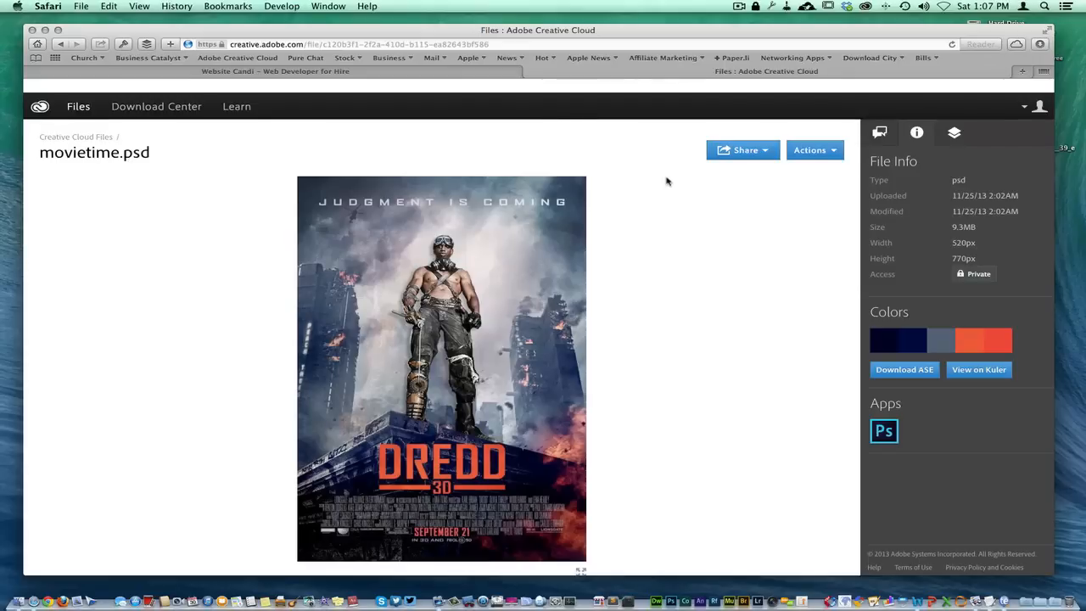